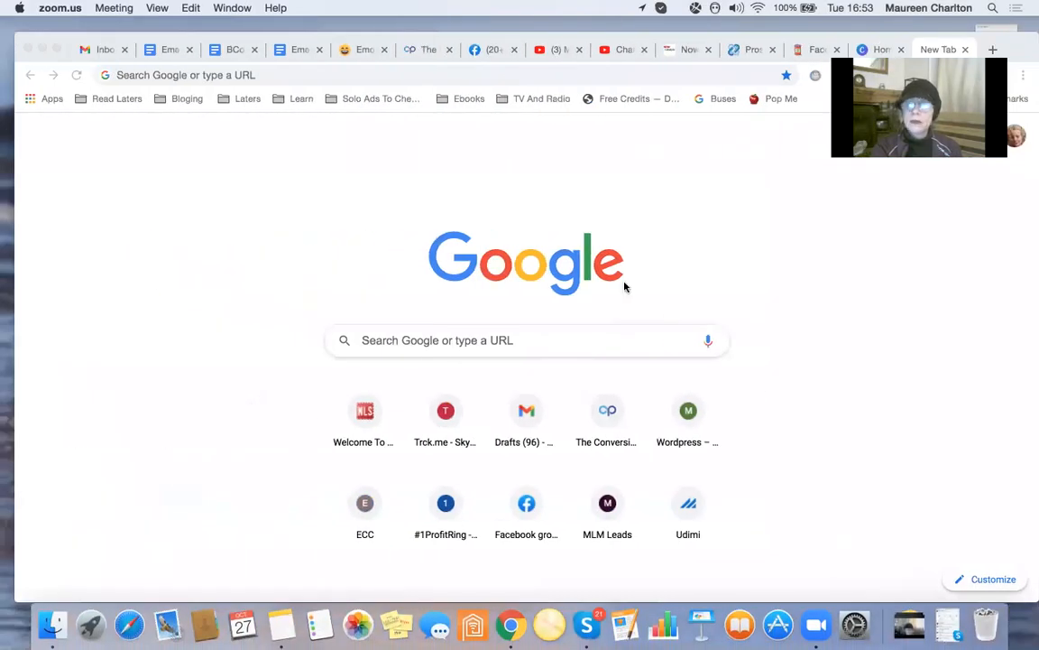
pyautogui.moveTo(236, 69)
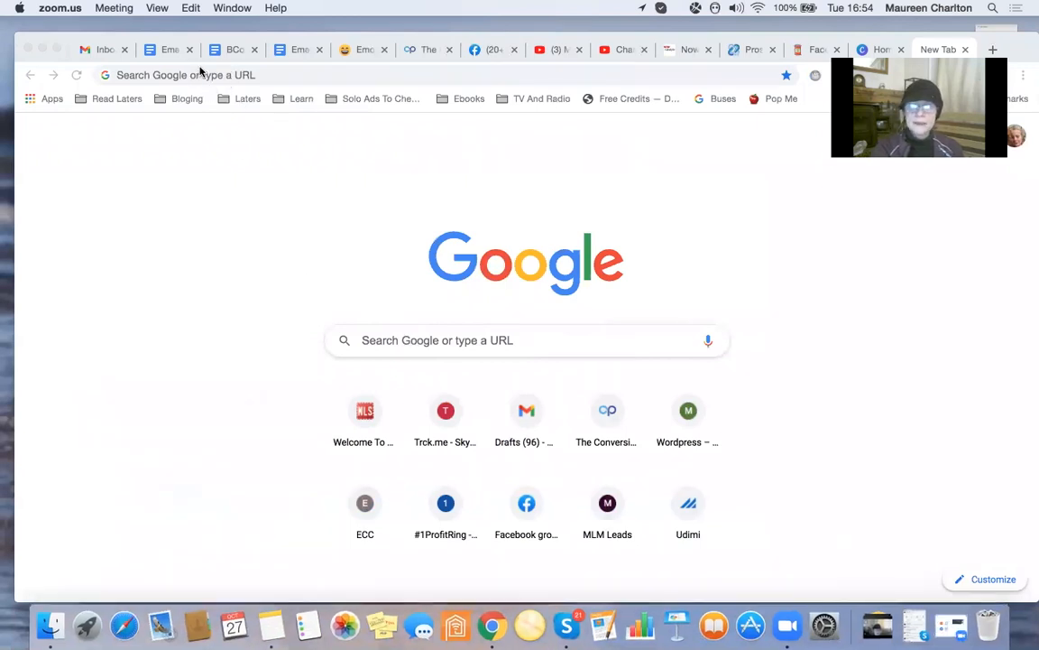
pyautogui.moveTo(430, 159)
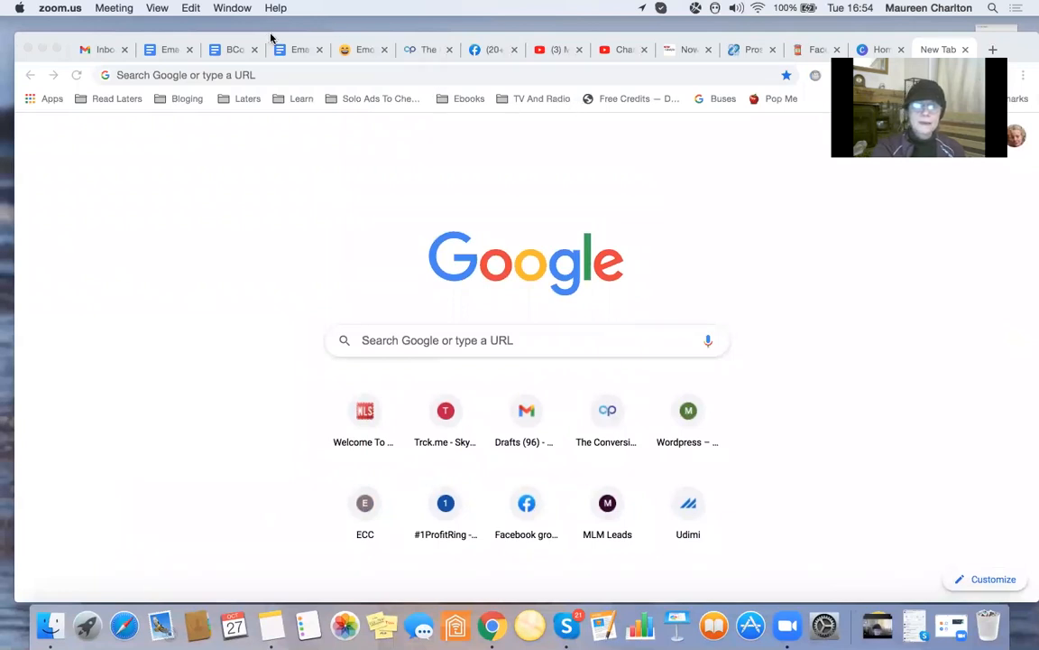
pyautogui.moveTo(315, 150)
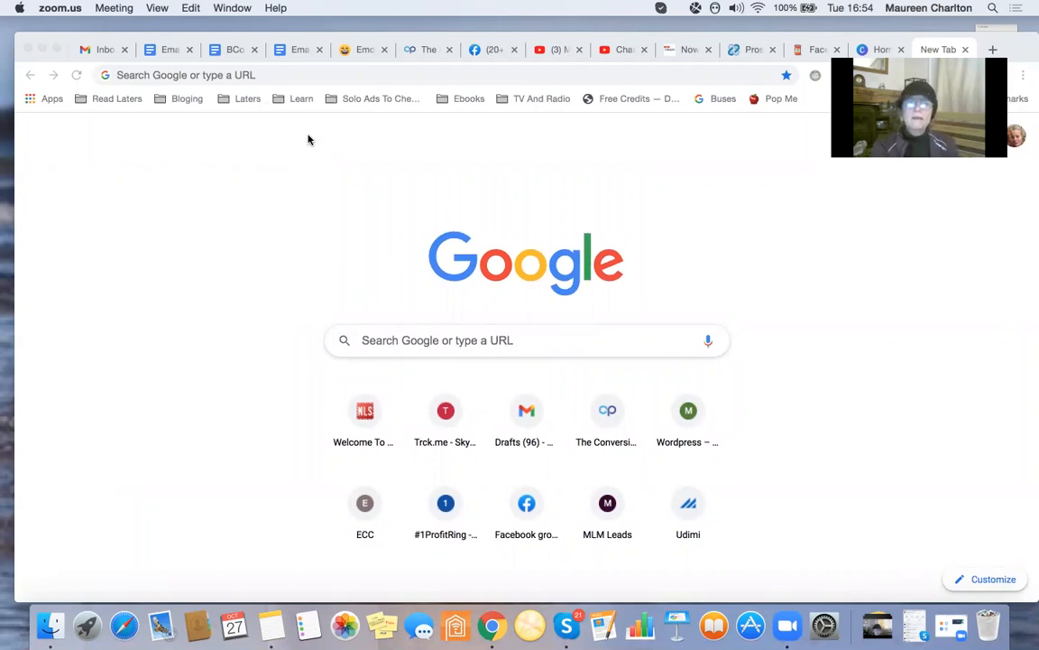
pyautogui.moveTo(252, 173)
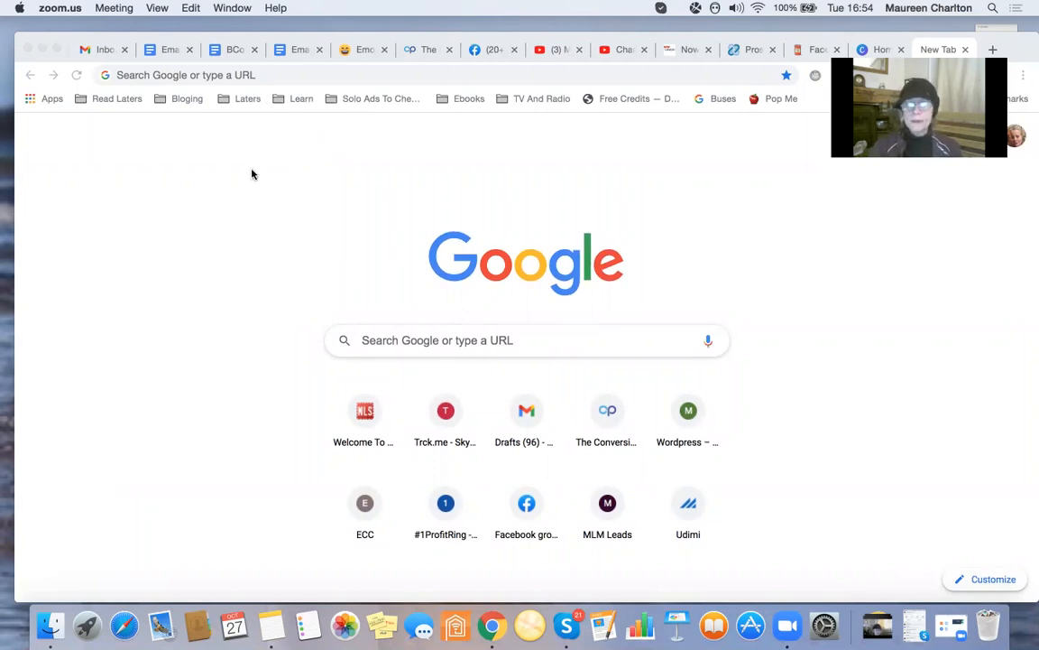
# Search EmojiCopy for EXCITING, then SAD, then HAPPY emojis.
pyautogui.click(363, 49)
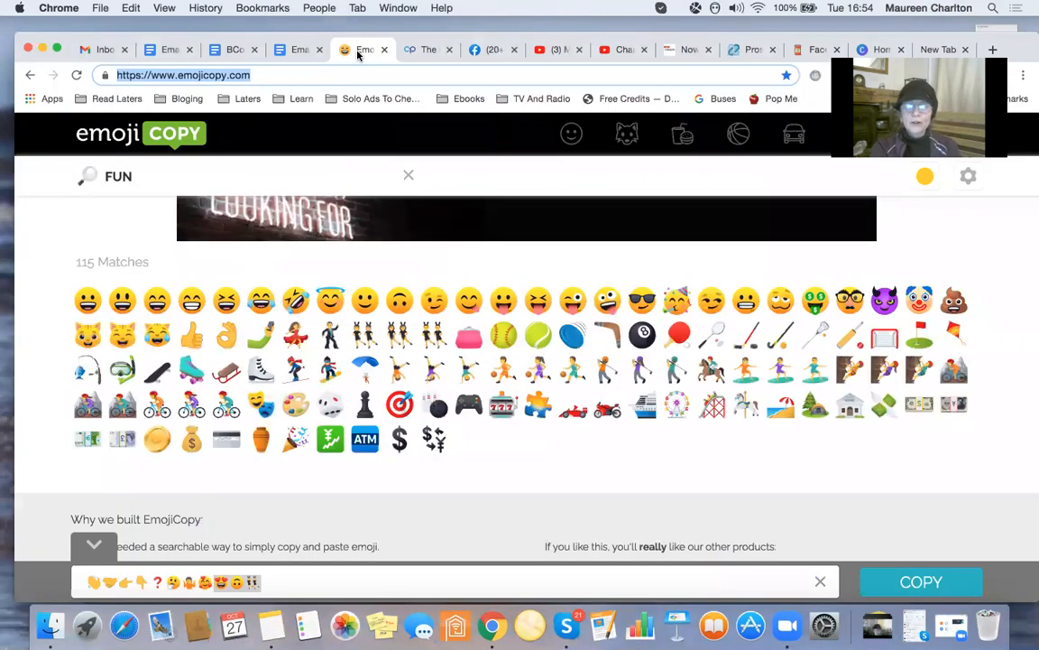
pyautogui.moveTo(415, 321)
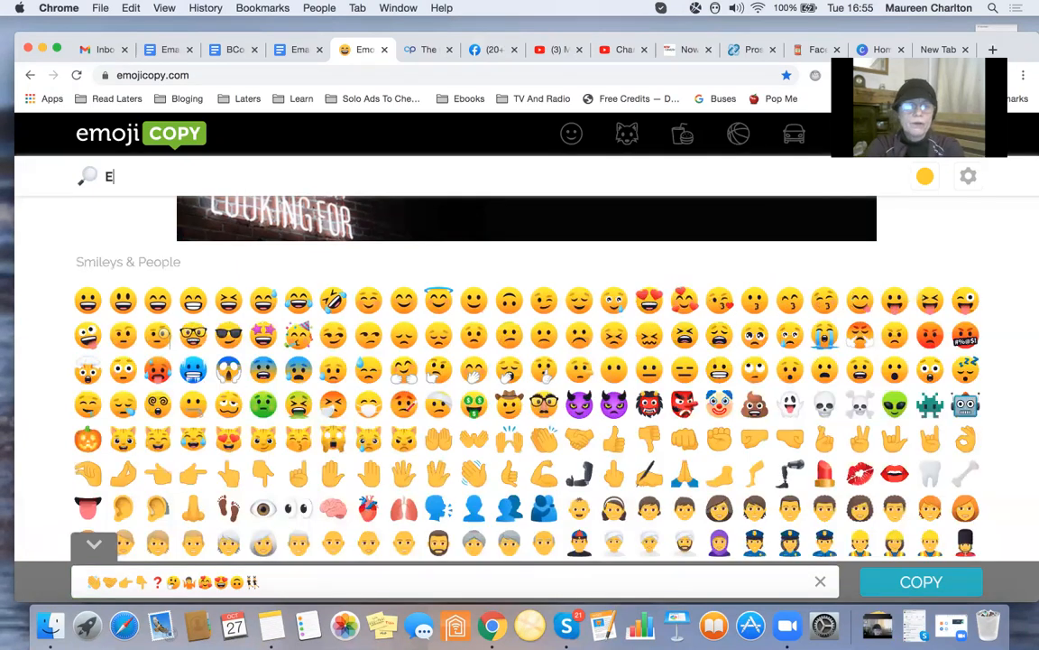
pyautogui.write('E')
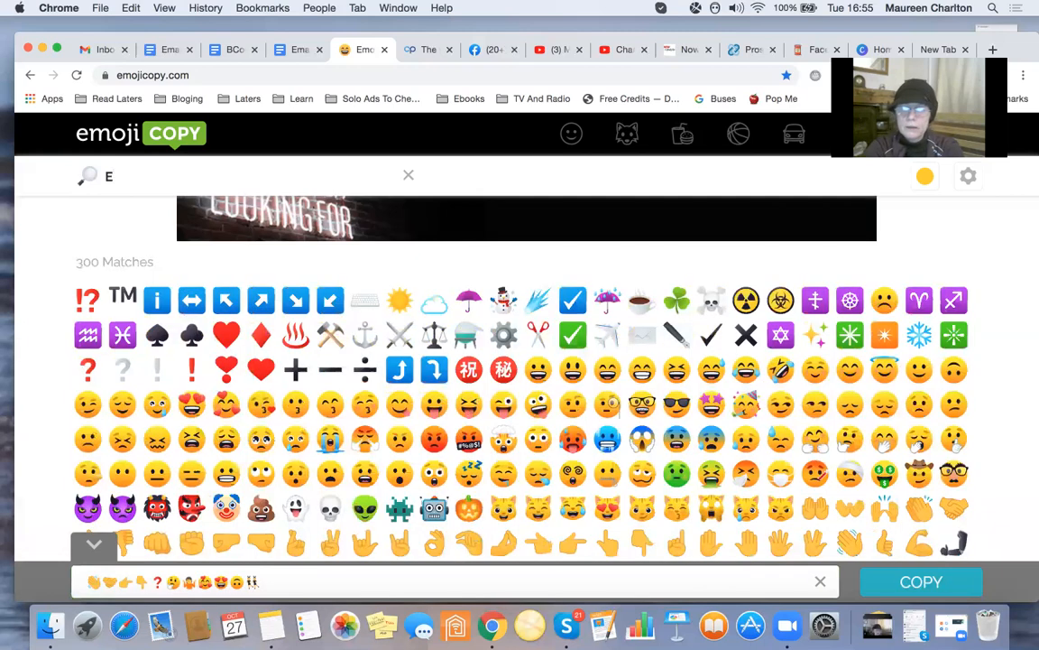
pyautogui.write('XCITING')
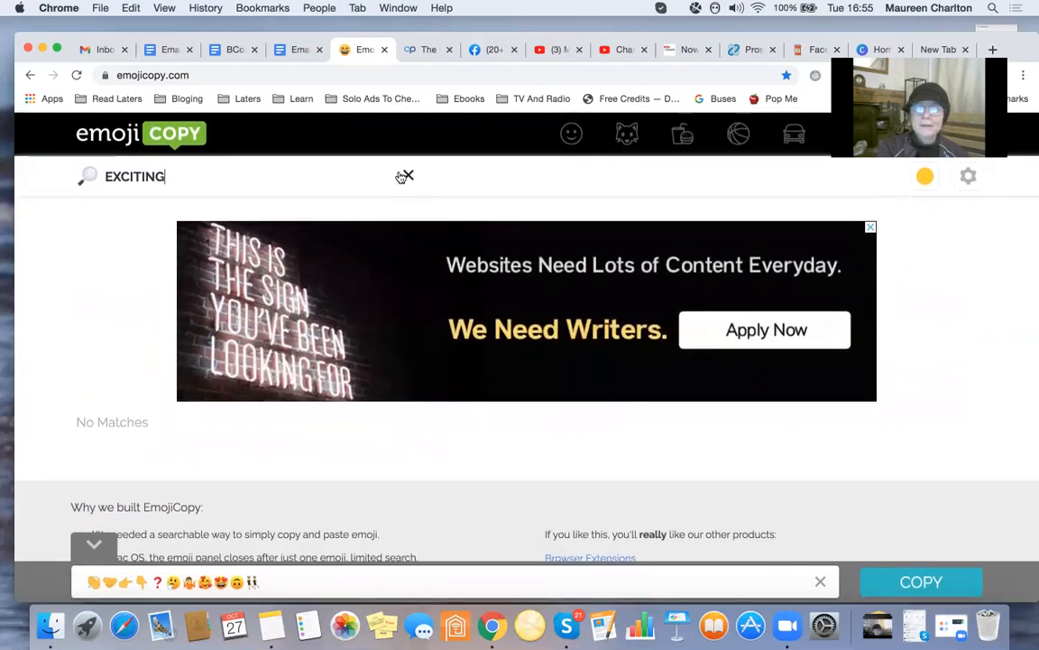
pyautogui.click(411, 175)
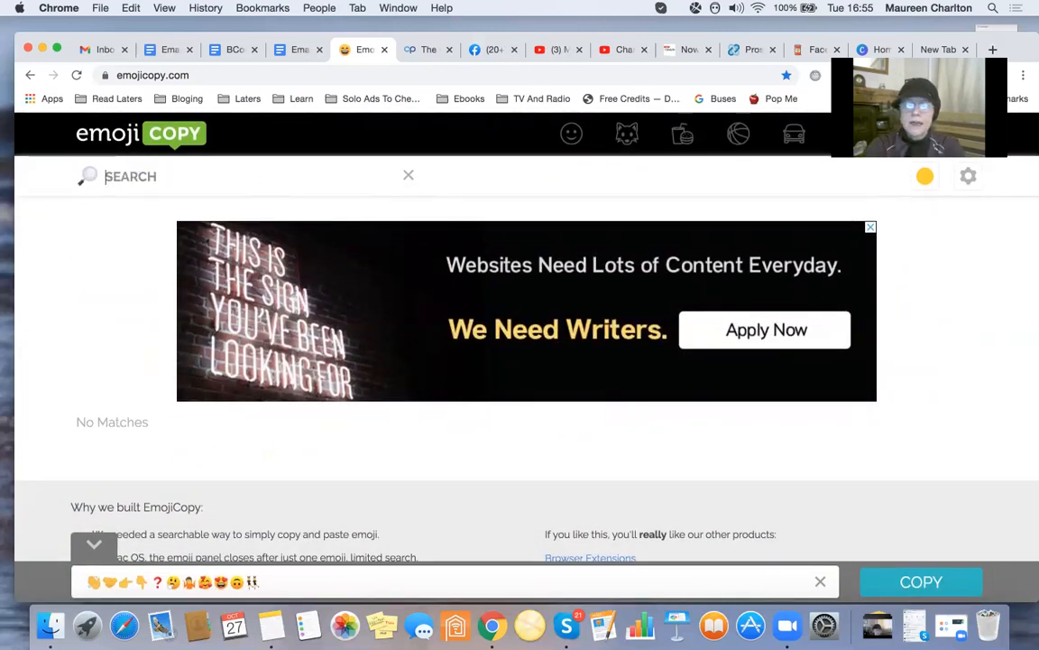
pyautogui.write('SAD')
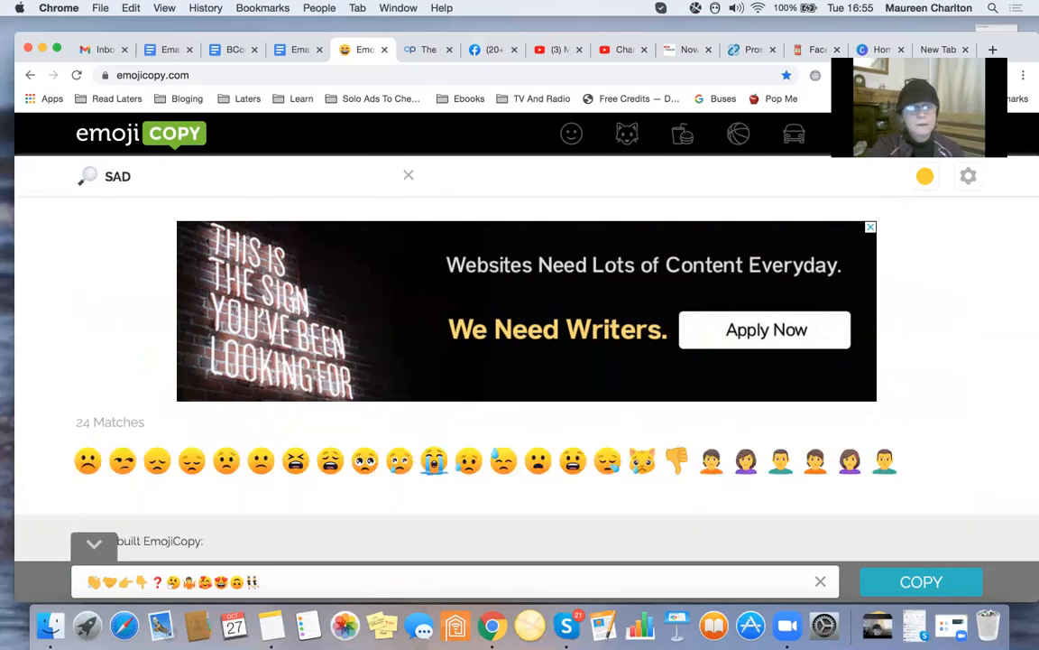
pyautogui.click(408, 173)
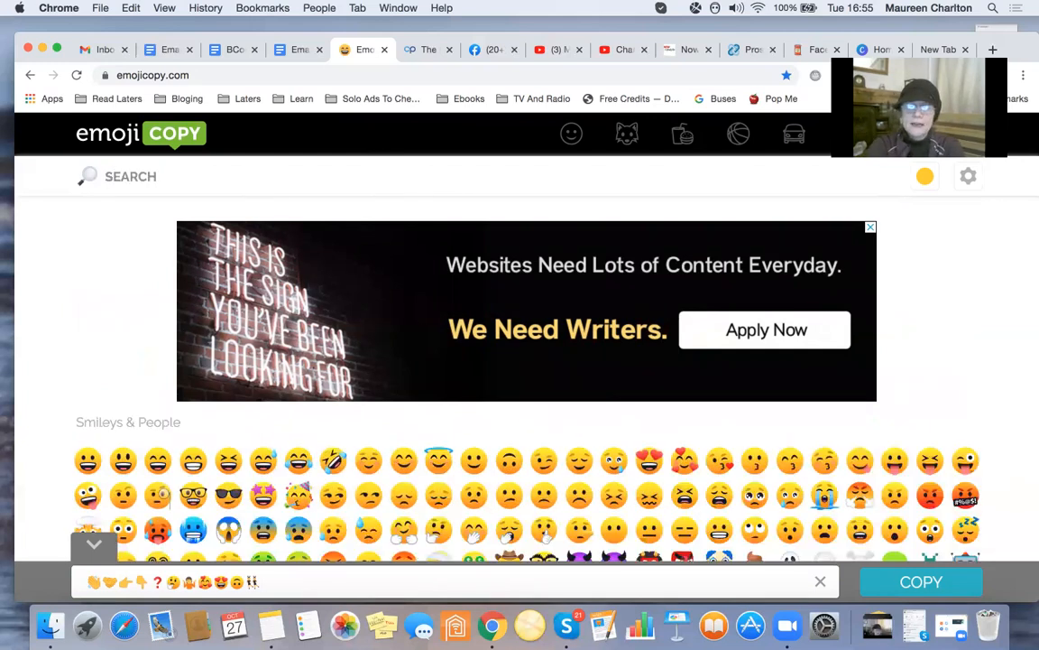
pyautogui.write('HAPPY')
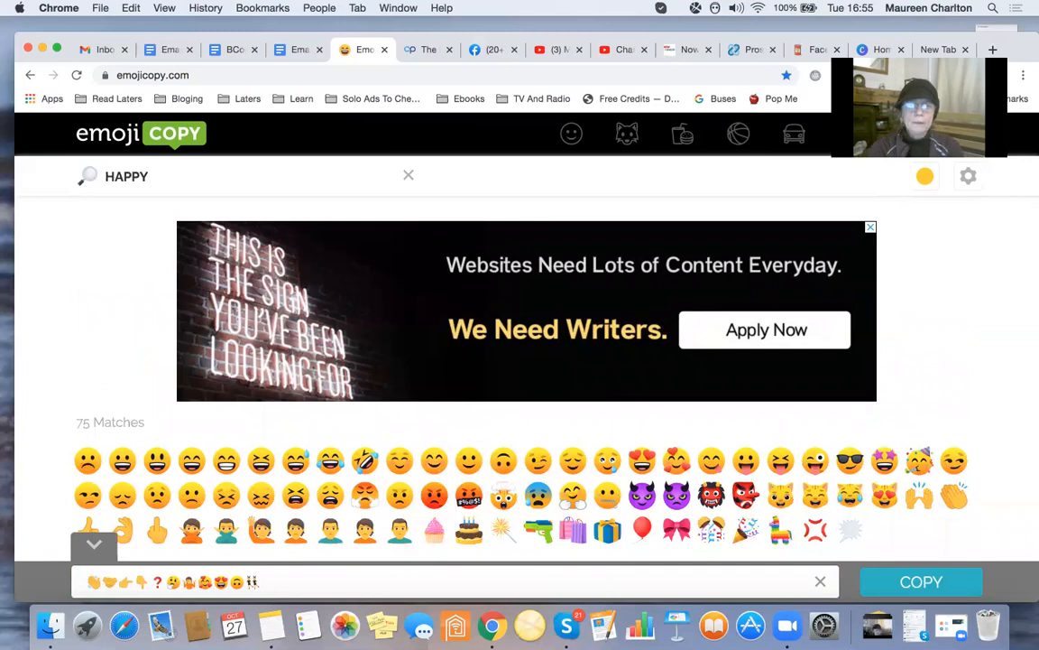
pyautogui.scroll(-3)
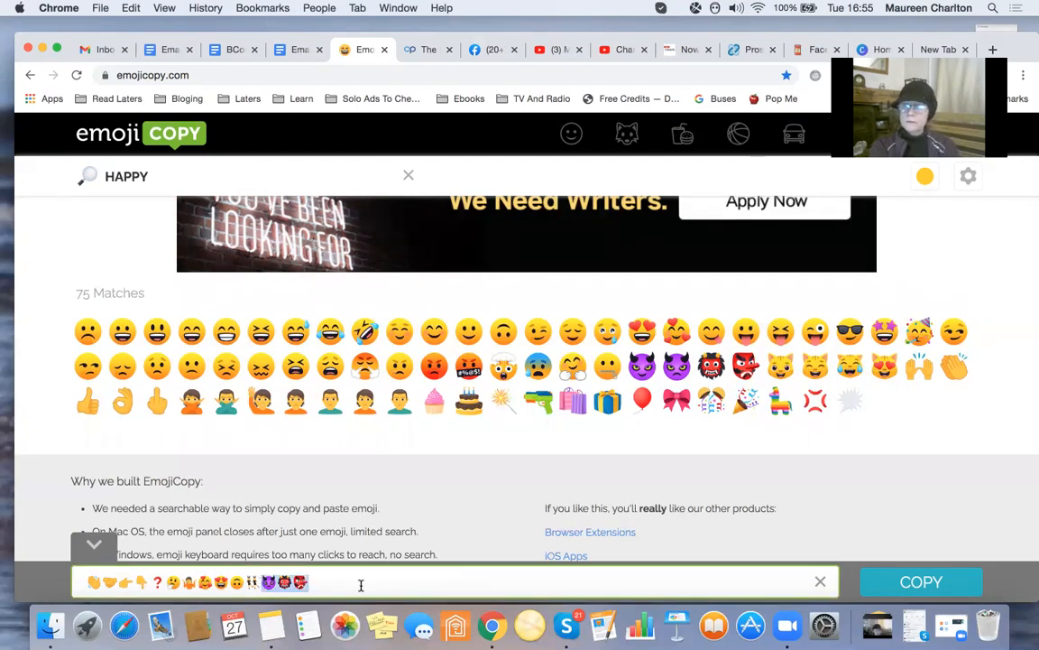
# Review the editing options on the collected emoji string and dismiss them.
pyautogui.rightClick(361, 581)
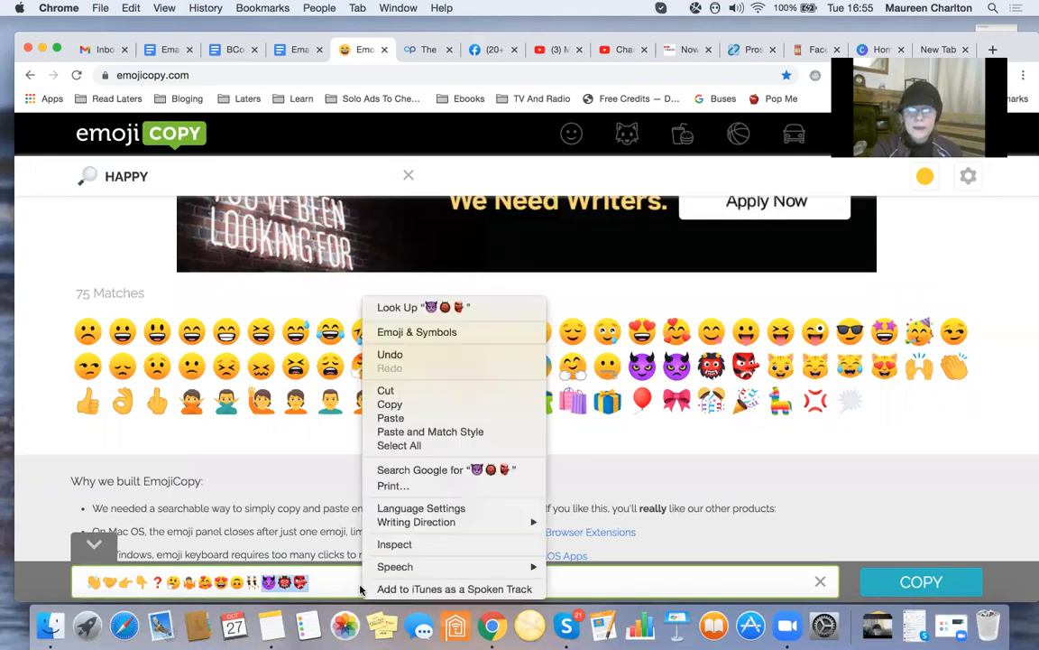
pyautogui.moveTo(361, 510)
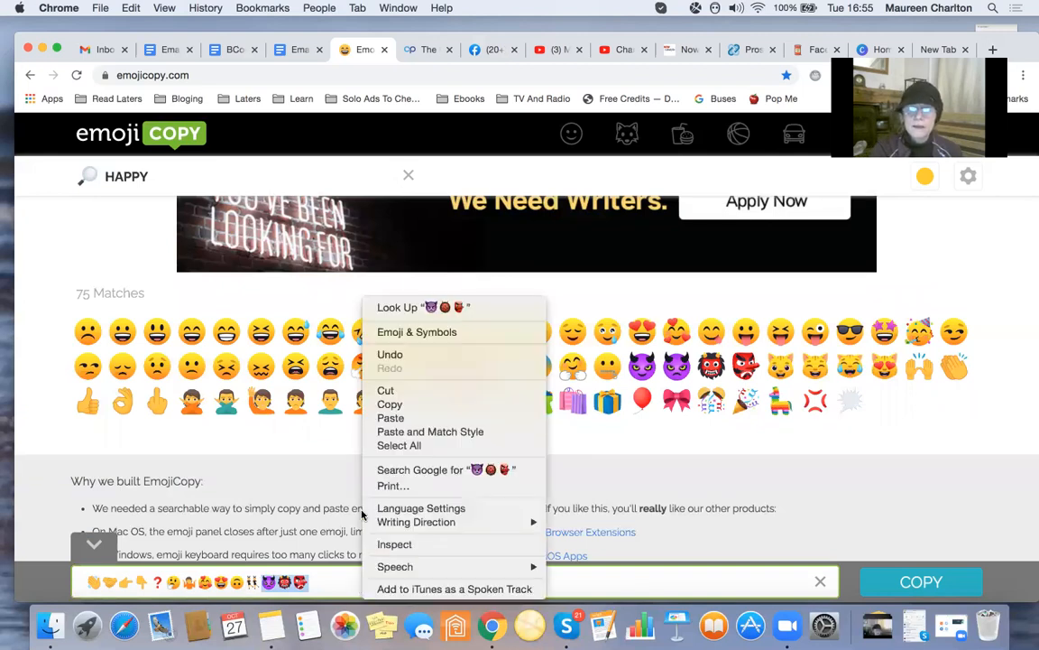
pyautogui.click(684, 582)
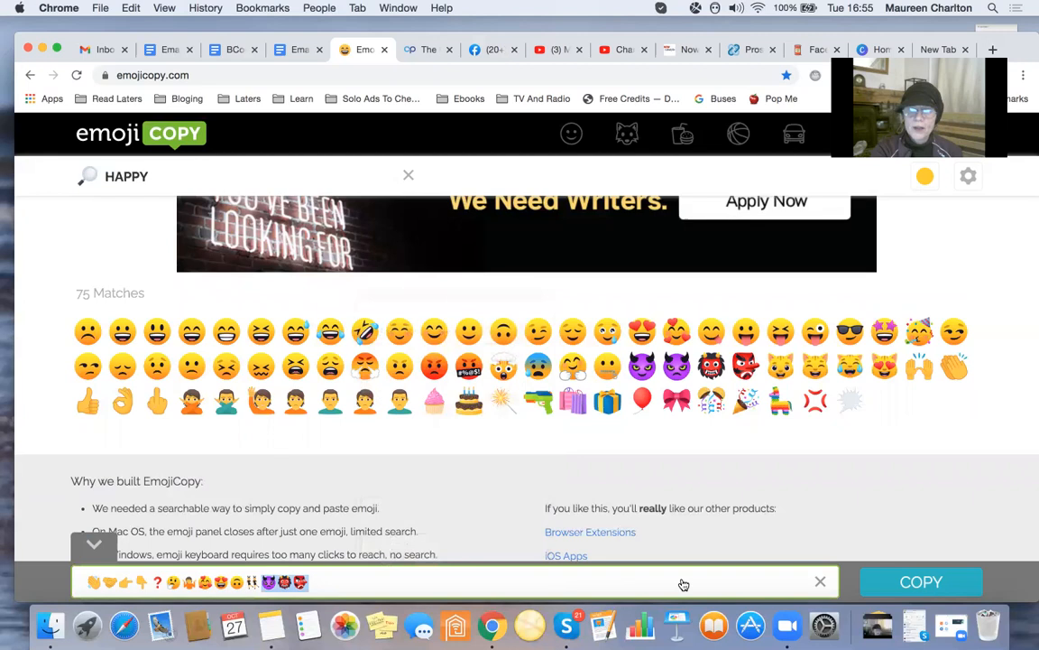
pyautogui.moveTo(684, 585)
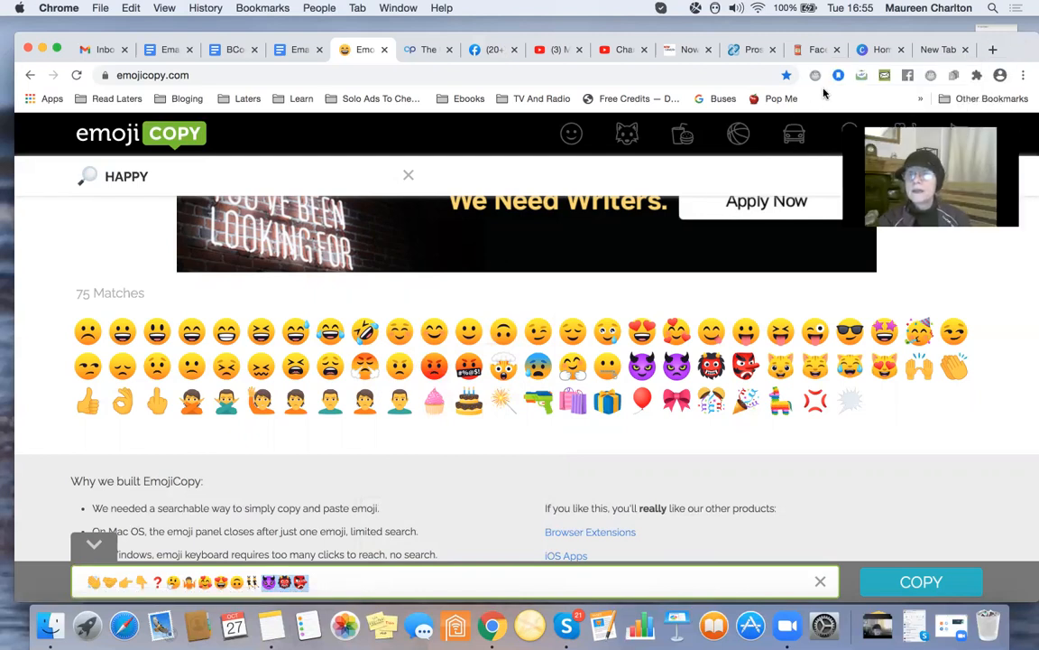
# From Canva home, create a new blank Facebook Post design via the 'fac' search.
pyautogui.click(881, 51)
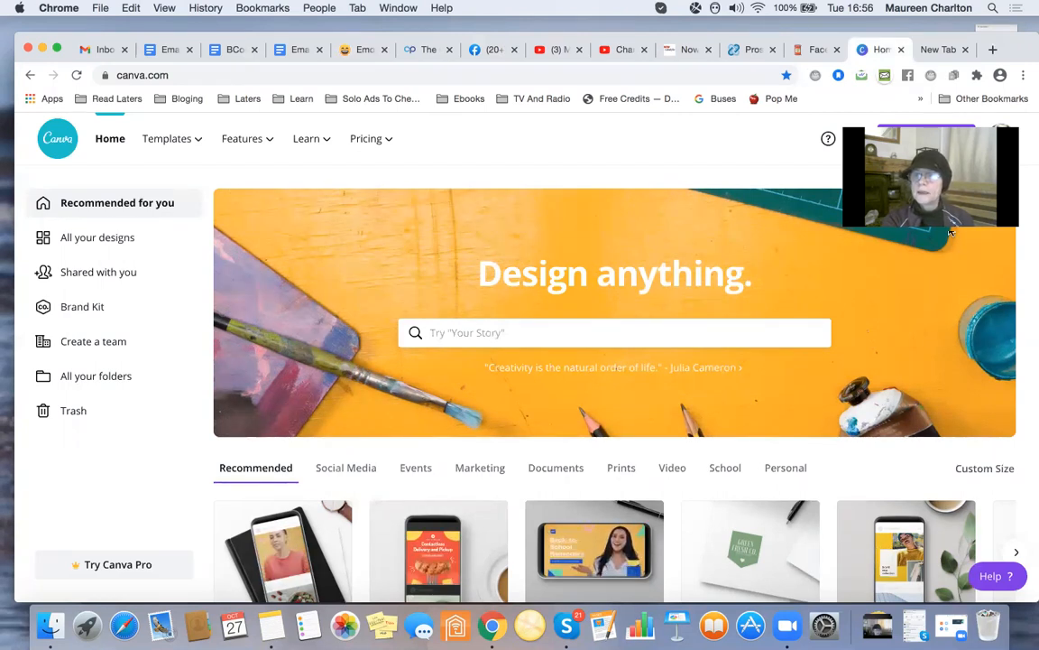
pyautogui.click(927, 137)
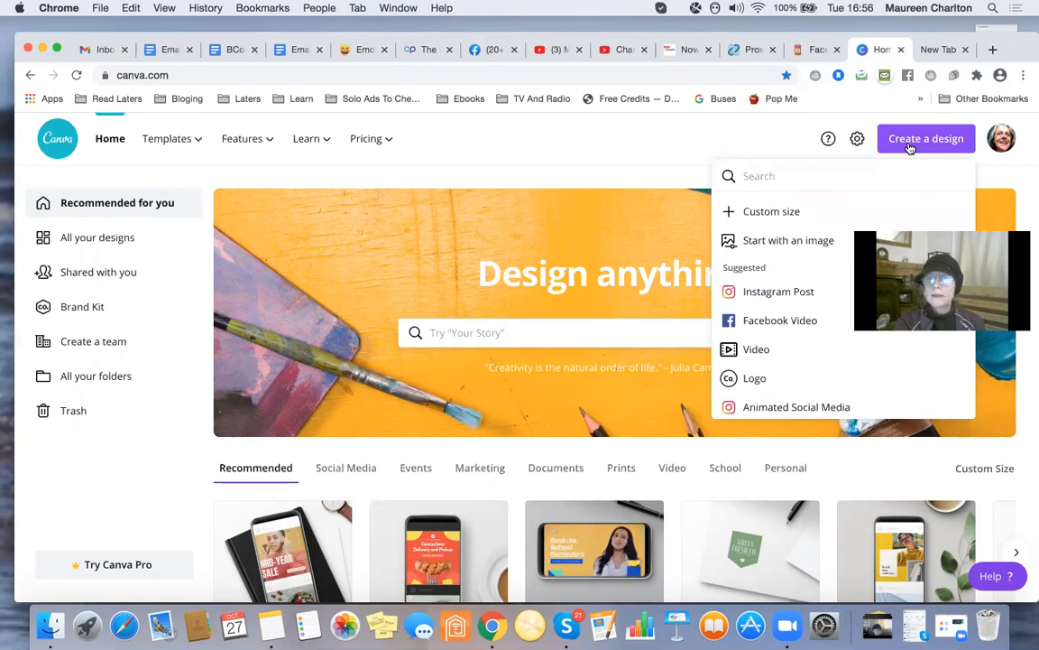
pyautogui.moveTo(780, 203)
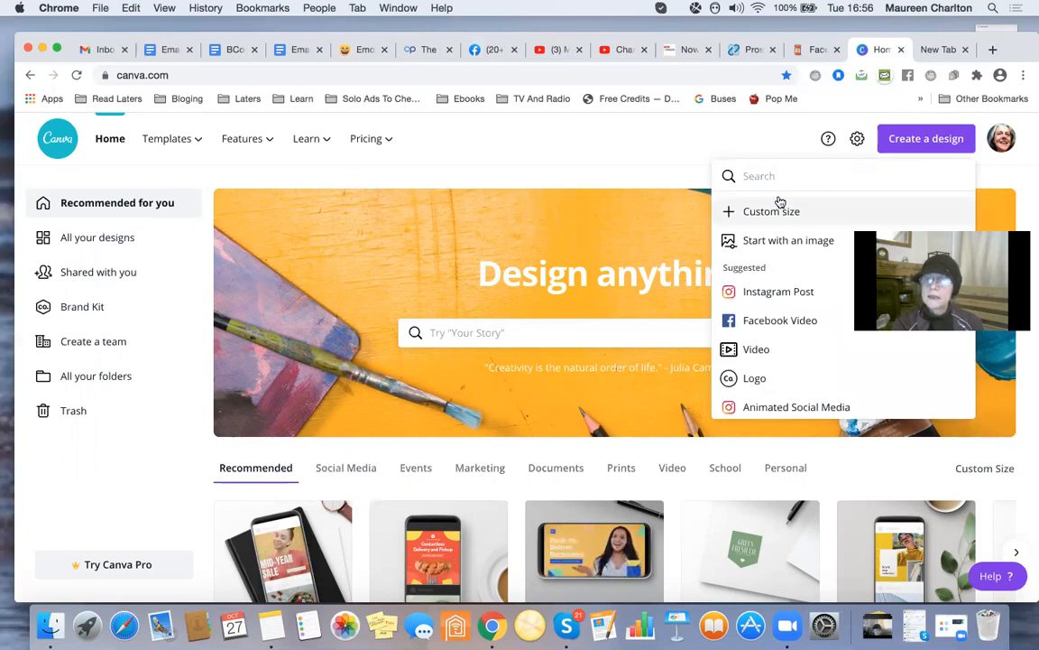
pyautogui.write('facebook')
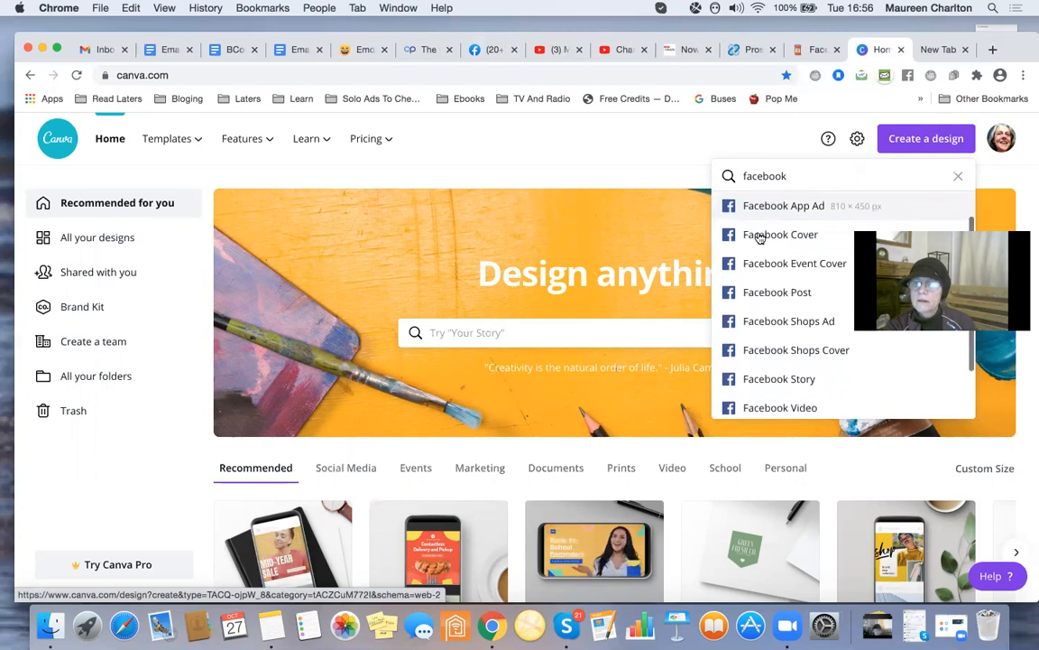
pyautogui.click(780, 235)
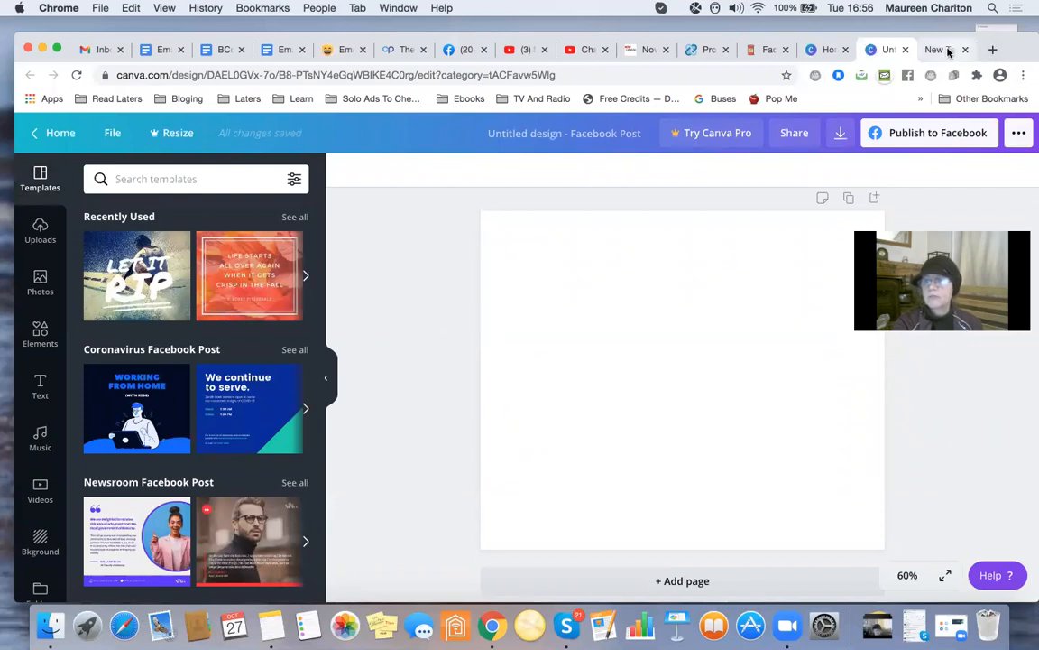
# Google 'friday halloween' images and preview the Halloween puppy 'Have a Happy Friday' picture.
pyautogui.click(940, 51)
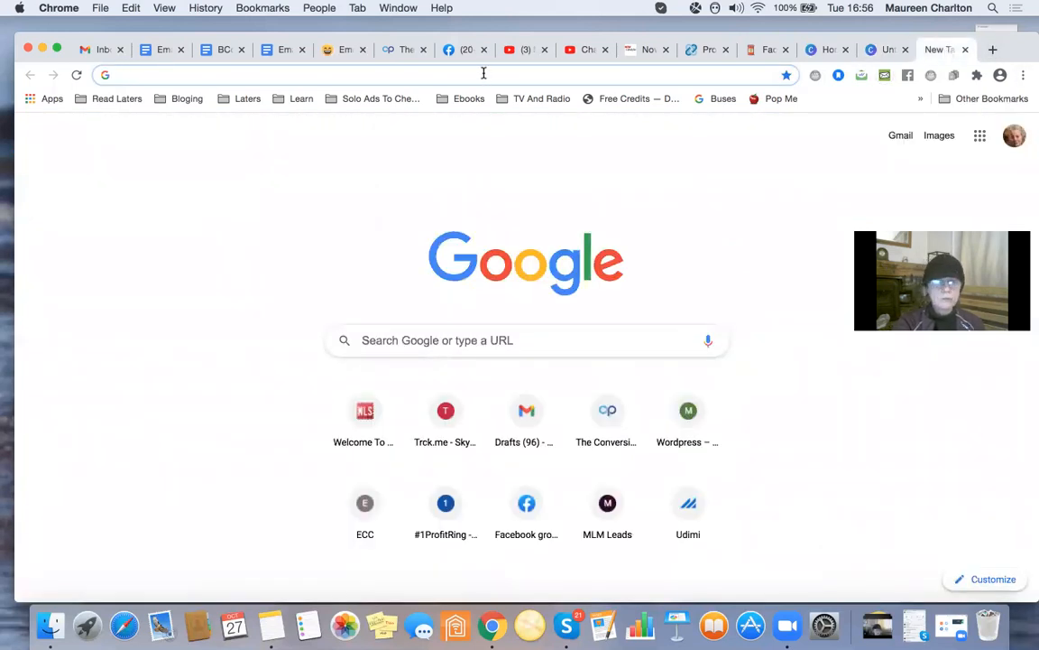
pyautogui.click(527, 340)
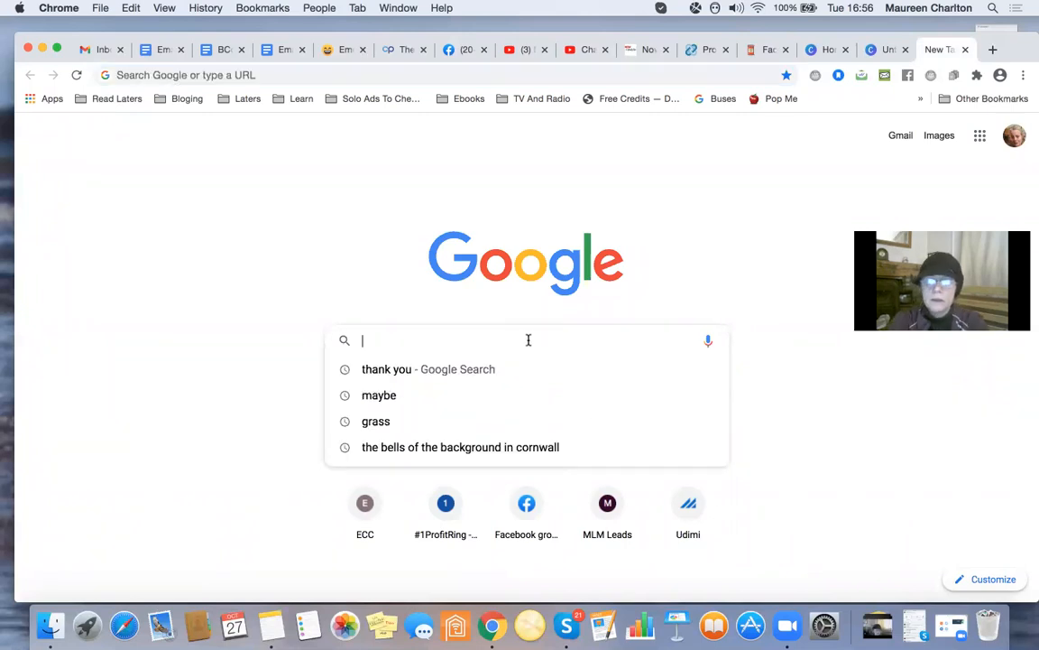
pyautogui.write('friday halloween')
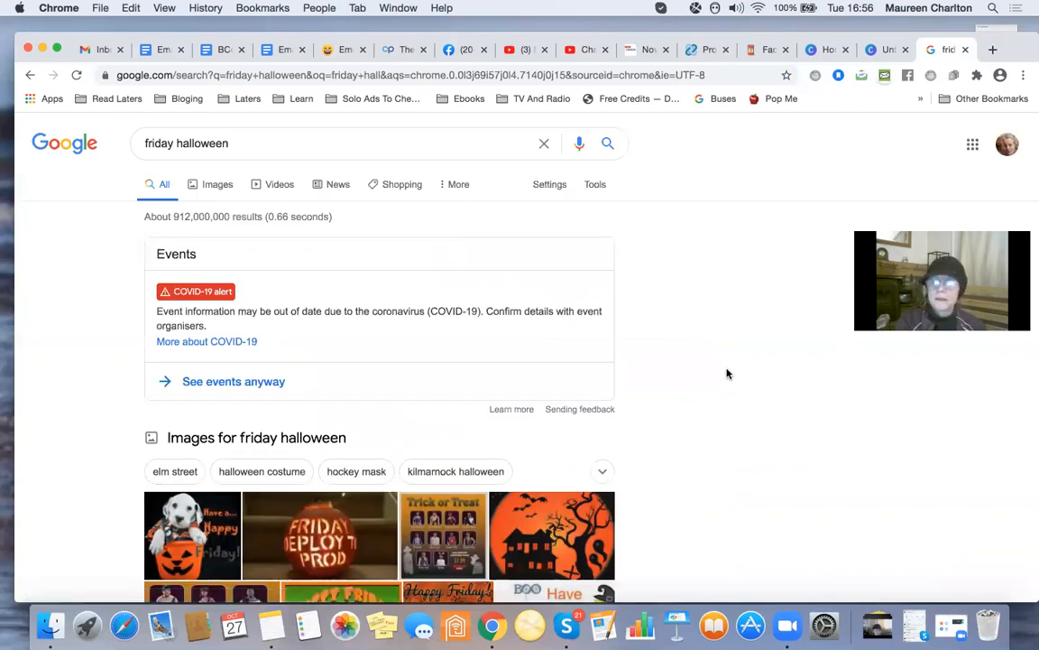
pyautogui.scroll(-3)
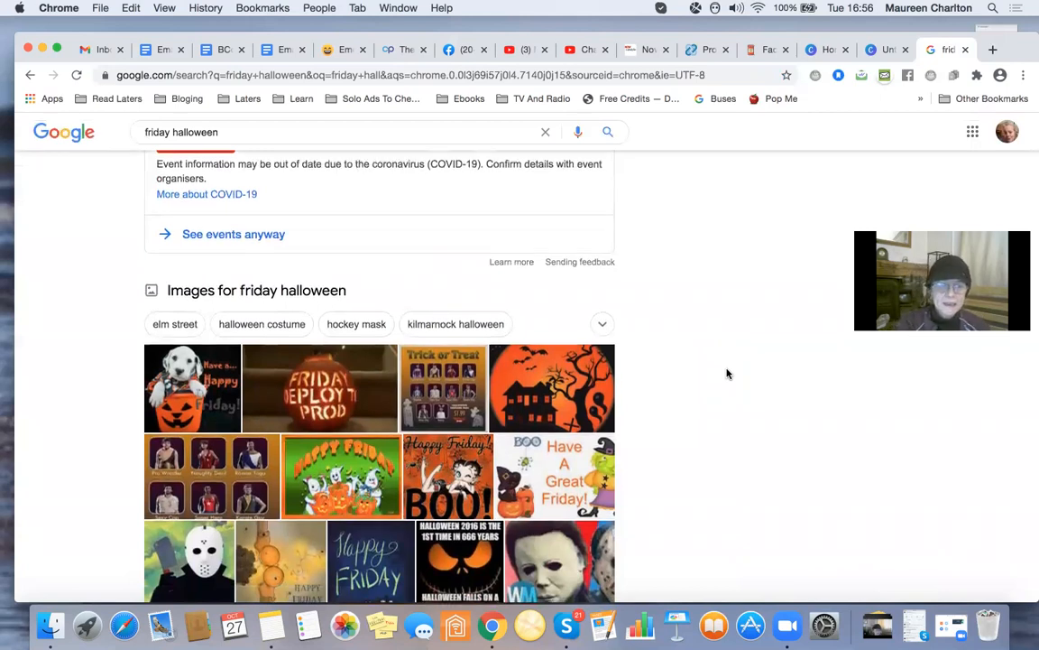
pyautogui.scroll(-3)
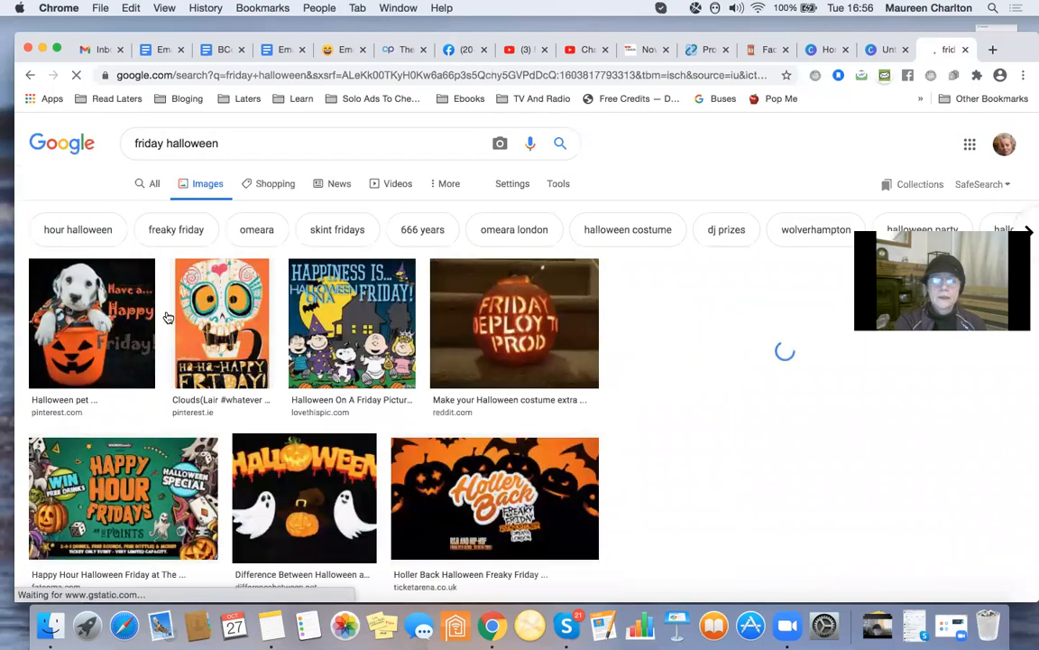
pyautogui.click(90, 321)
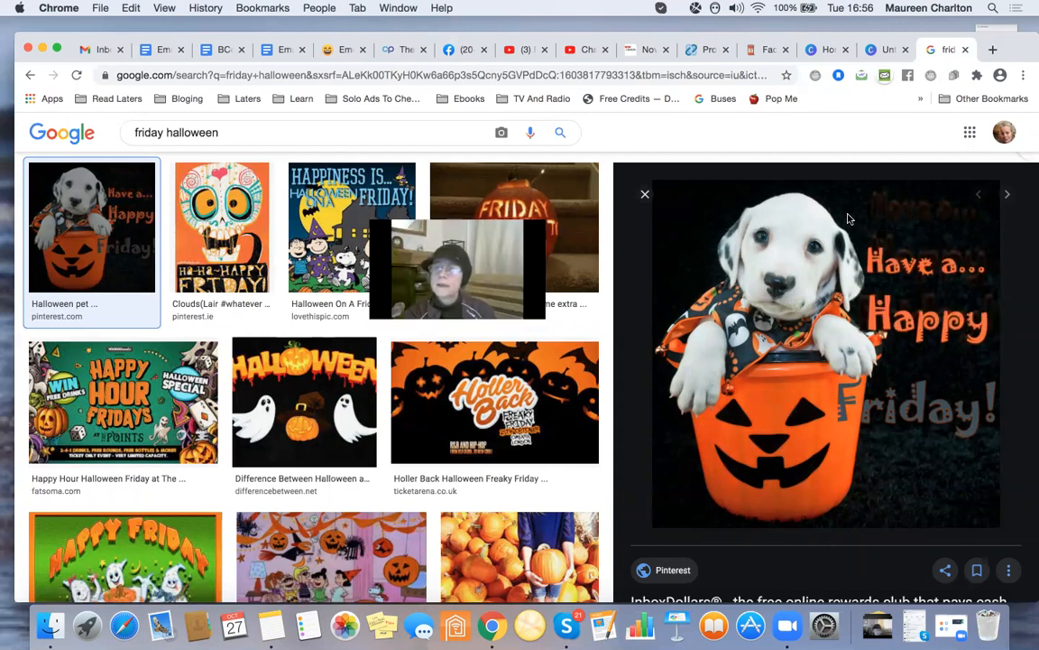
pyautogui.moveTo(906, 321)
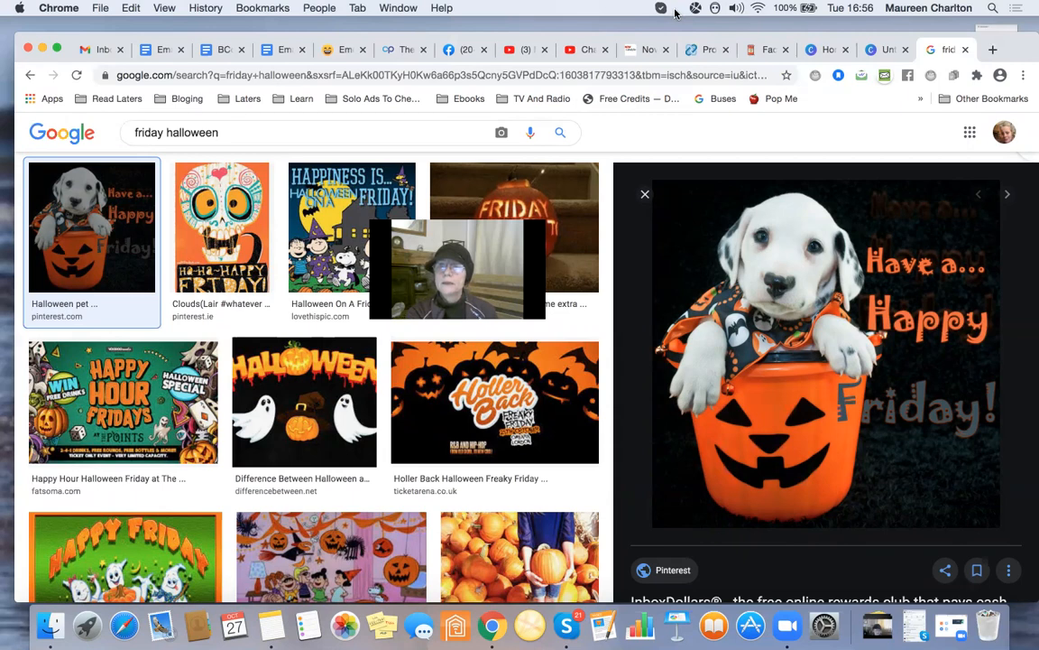
# Capture the puppy 'Happy Friday' image with Jing, save it and clear the saved notice.
pyautogui.click(670, 11)
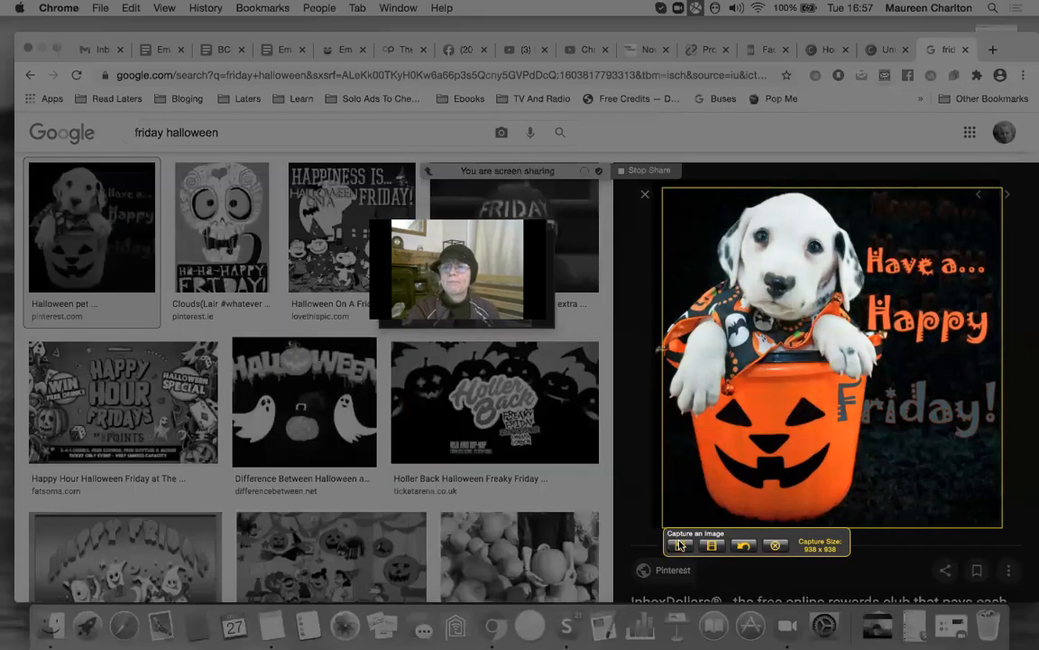
pyautogui.click(711, 545)
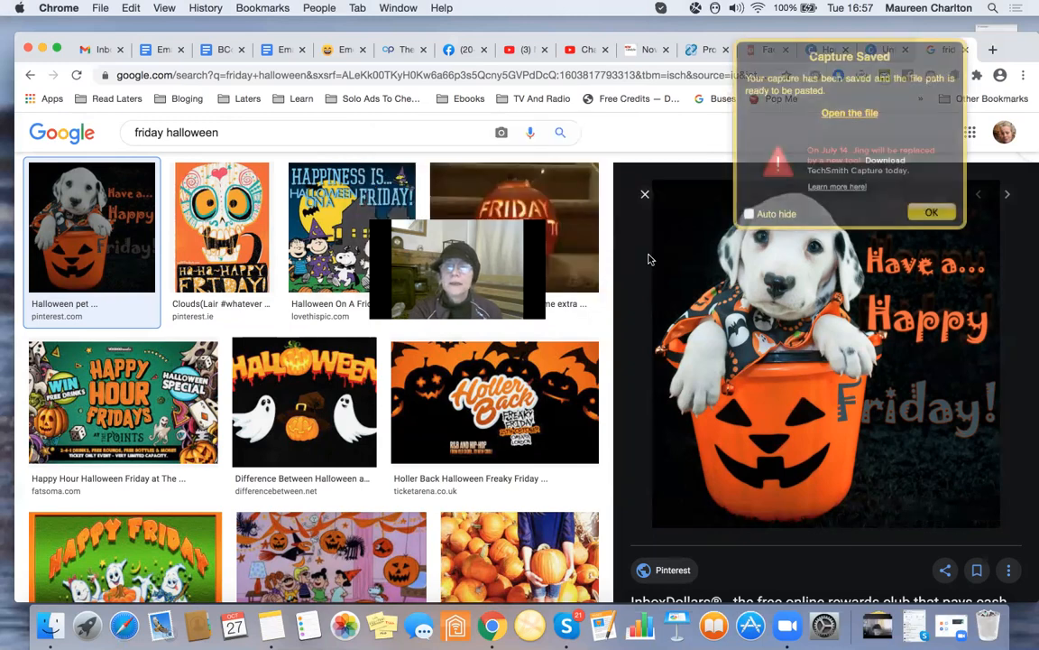
pyautogui.click(931, 213)
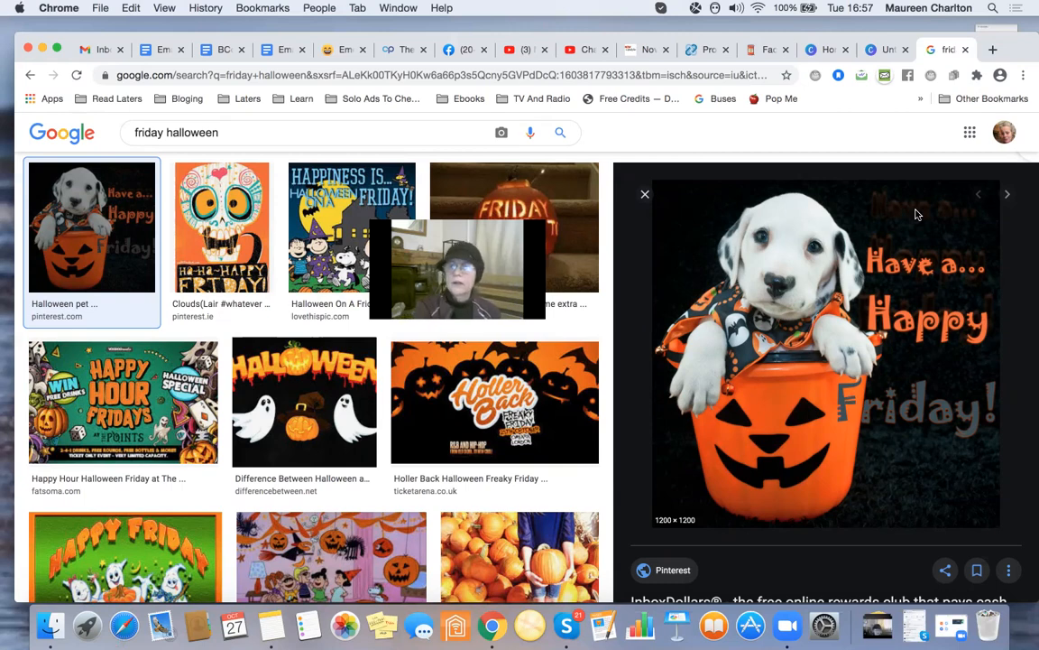
pyautogui.moveTo(901, 144)
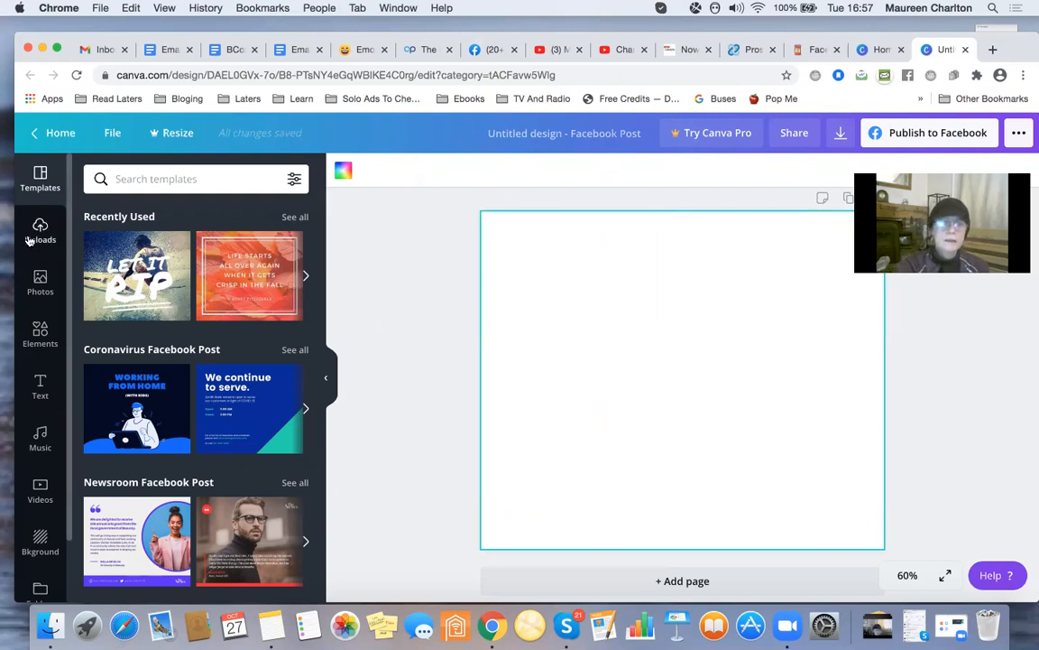
# Upload the imageFridayHalloween PNG from Documents into Canva's Uploads.
pyautogui.click(40, 231)
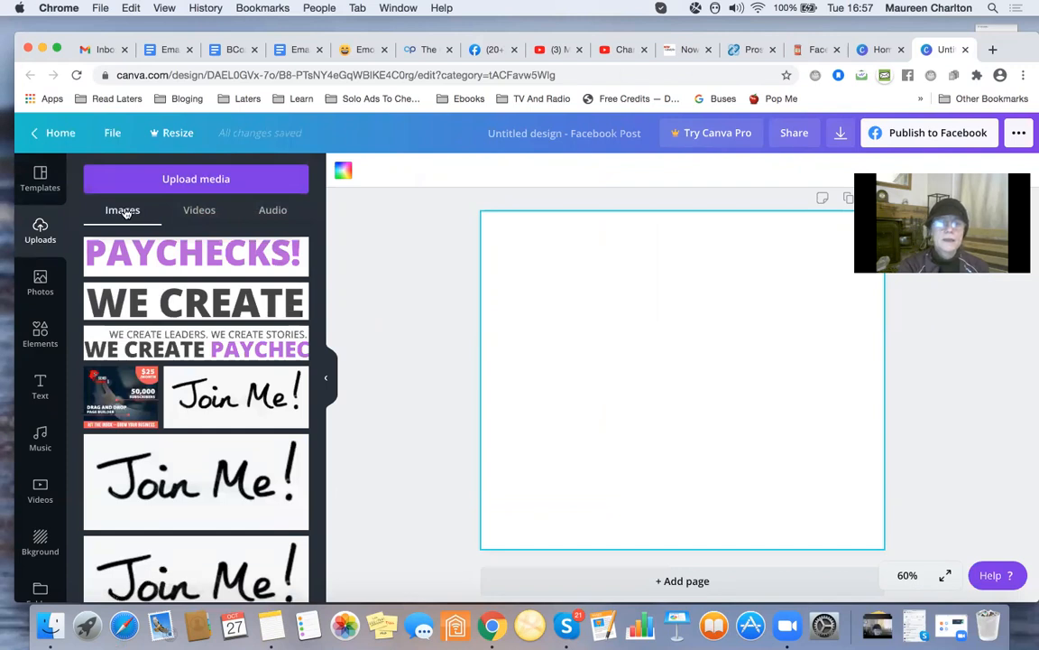
pyautogui.click(195, 178)
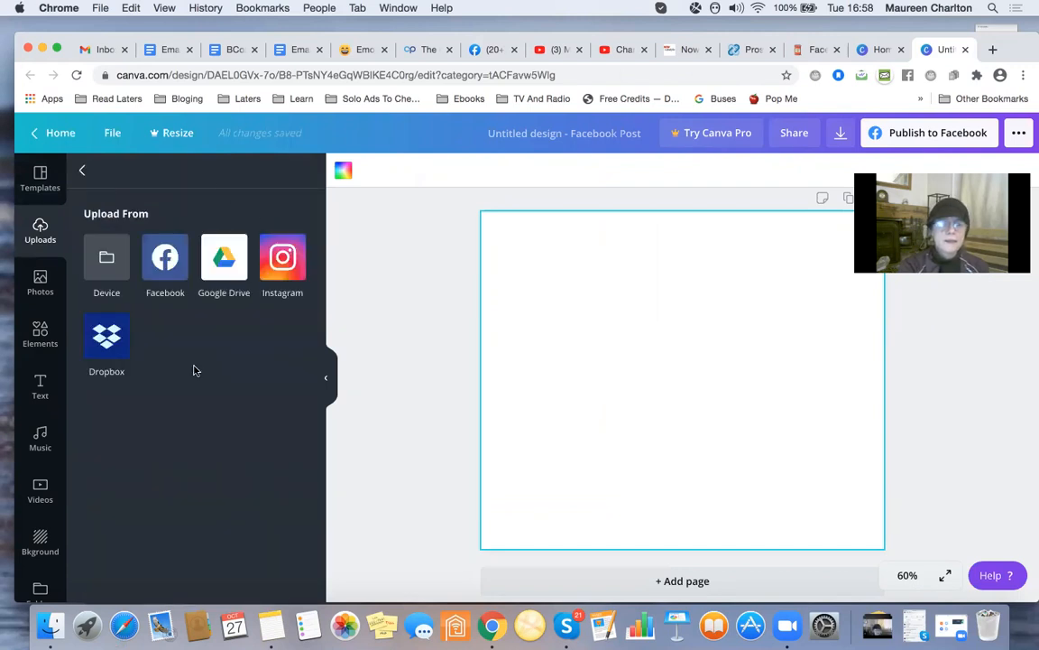
pyautogui.click(107, 256)
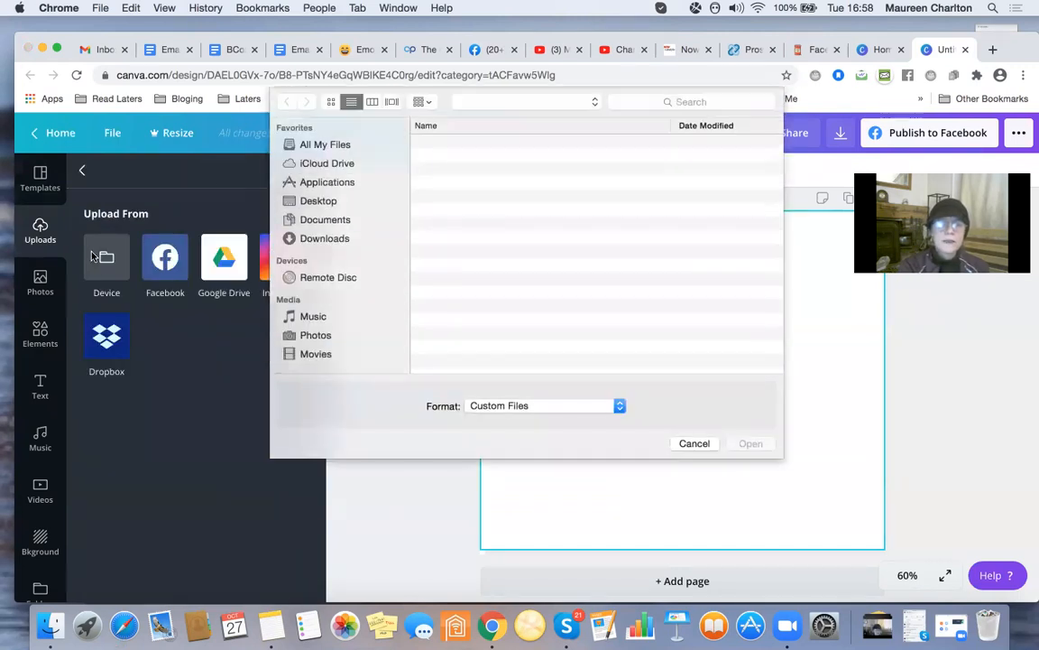
pyautogui.click(325, 220)
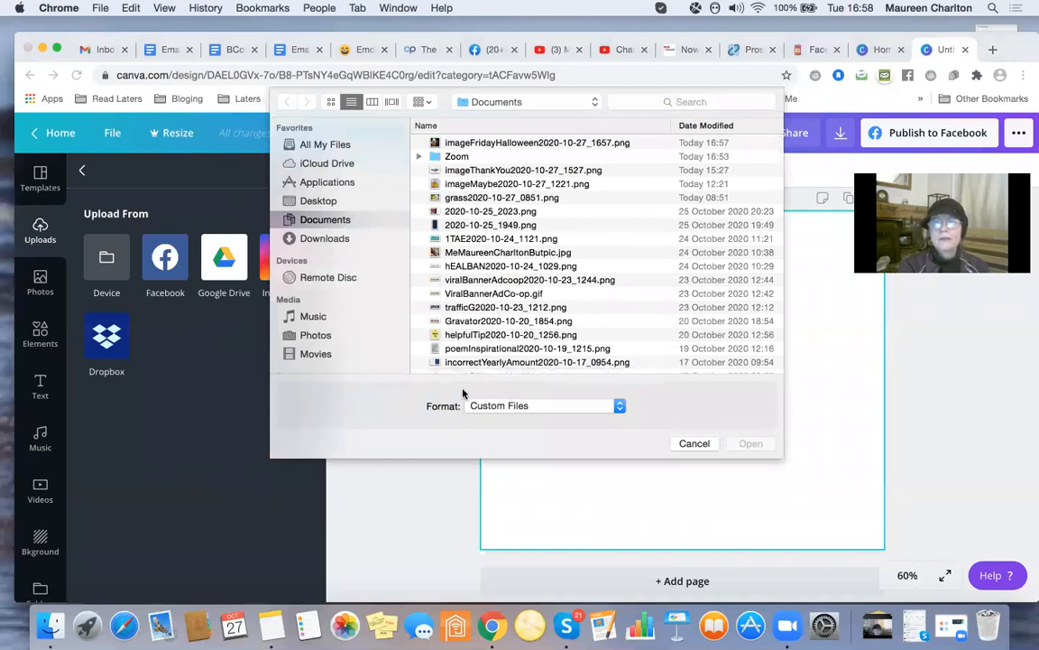
pyautogui.moveTo(639, 224)
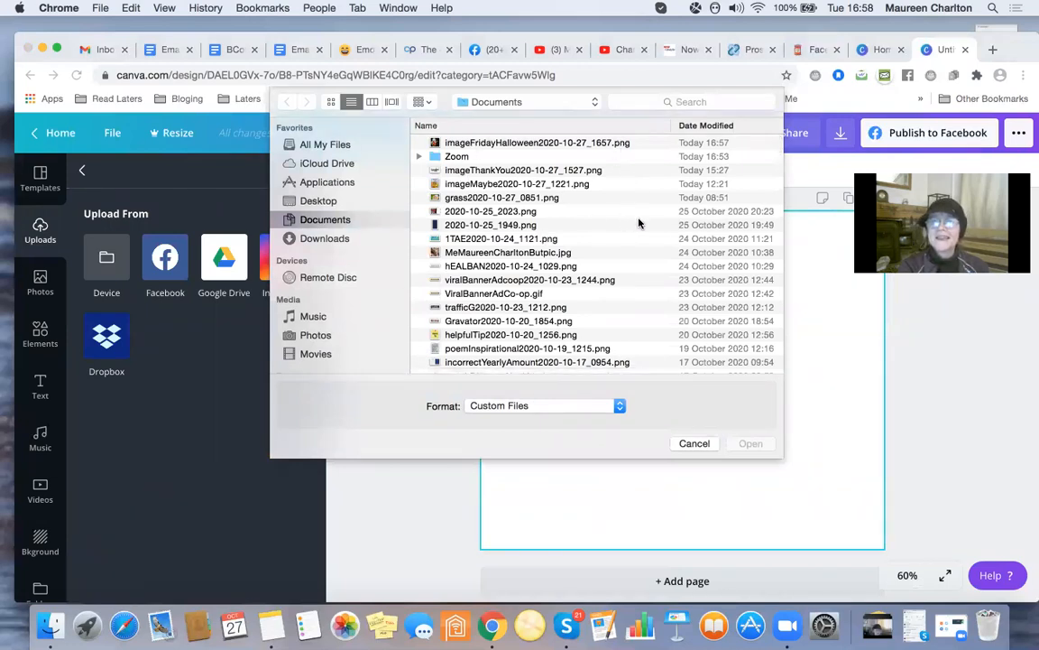
pyautogui.click(527, 143)
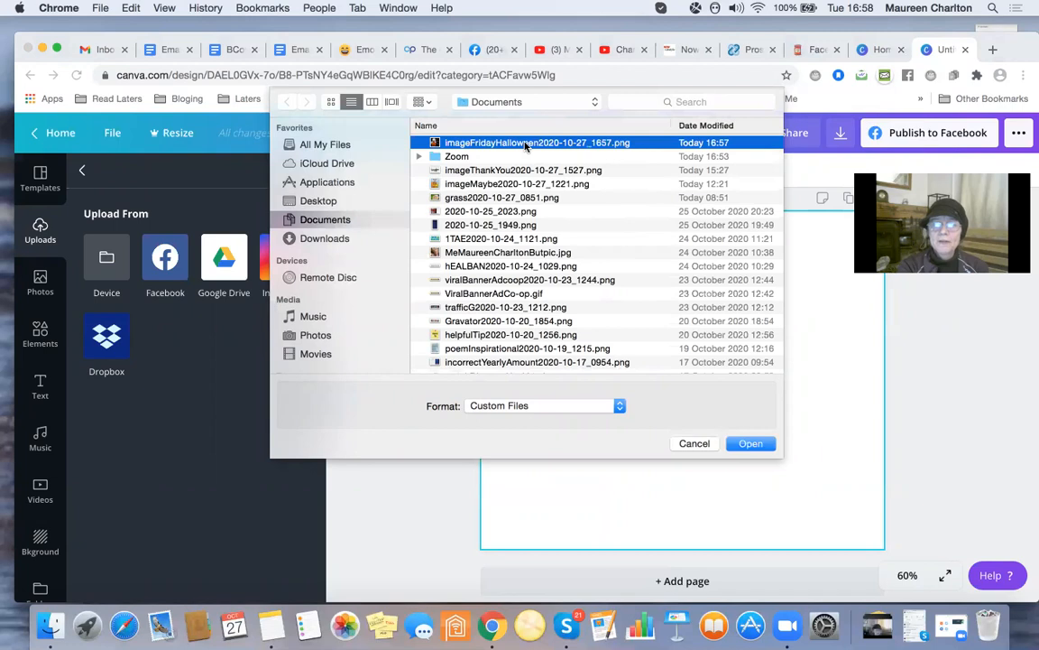
pyautogui.moveTo(750, 462)
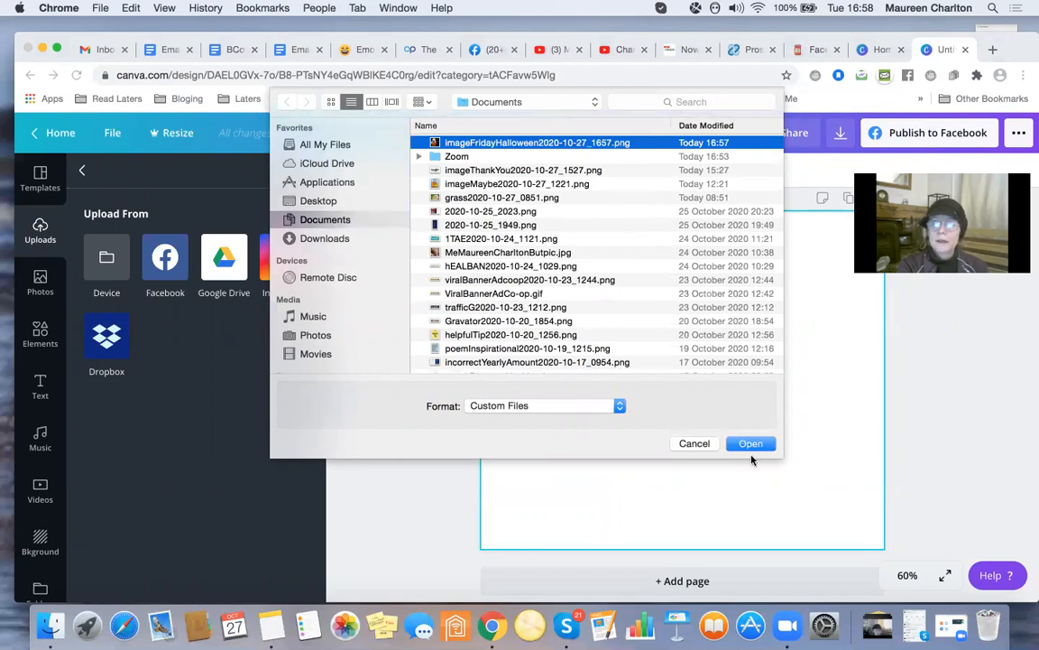
pyautogui.click(751, 444)
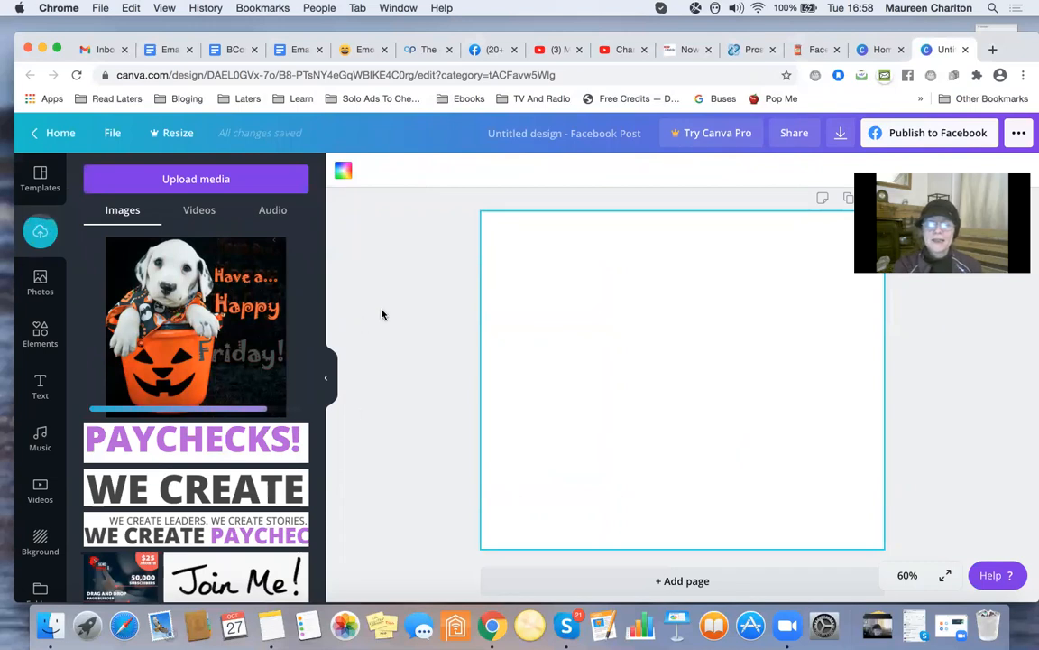
pyautogui.moveTo(166, 341)
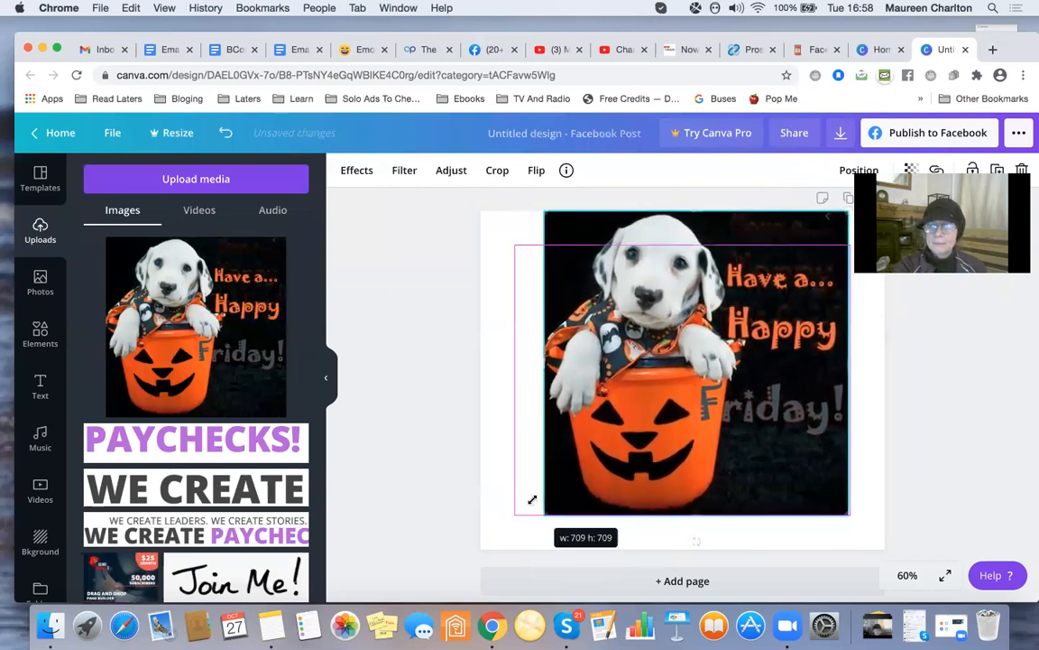
# Place the uploaded puppy image on the page and resize it.
pyautogui.moveTo(532, 498); pyautogui.dragTo(607, 455)
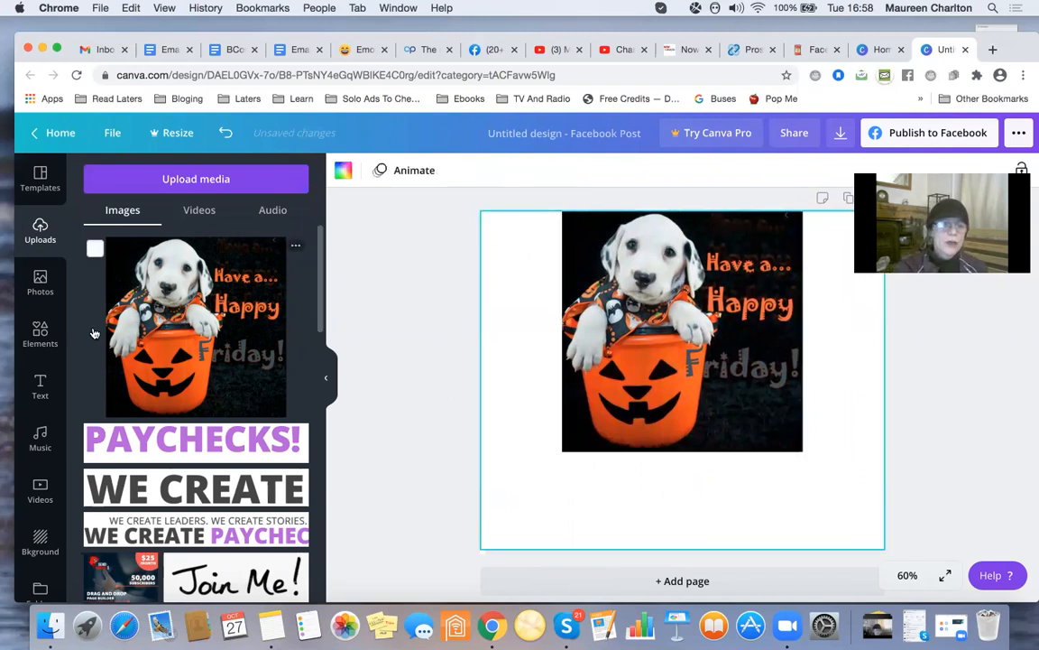
# Add the large yellow 'fun' text style from the Text panel over the puppy image.
pyautogui.click(40, 387)
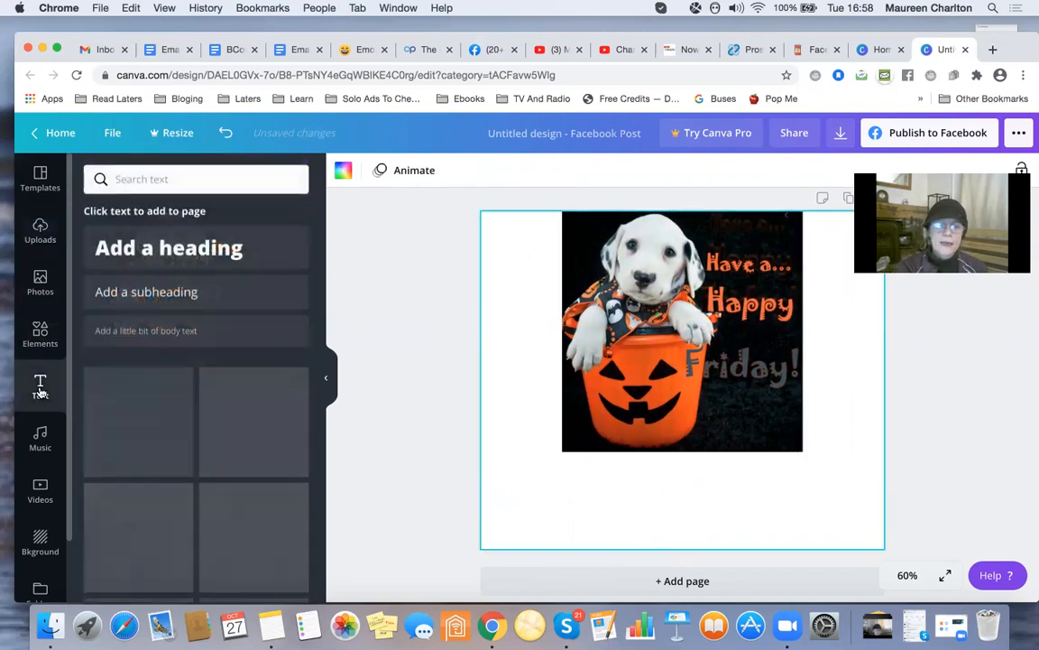
pyautogui.click(39, 386)
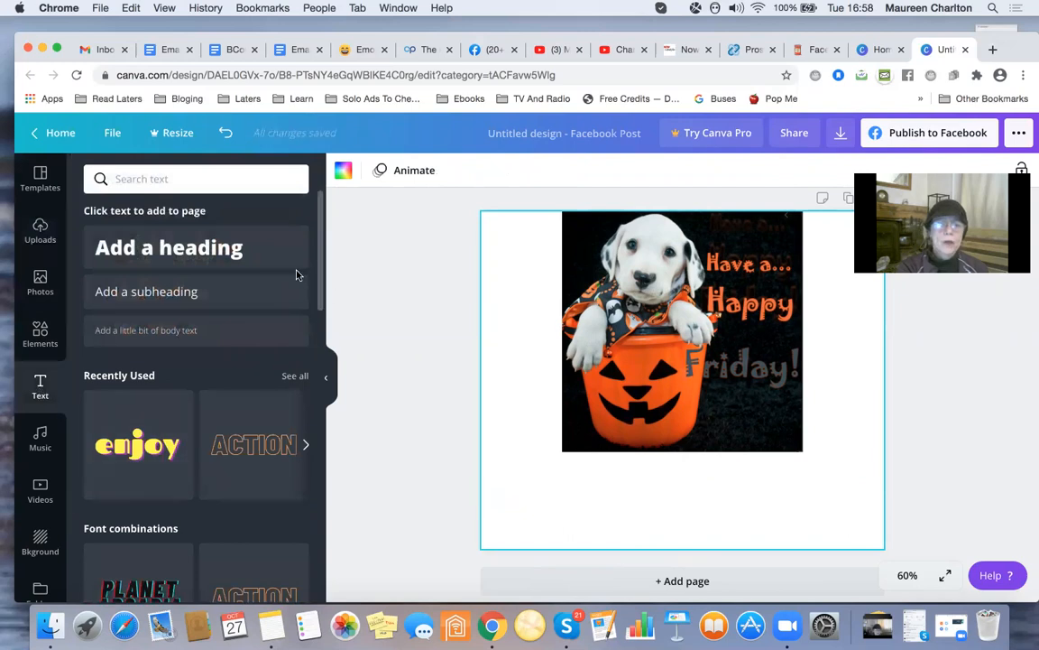
pyautogui.moveTo(202, 251)
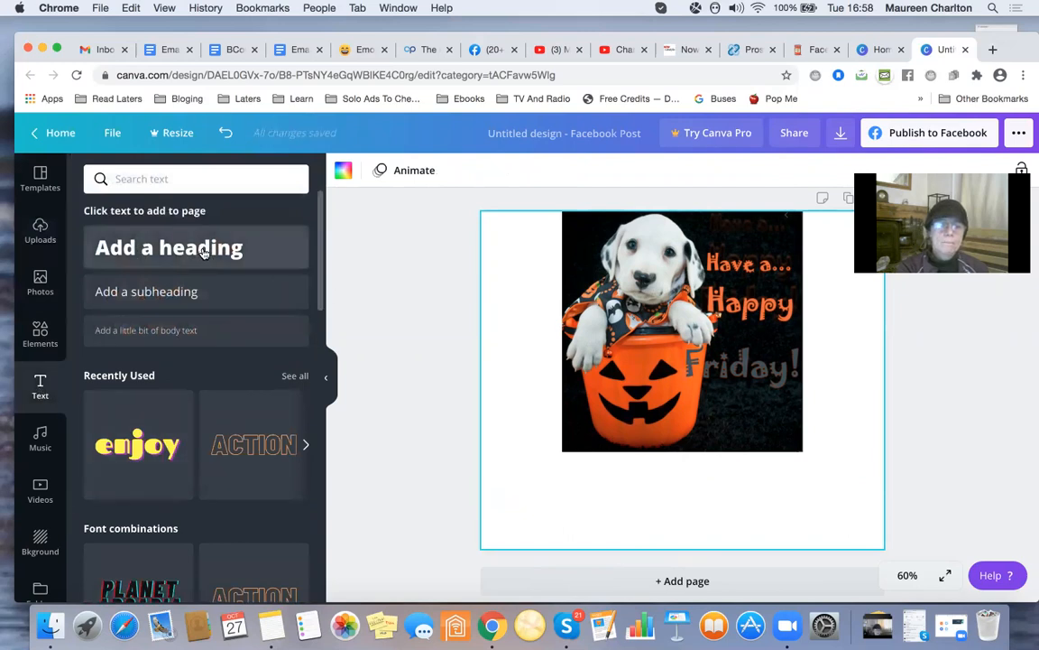
pyautogui.scroll(-3)
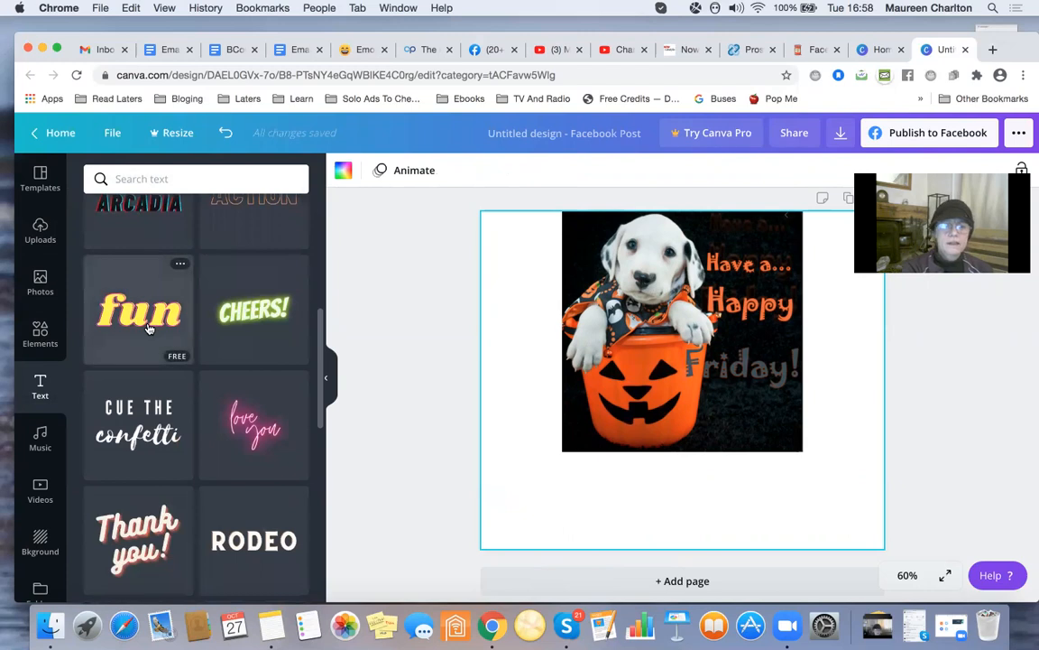
pyautogui.click(137, 310)
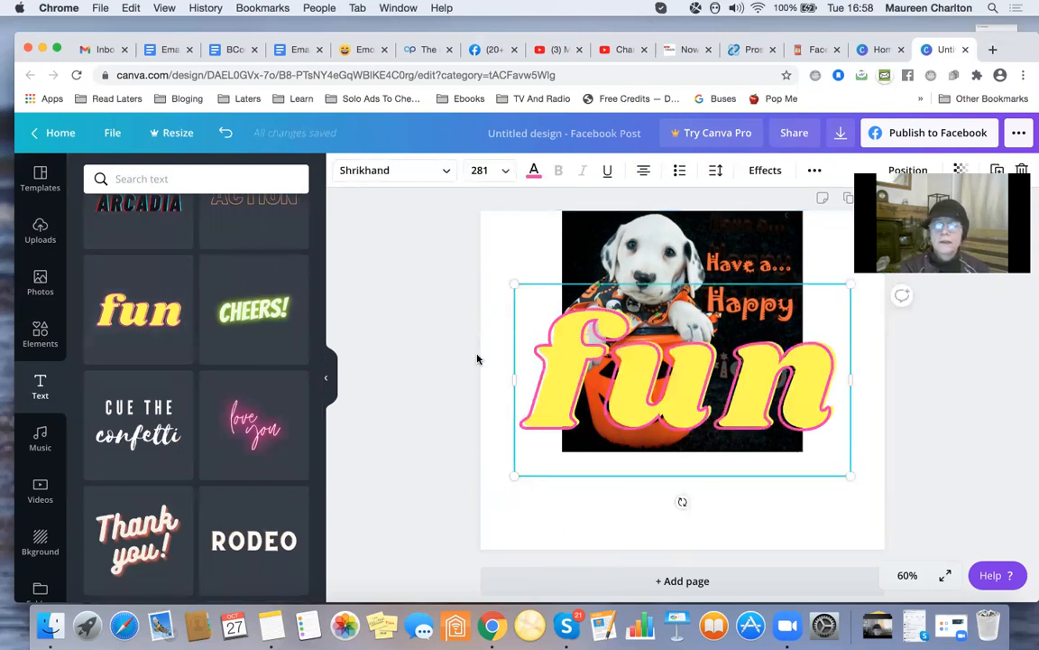
pyautogui.moveTo(740, 363)
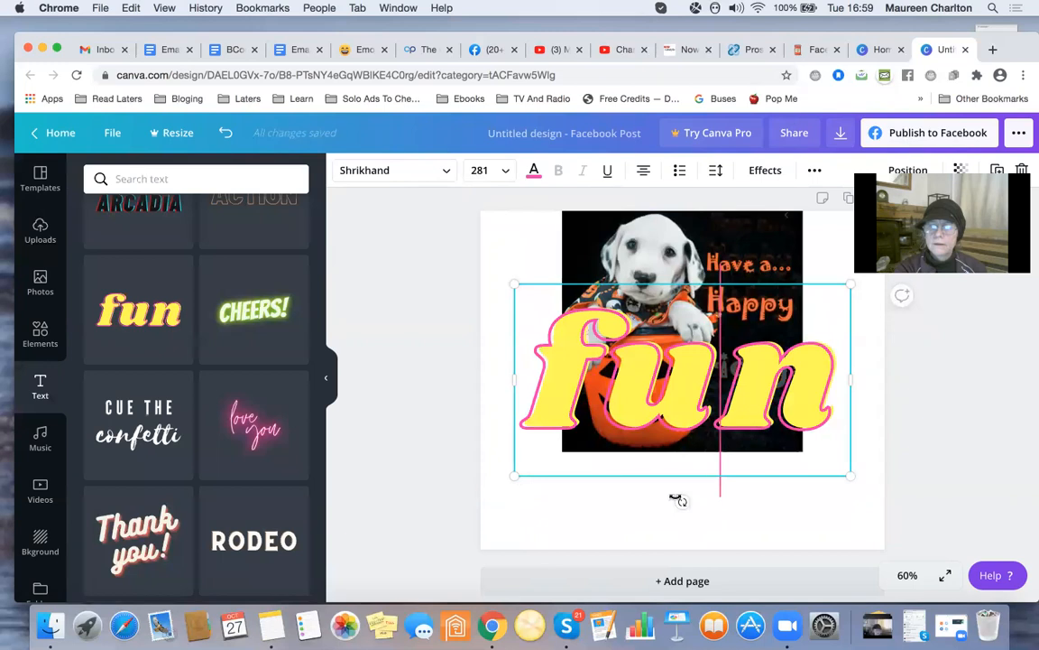
pyautogui.moveTo(487, 525)
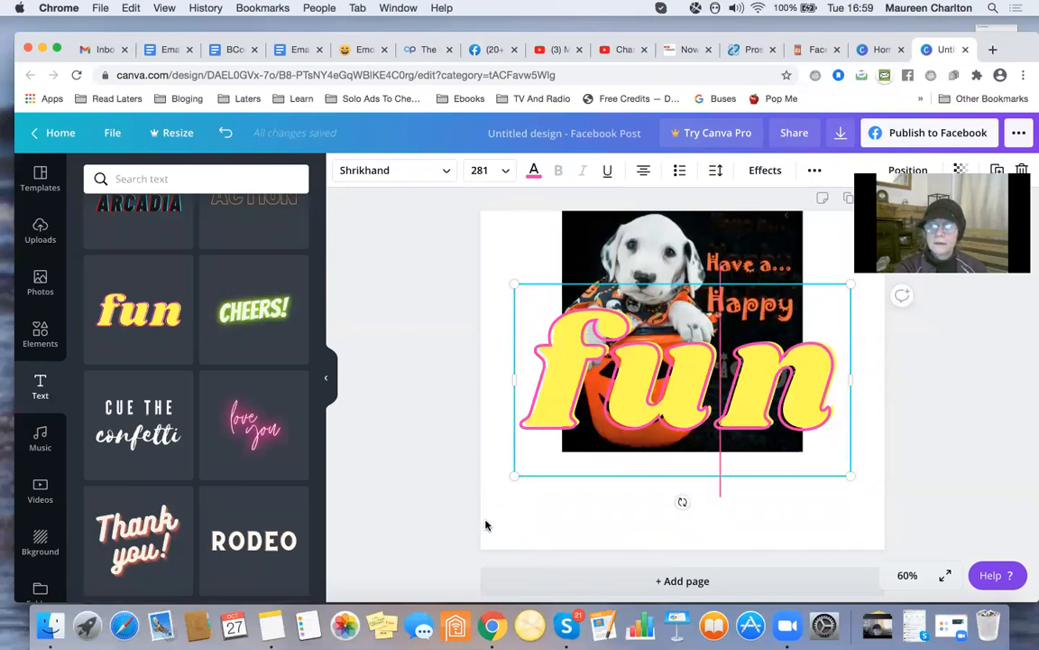
pyautogui.click(665, 399)
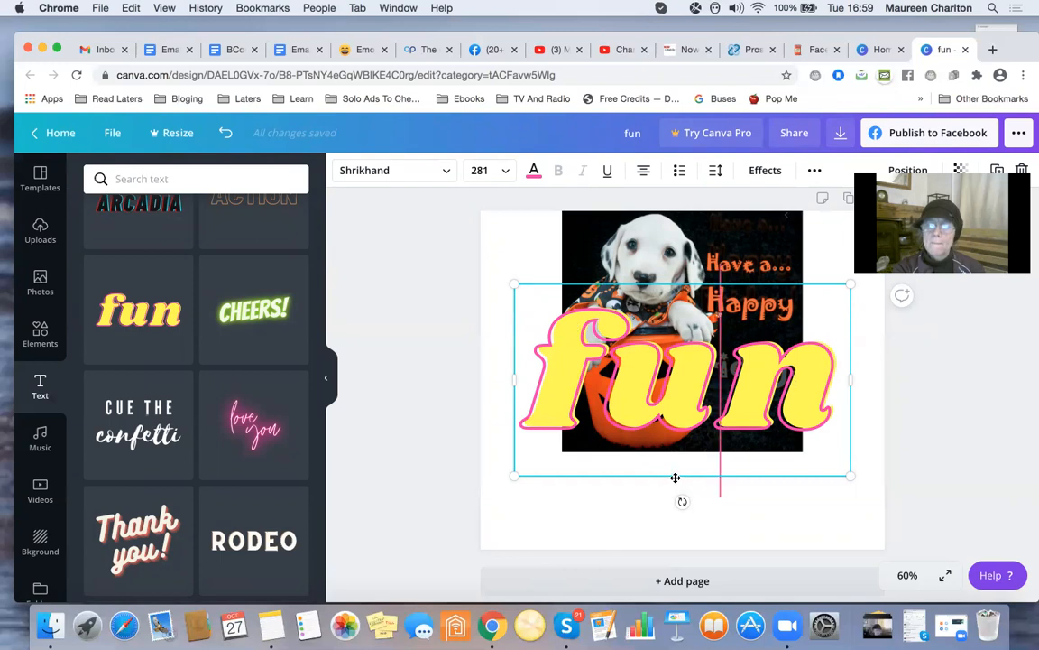
pyautogui.moveTo(663, 476)
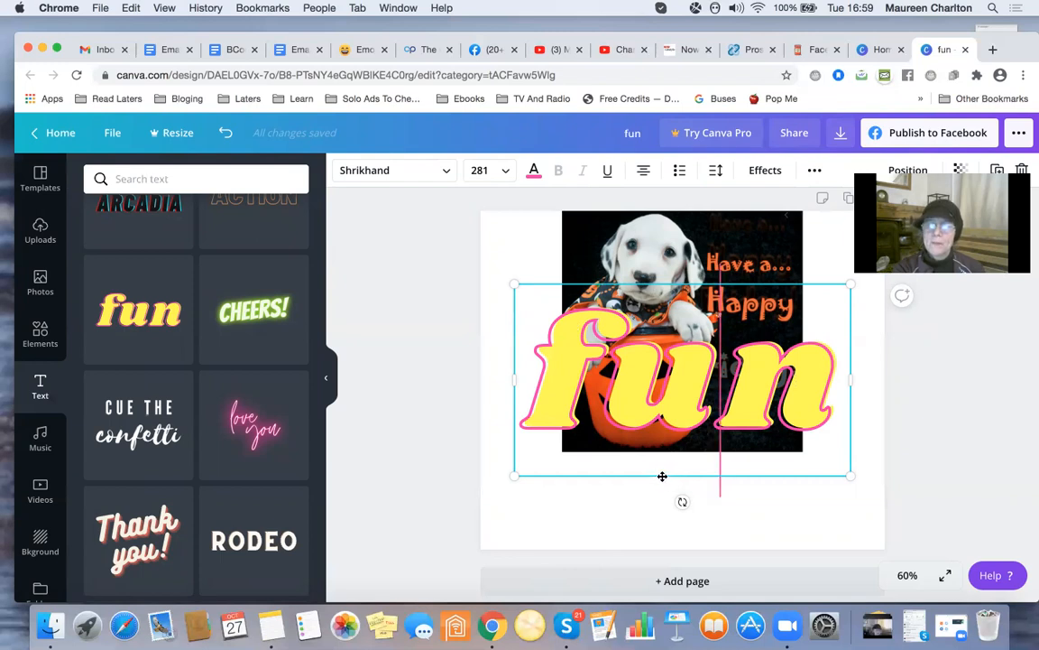
# Move the 'fun' text to the bottom and enlarge the puppy image to fill the page.
pyautogui.moveTo(676, 378); pyautogui.dragTo(677, 505)
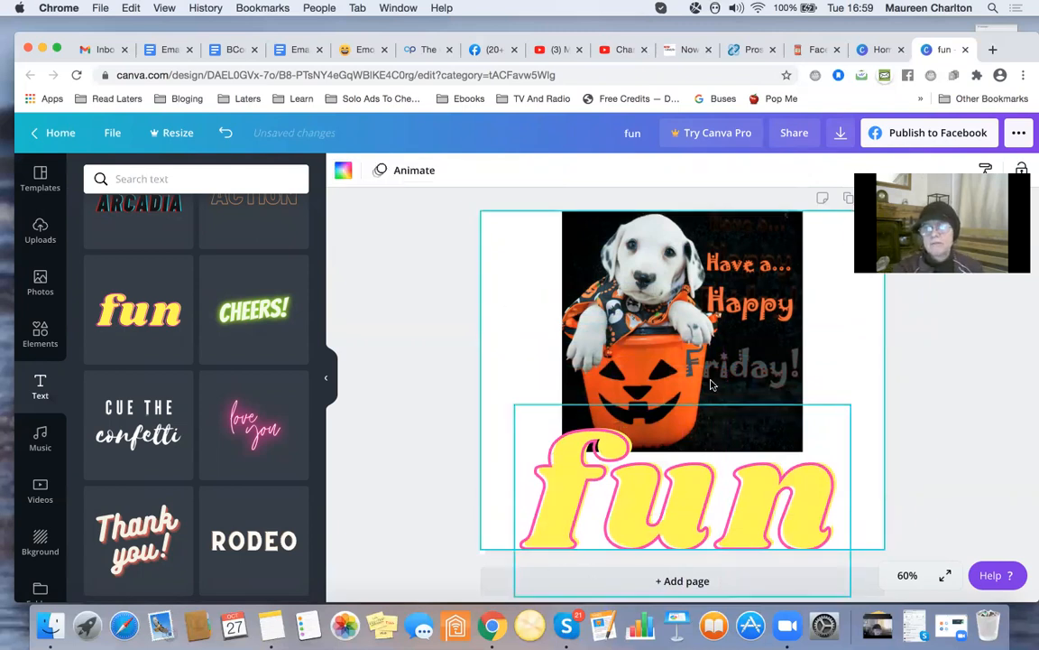
pyautogui.click(682, 328)
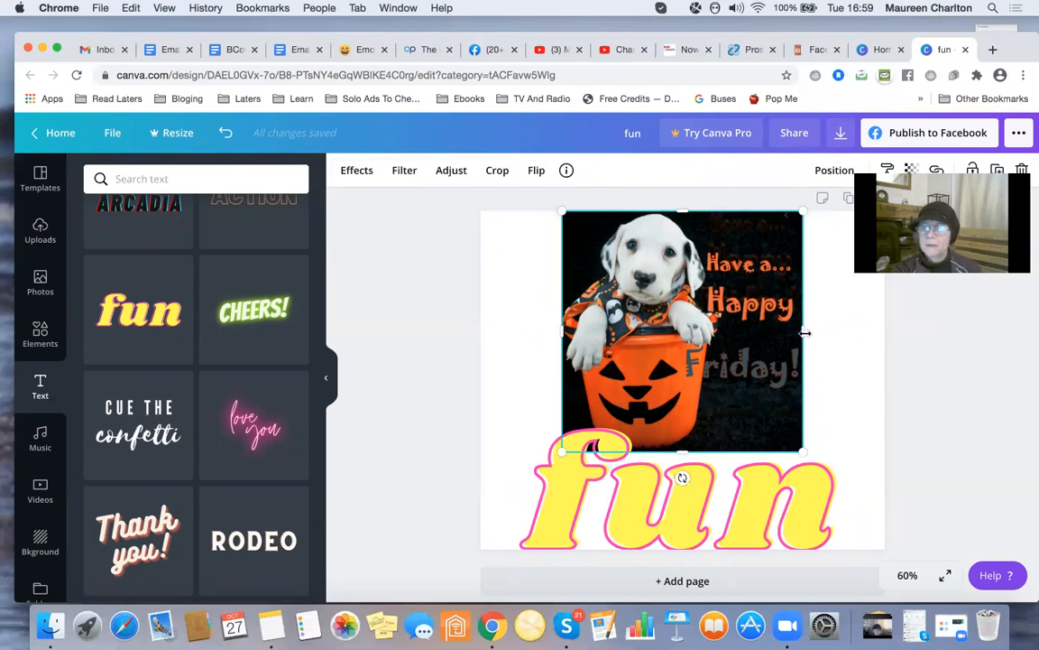
pyautogui.moveTo(804, 334); pyautogui.dragTo(797, 334)
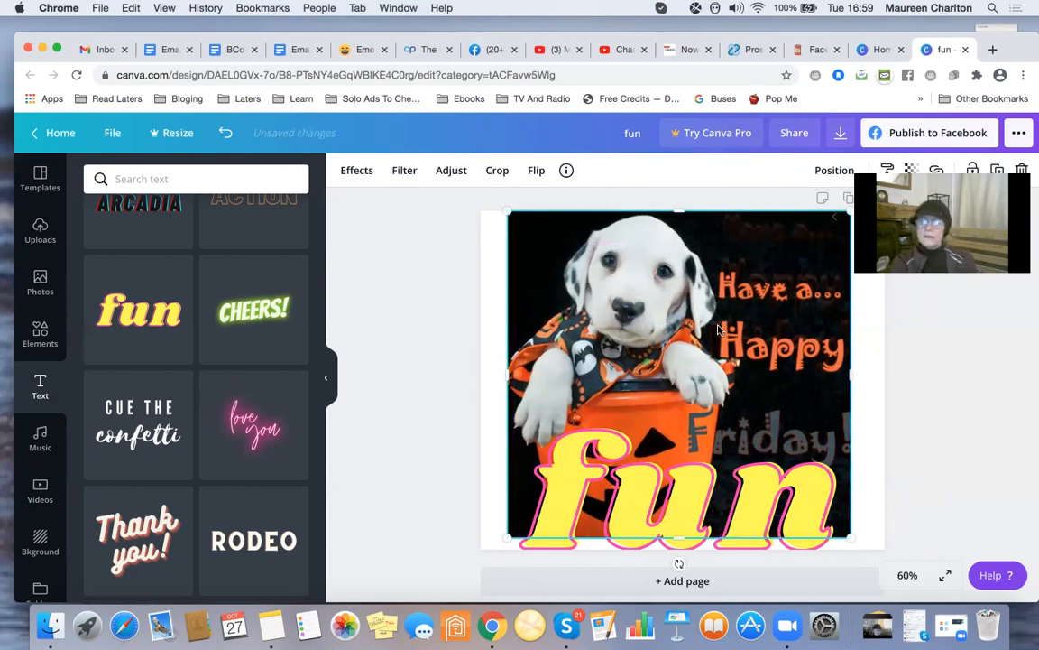
pyautogui.click(679, 497)
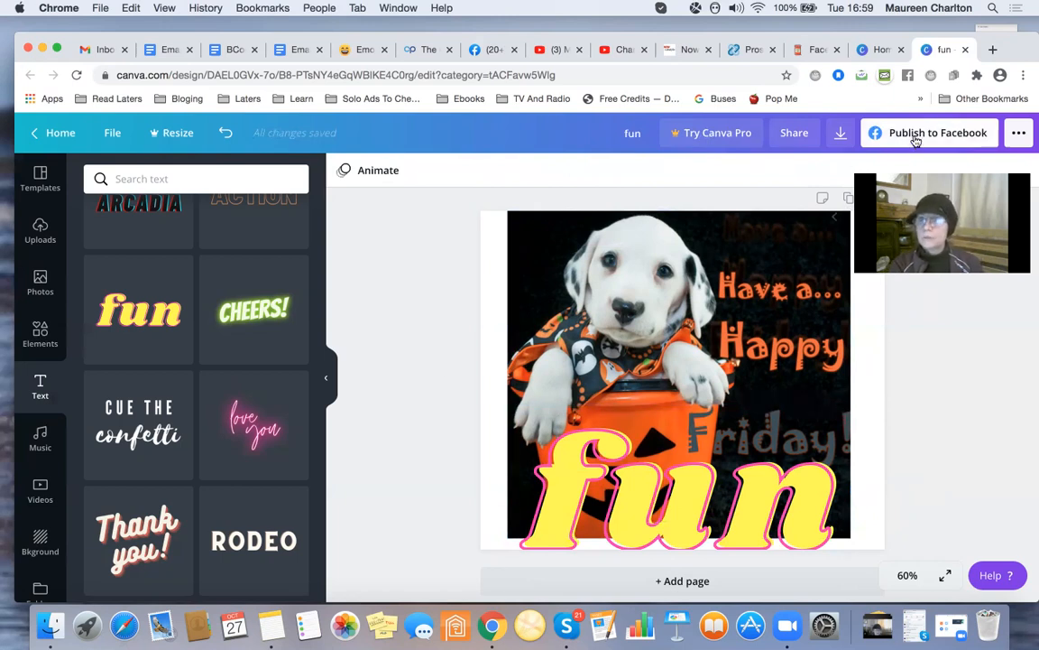
pyautogui.moveTo(899, 141)
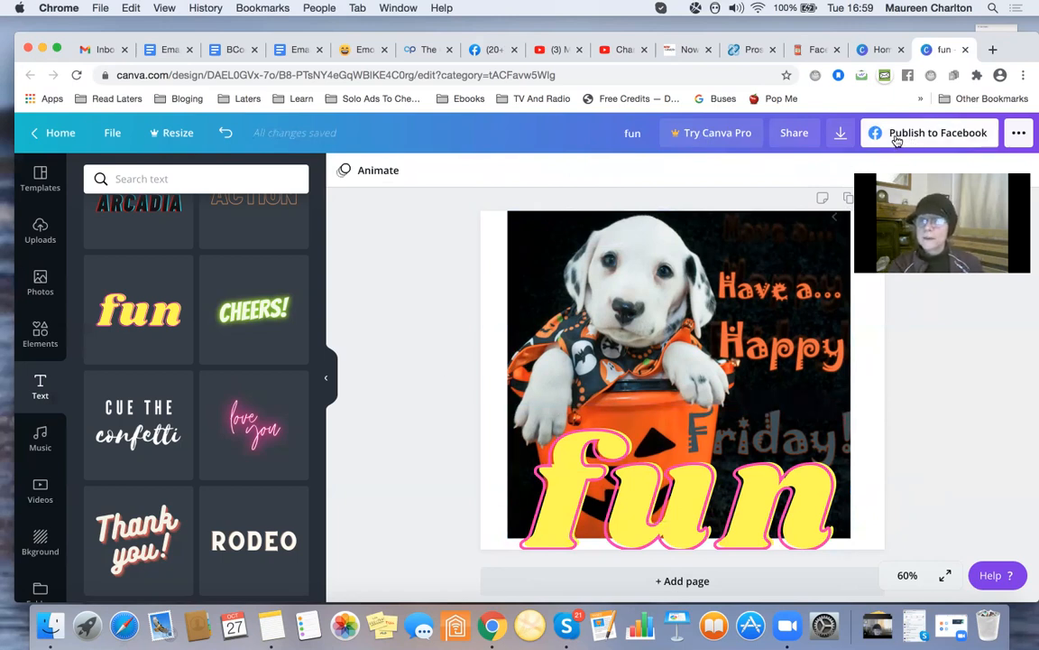
# Download the design as PNG, producing fun.png.
pyautogui.click(839, 133)
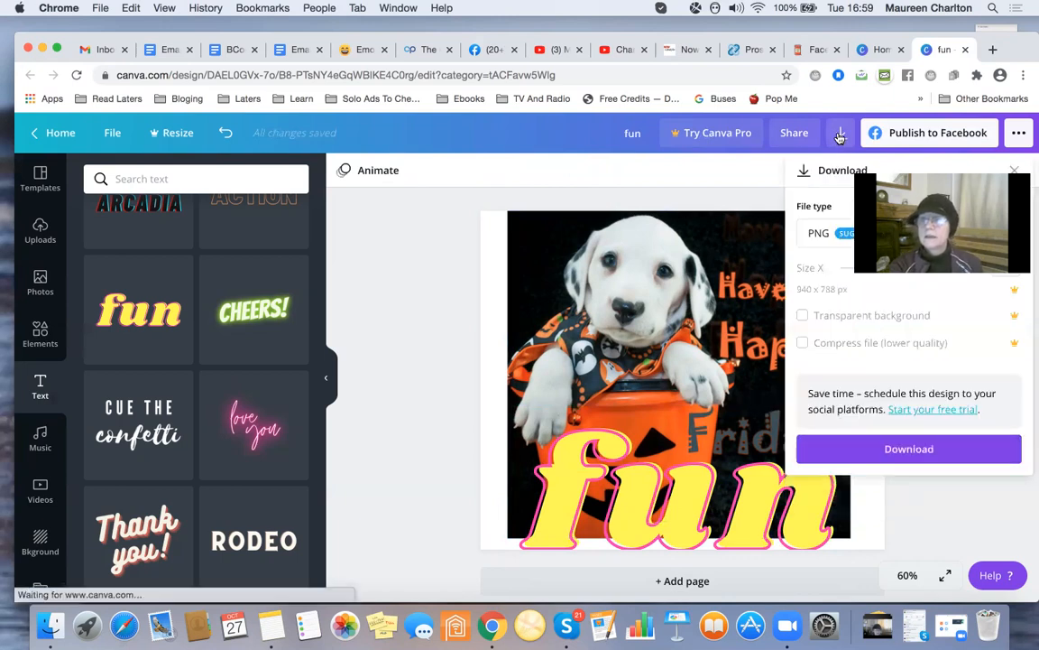
pyautogui.moveTo(832, 243)
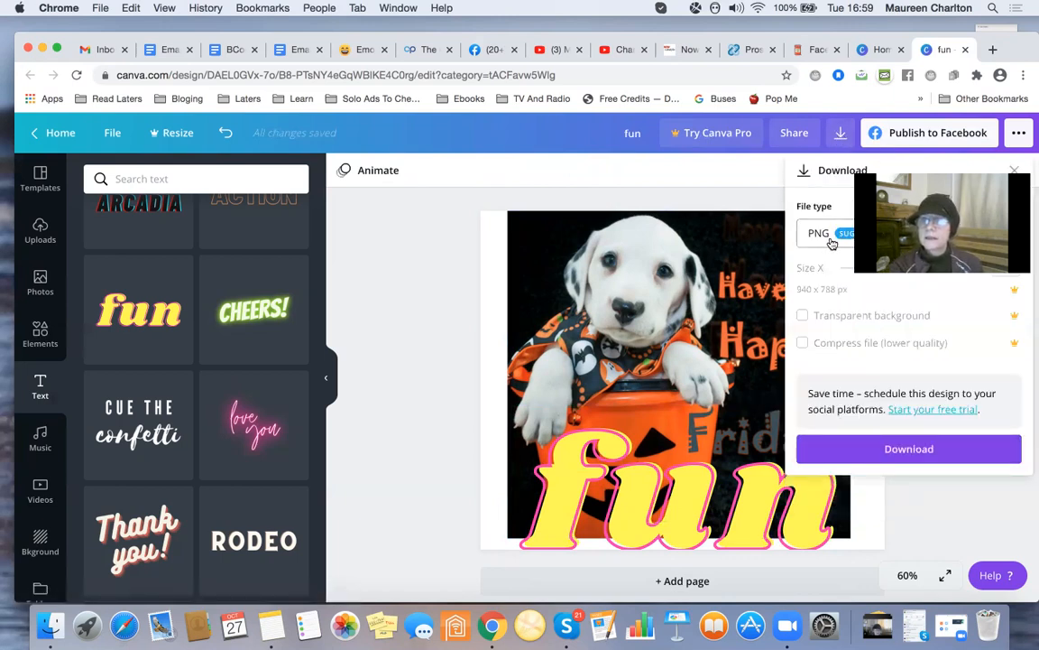
pyautogui.click(910, 447)
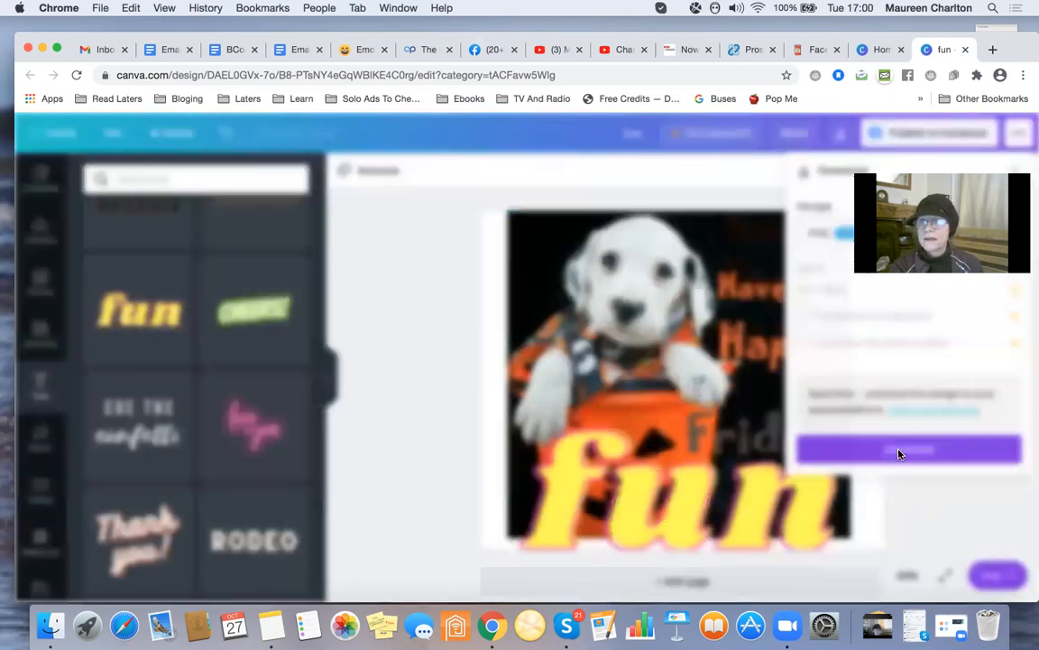
pyautogui.click(909, 449)
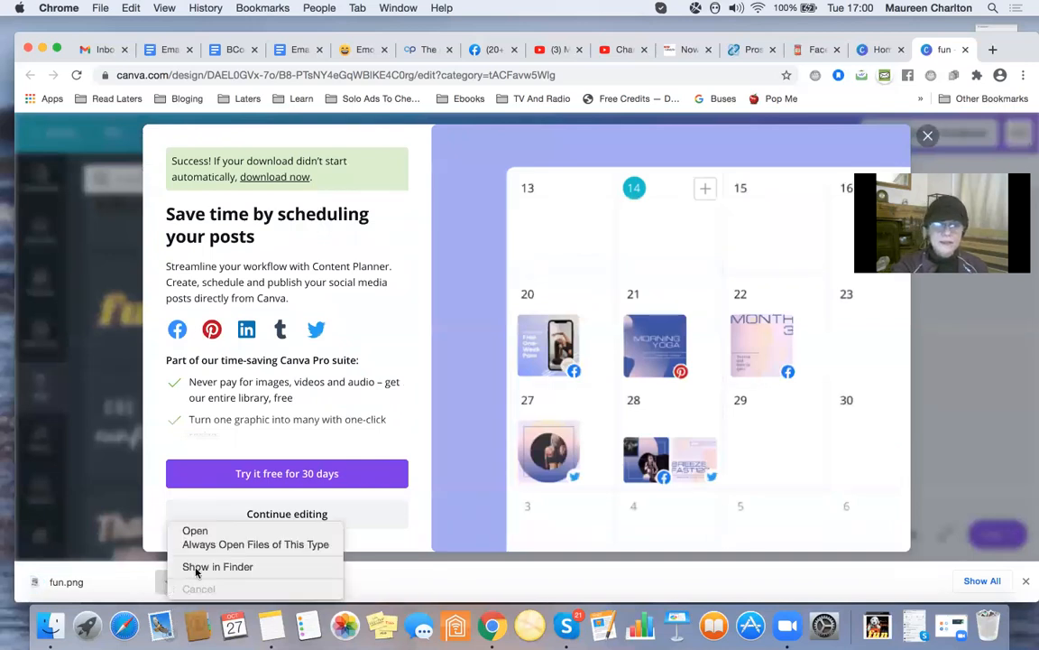
pyautogui.click(217, 567)
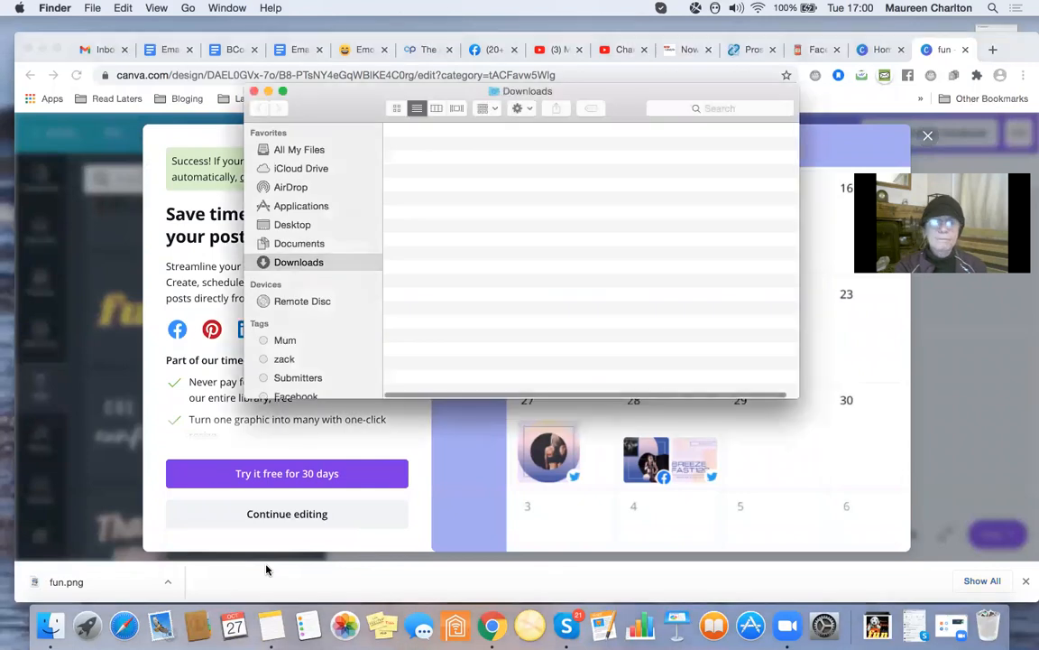
pyautogui.click(415, 108)
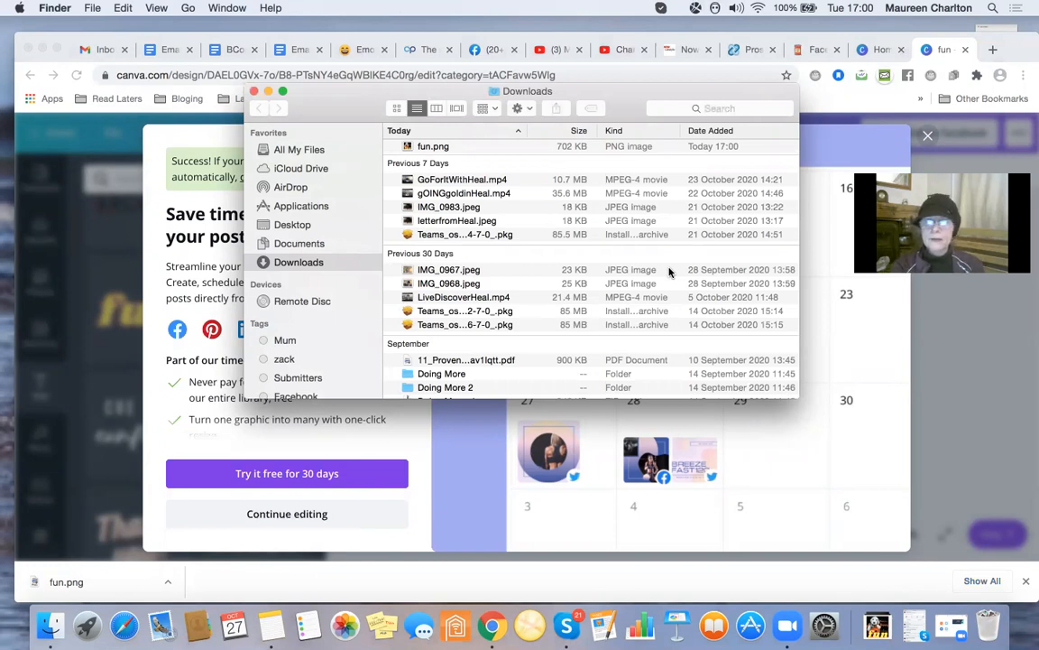
pyautogui.moveTo(470, 180)
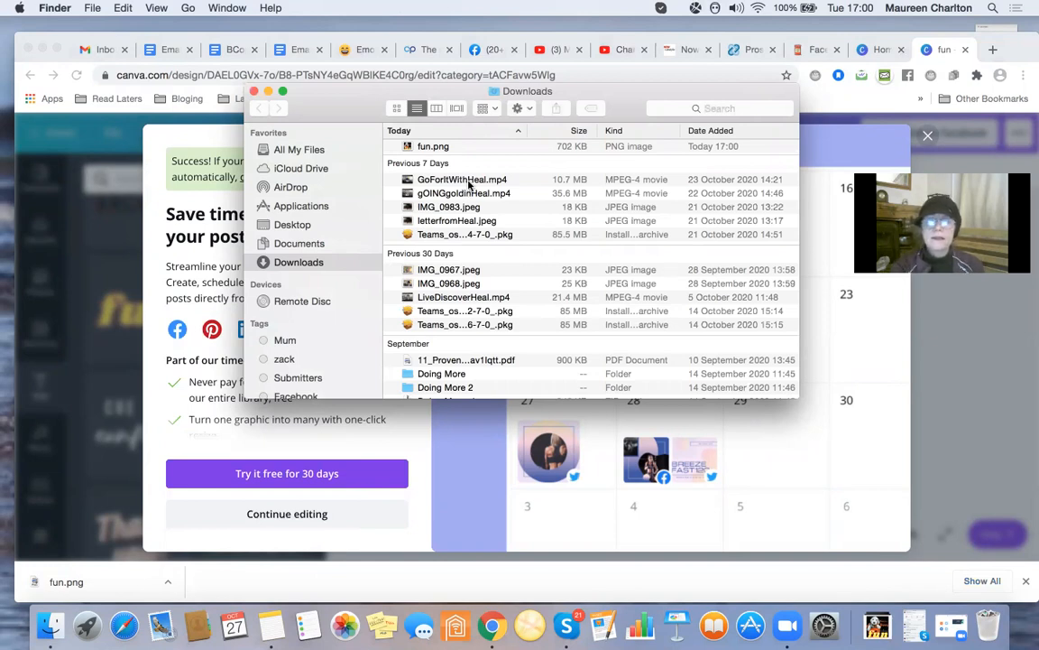
pyautogui.moveTo(489, 310)
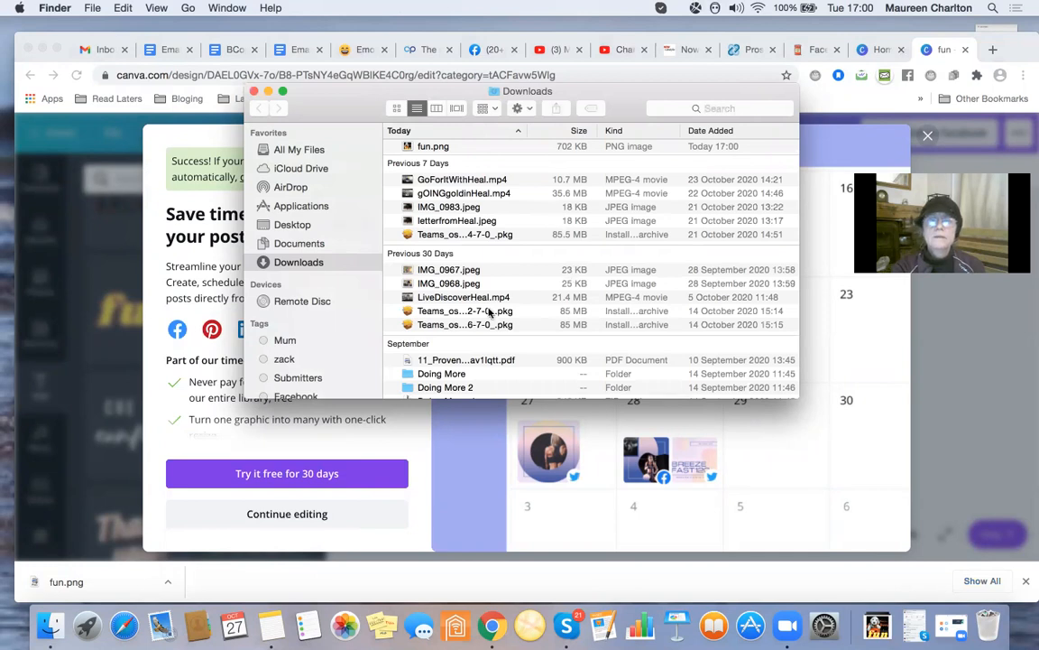
pyautogui.click(433, 148)
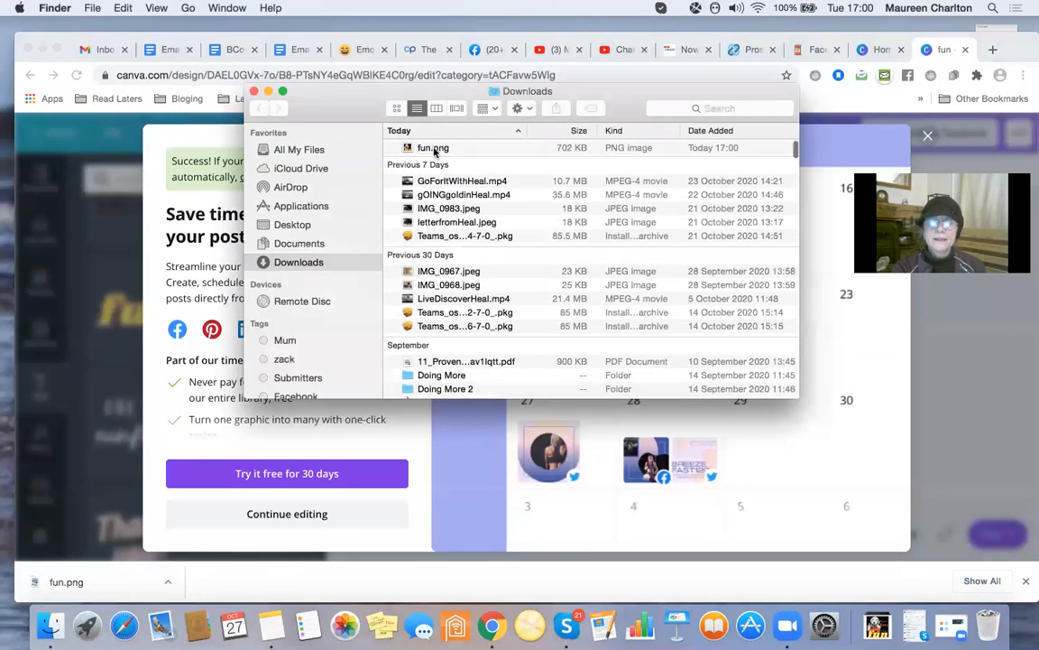
pyautogui.doubleClick(432, 148)
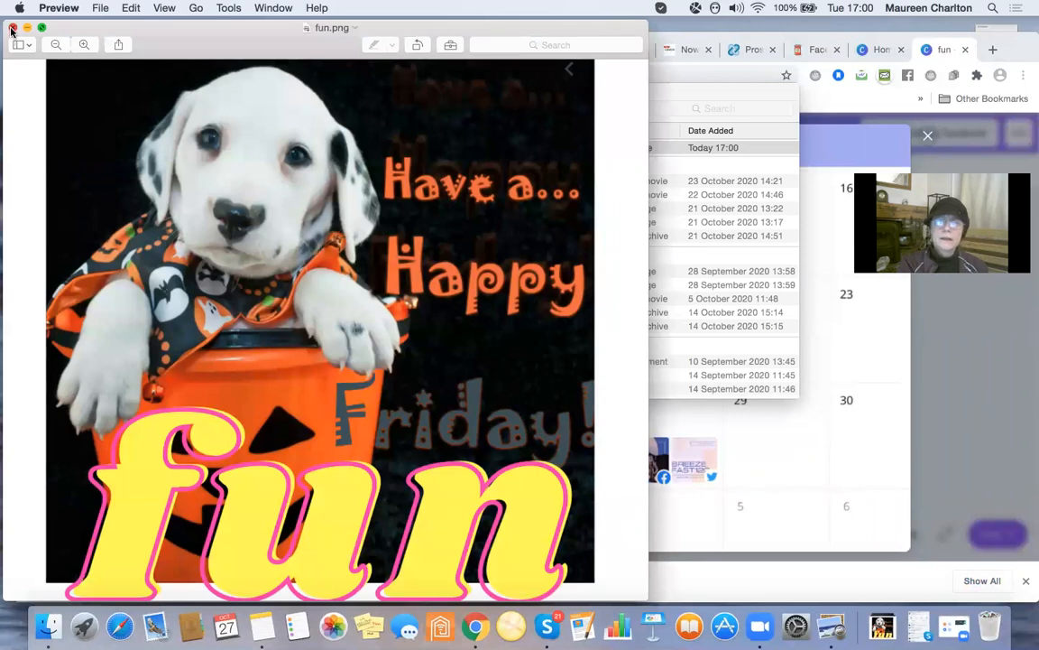
pyautogui.click(15, 29)
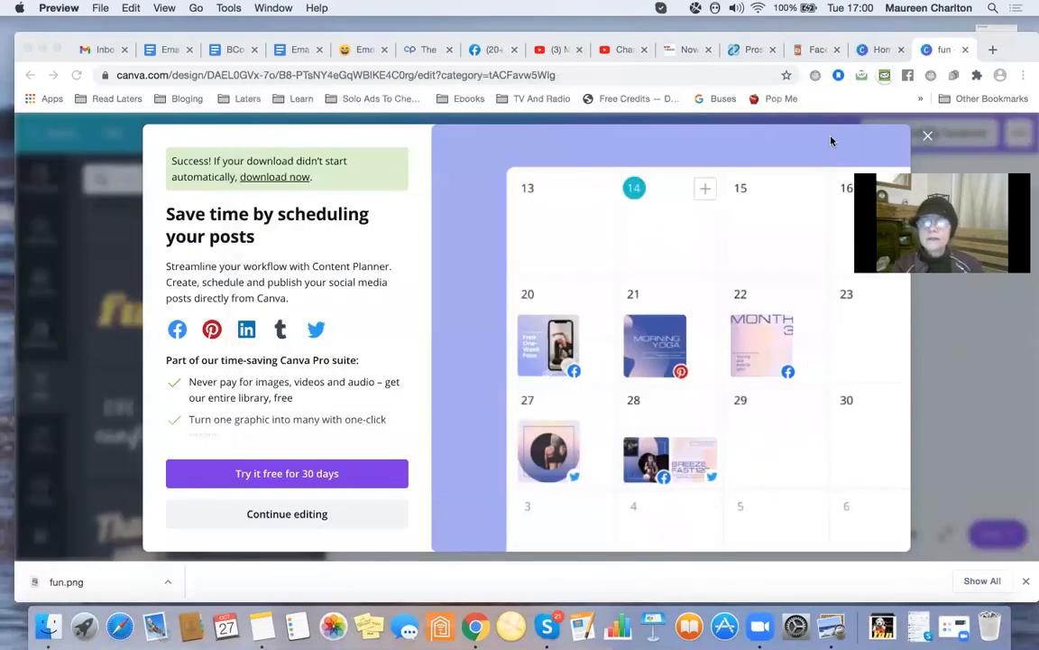
pyautogui.moveTo(797, 112)
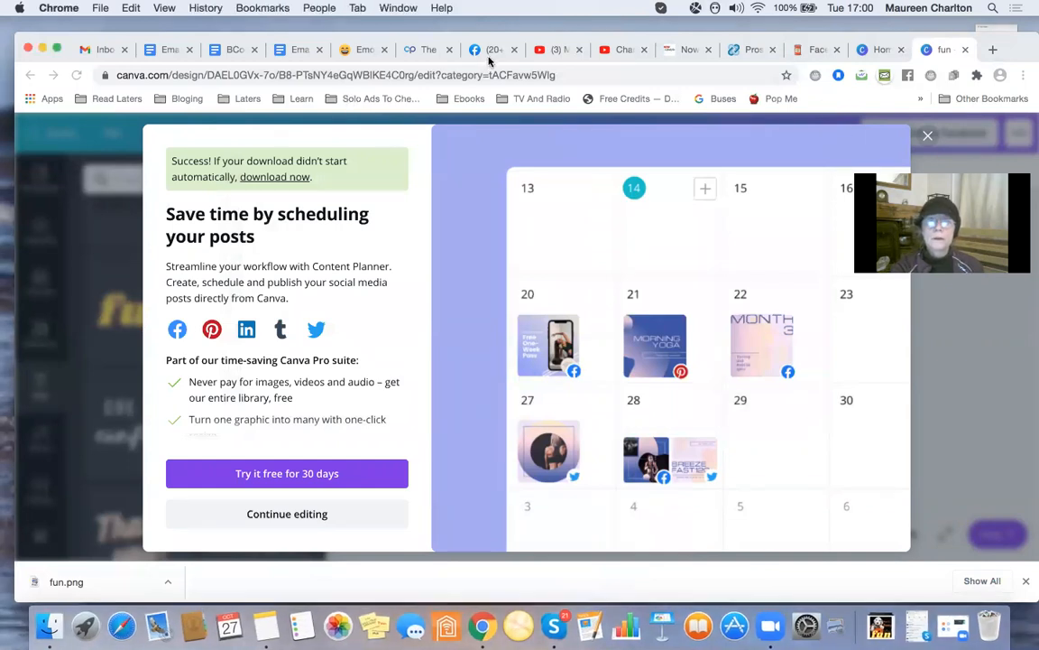
# Go to the Learn, Share ==> EARN !! group page and reach the 'Write something...' box.
pyautogui.click(478, 51)
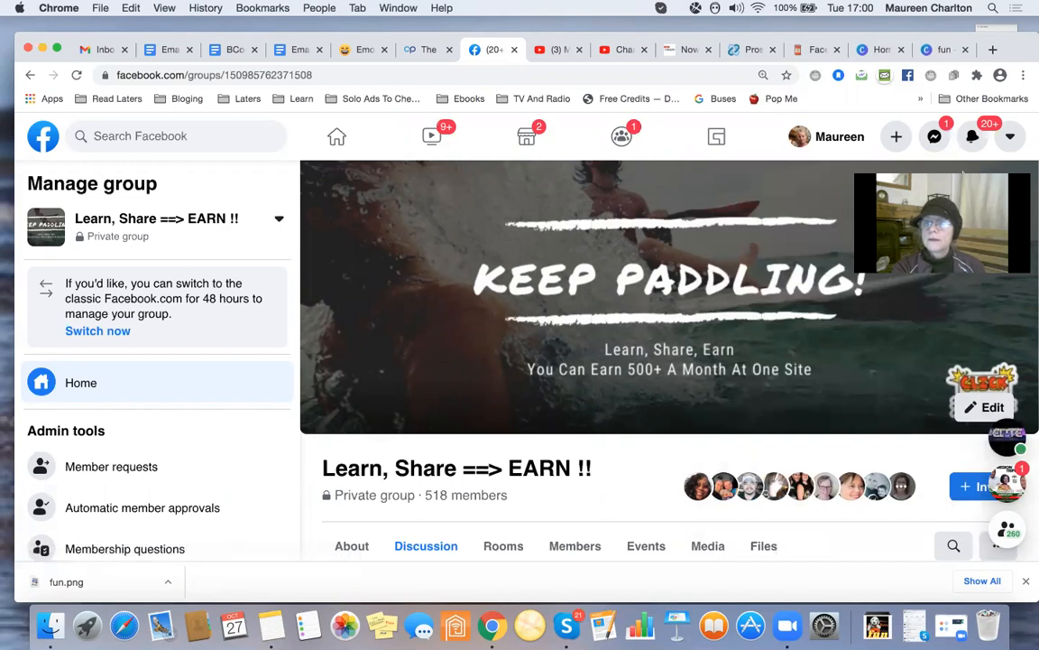
pyautogui.moveTo(985, 167)
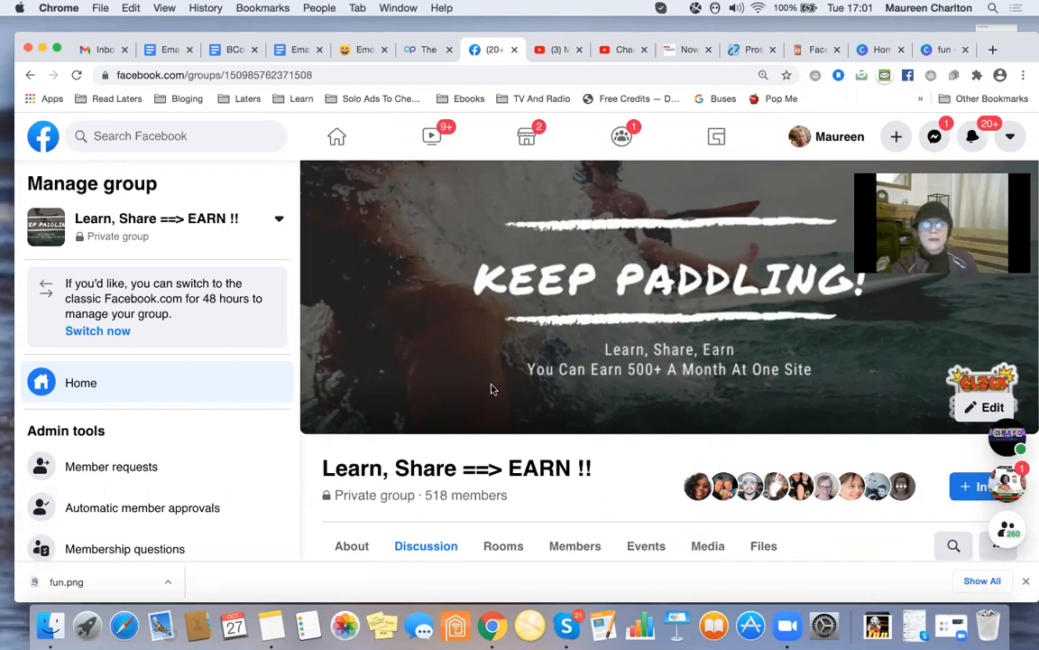
pyautogui.scroll(-3)
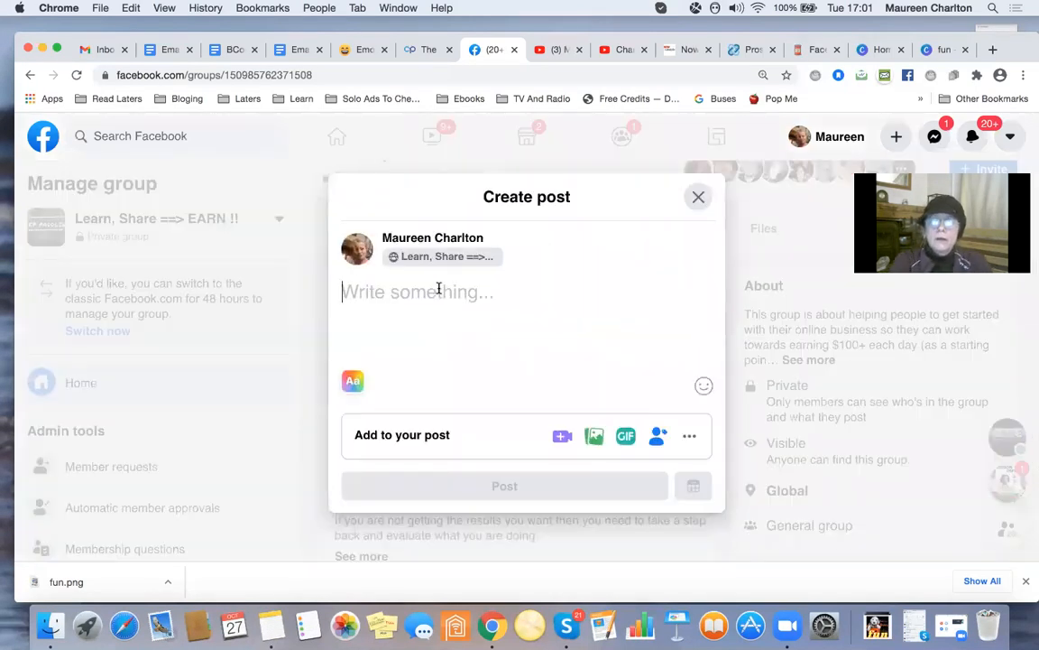
# Write 'Yep we ALL love Fridays' and 'What is on your agenda?' in the post.
pyautogui.write('Ye')
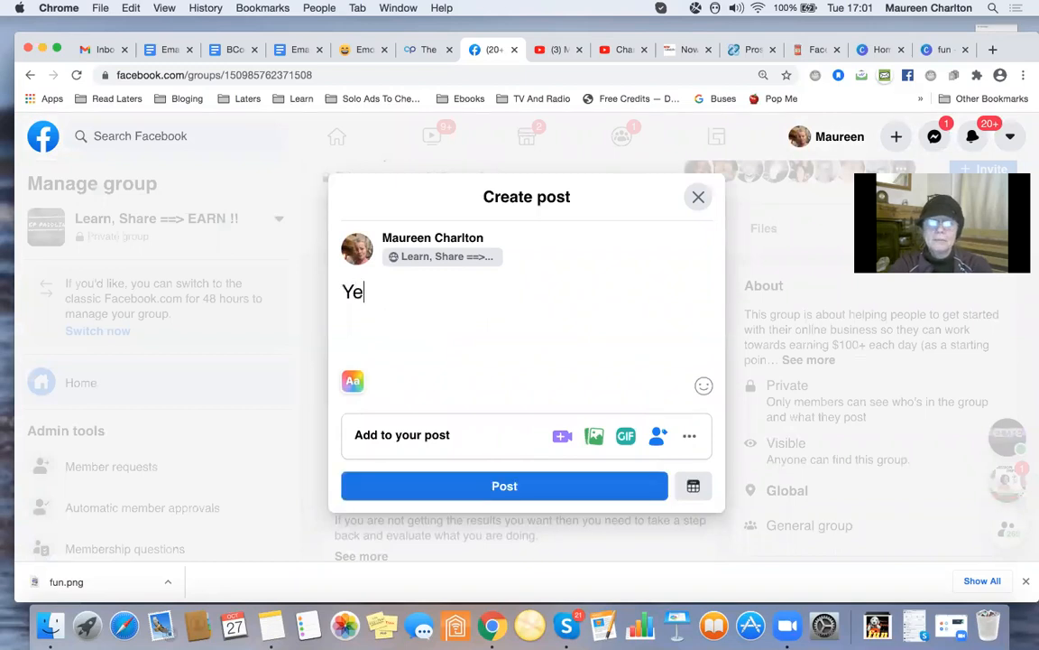
pyautogui.write('p we')
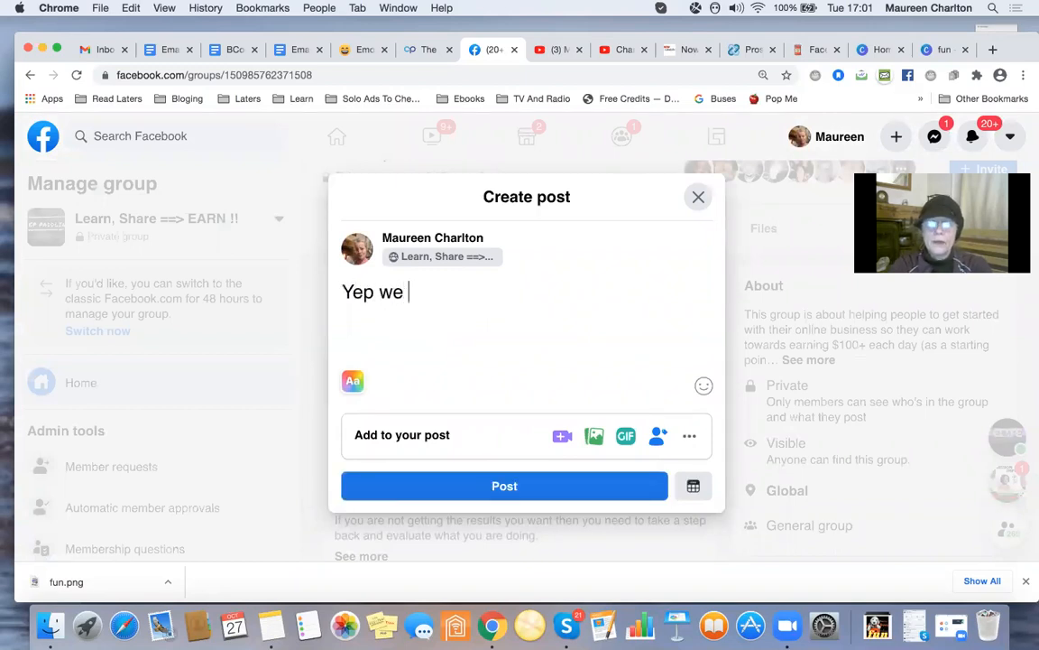
pyautogui.write('ALL lov')
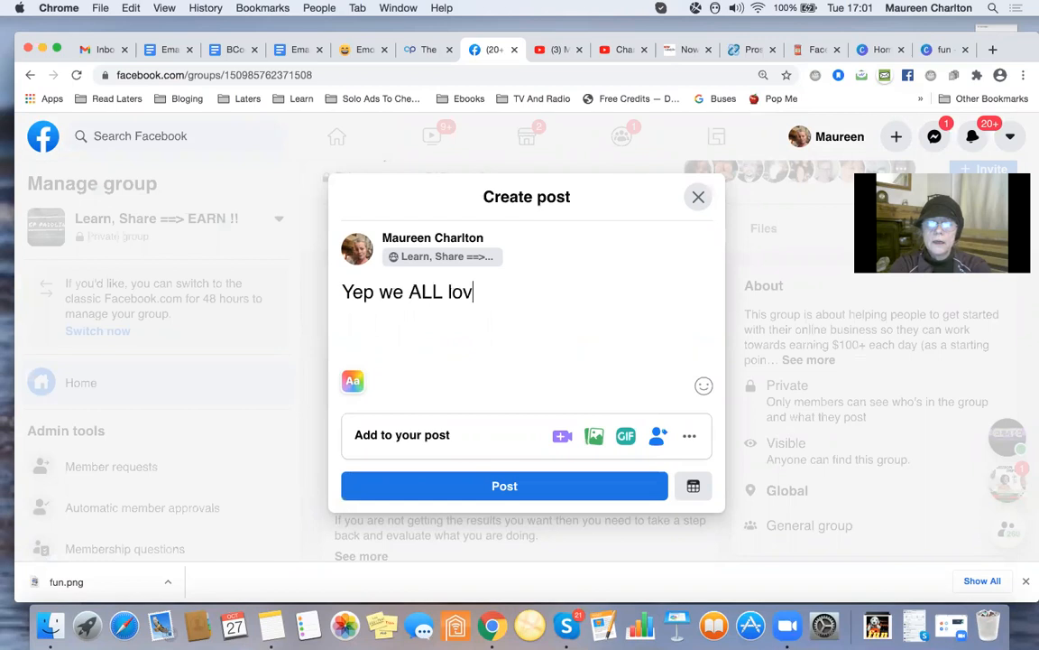
pyautogui.write('e Frid')
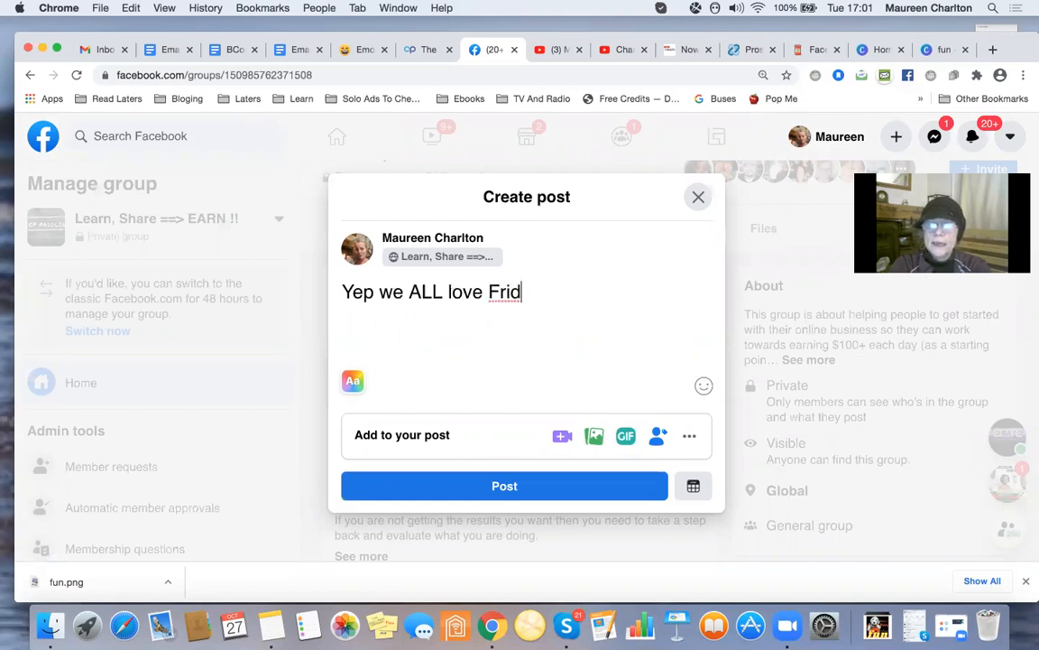
pyautogui.write('ays')
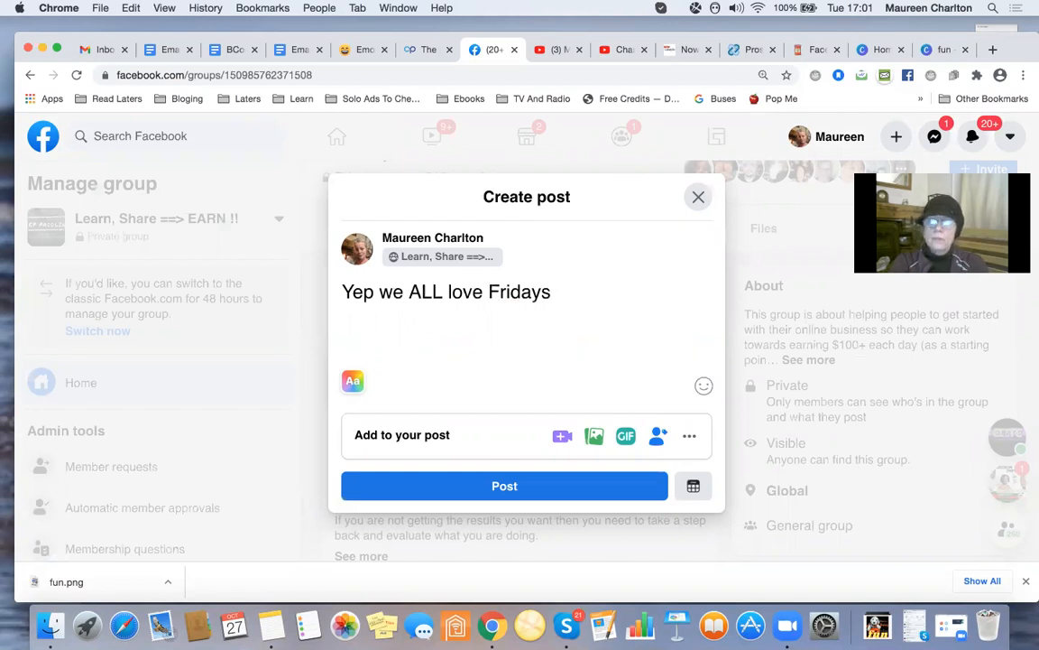
pyautogui.write('W')
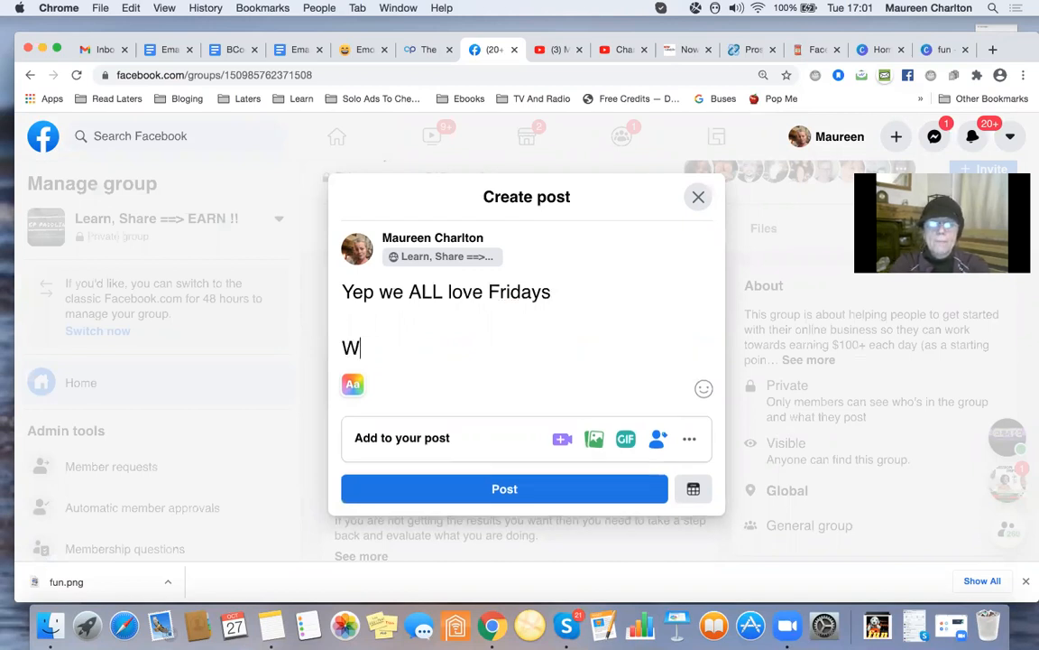
pyautogui.write('hat is on y')
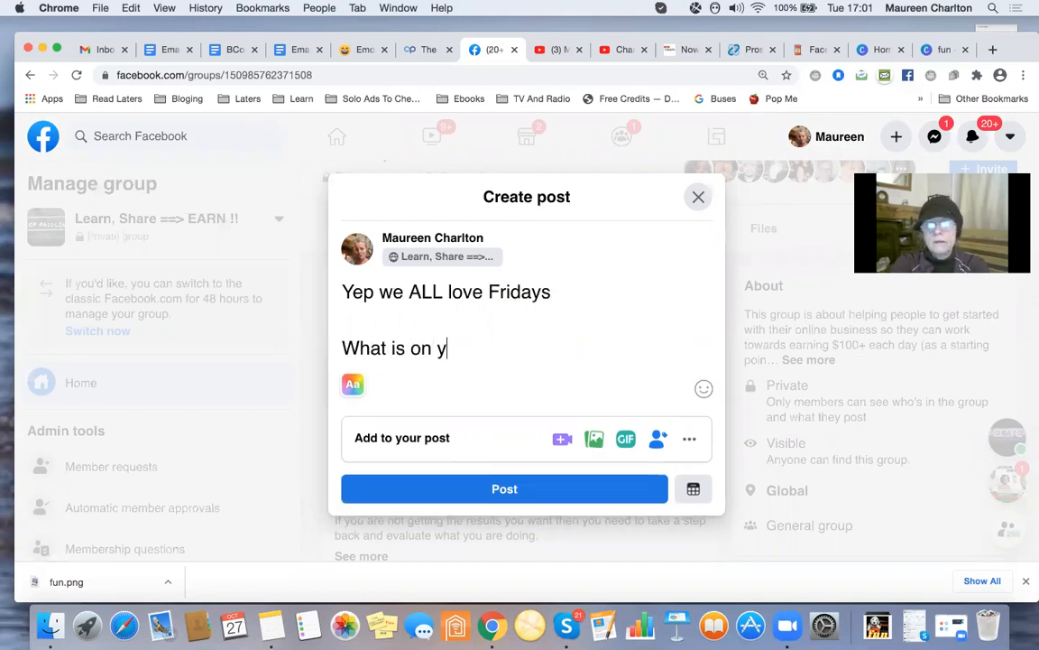
pyautogui.write('our agenda today')
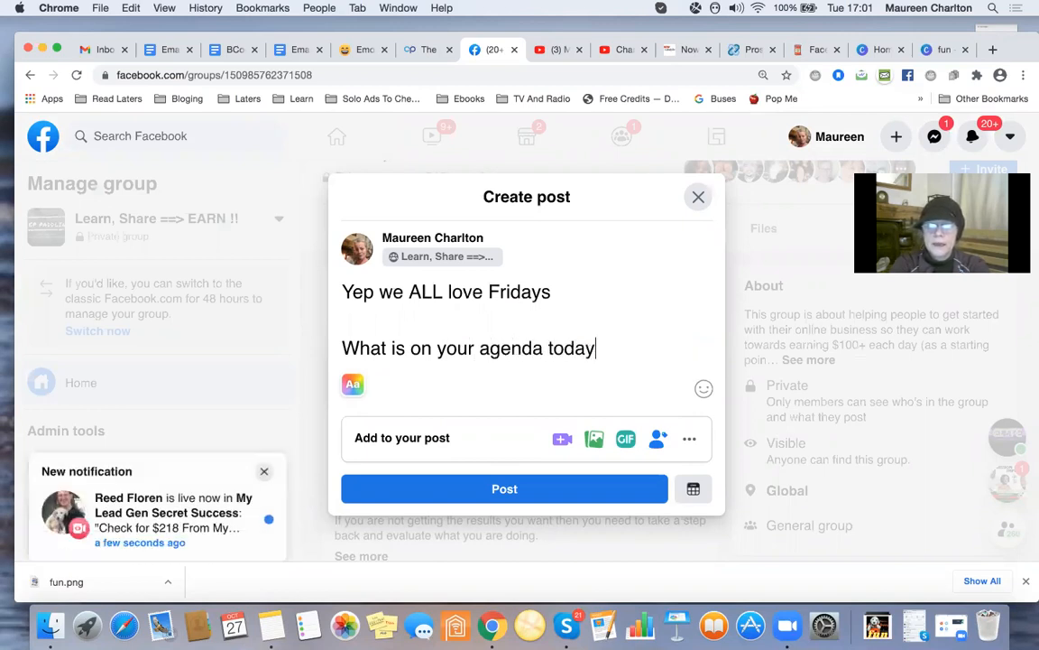
pyautogui.write('?')
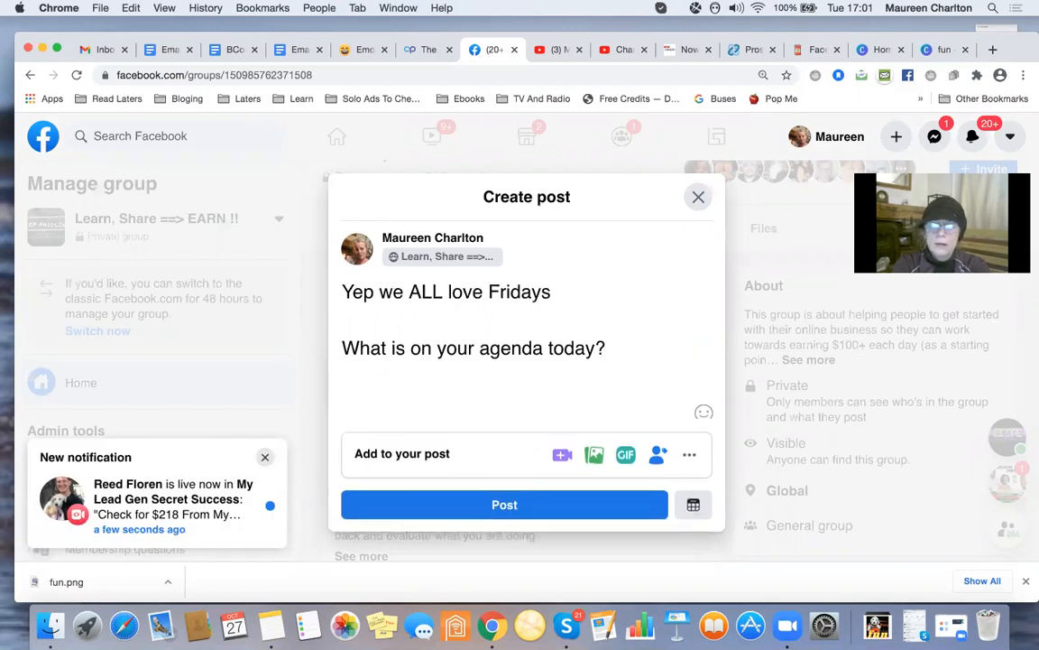
# Add 'Please leave a comment below as I would love...' and bring up Schedule post.
pyautogui.write('Please')
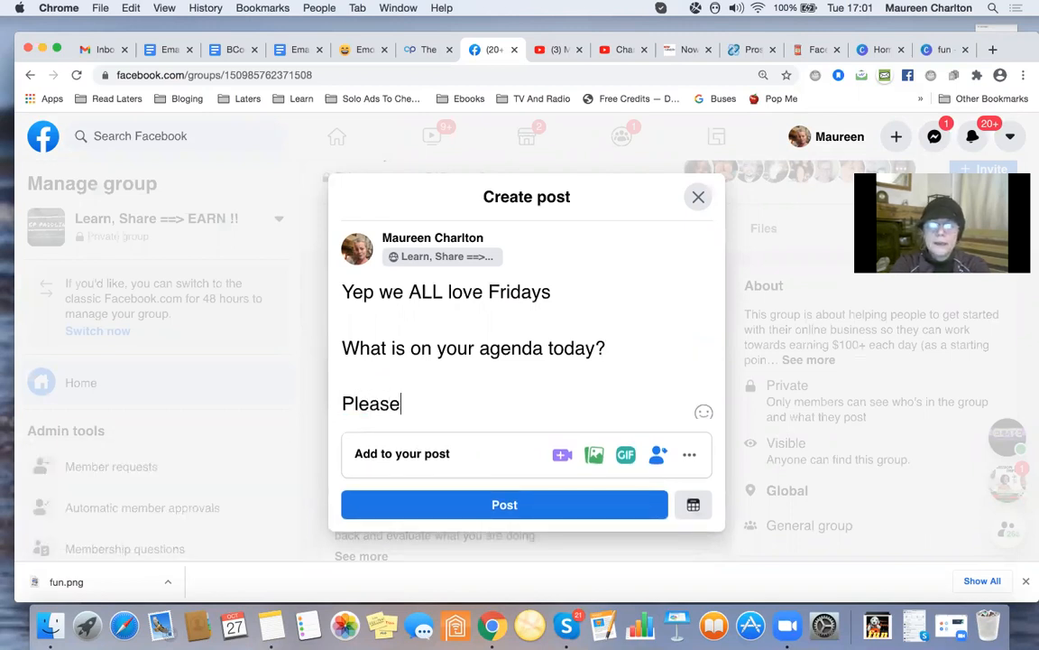
pyautogui.write('leave a')
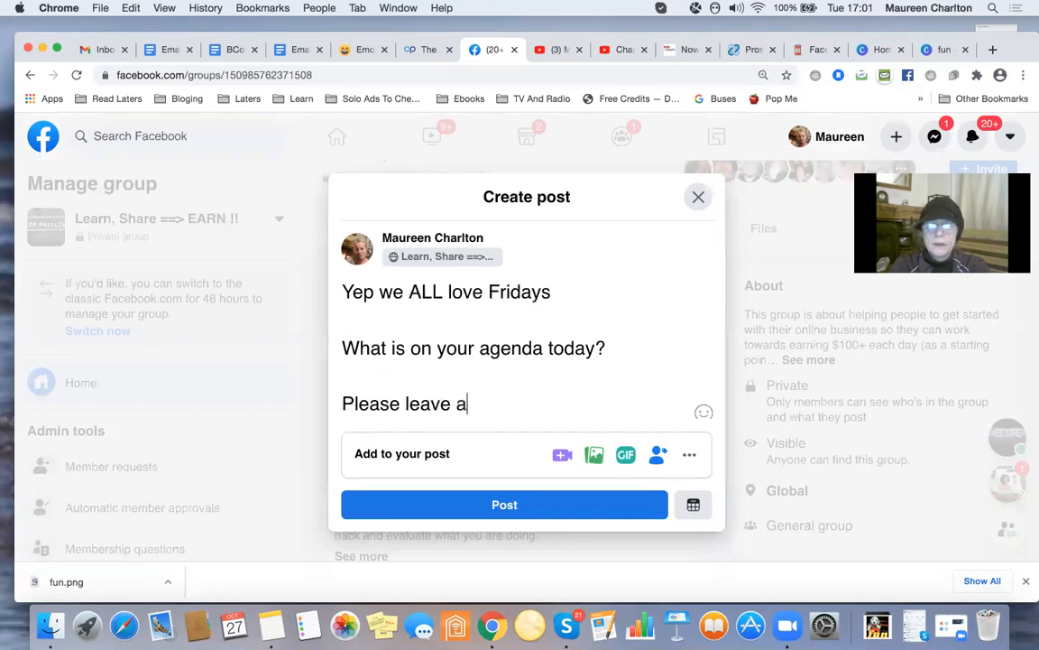
pyautogui.write('comment')
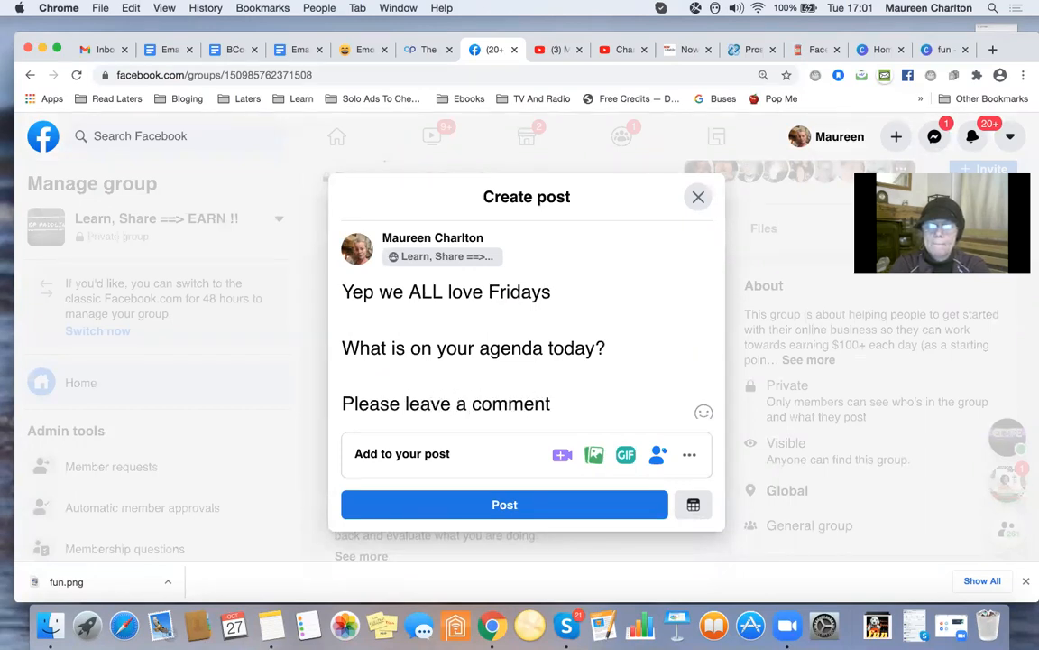
pyautogui.write('be')
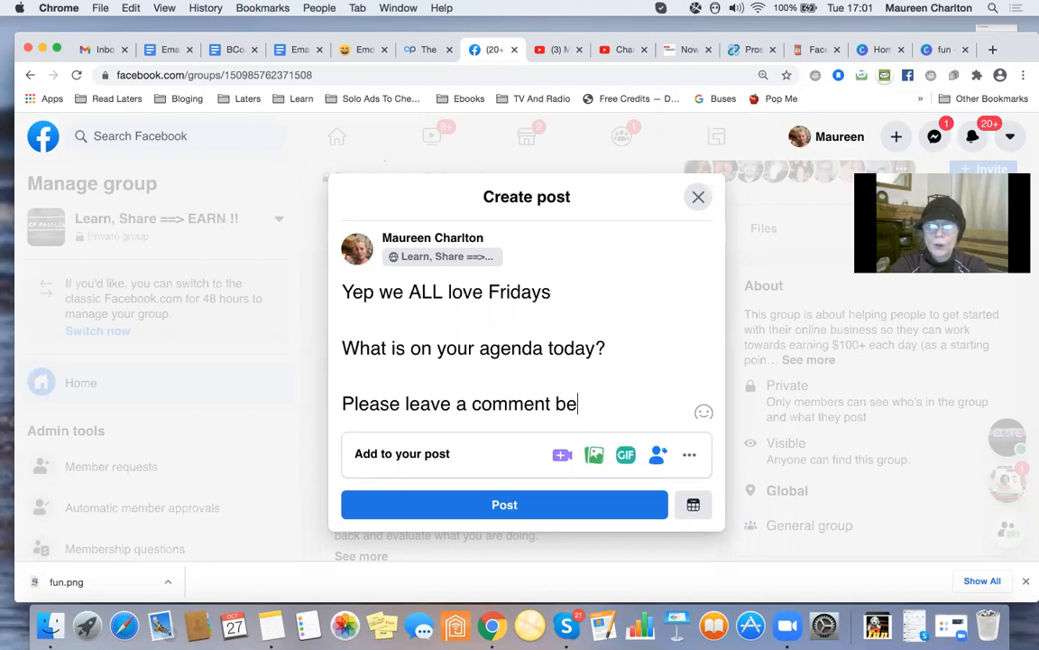
pyautogui.write('low a')
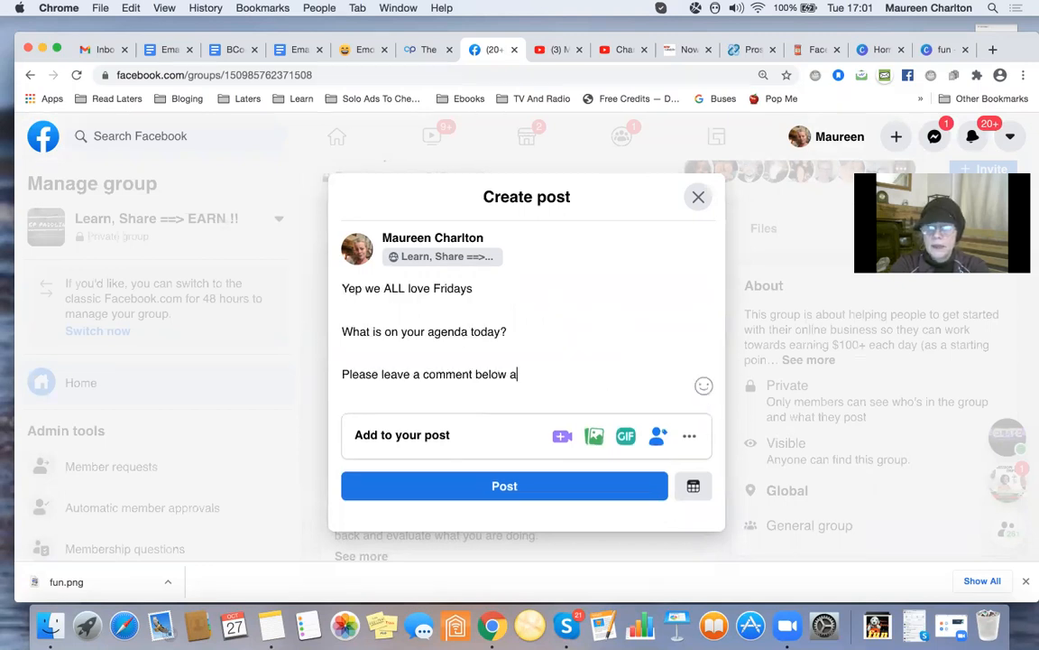
pyautogui.write('s I wo')
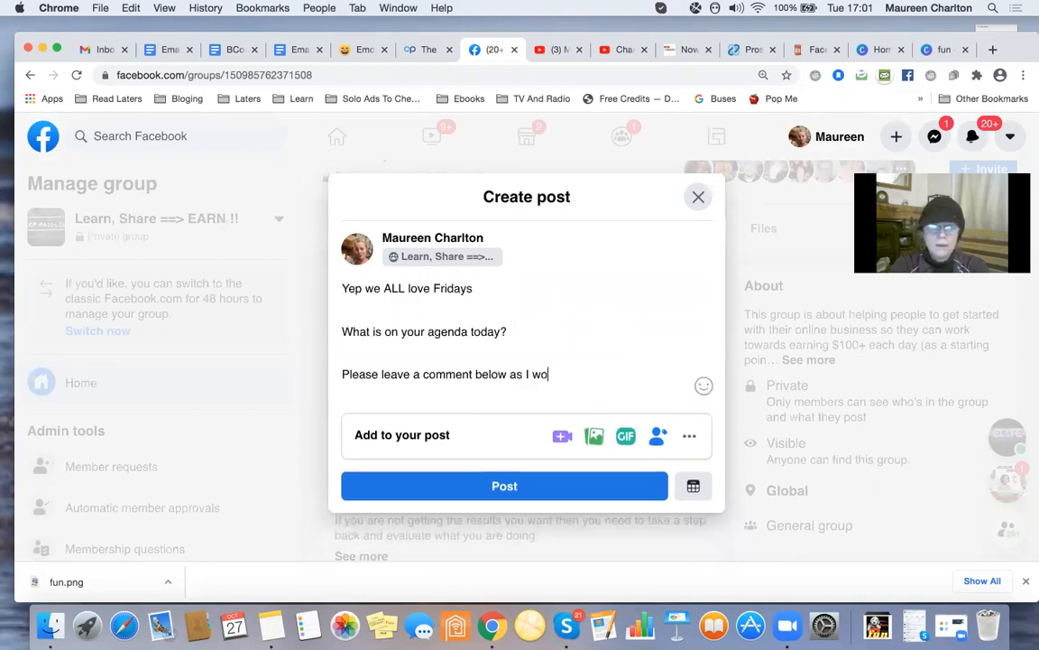
pyautogui.write('uld love to know')
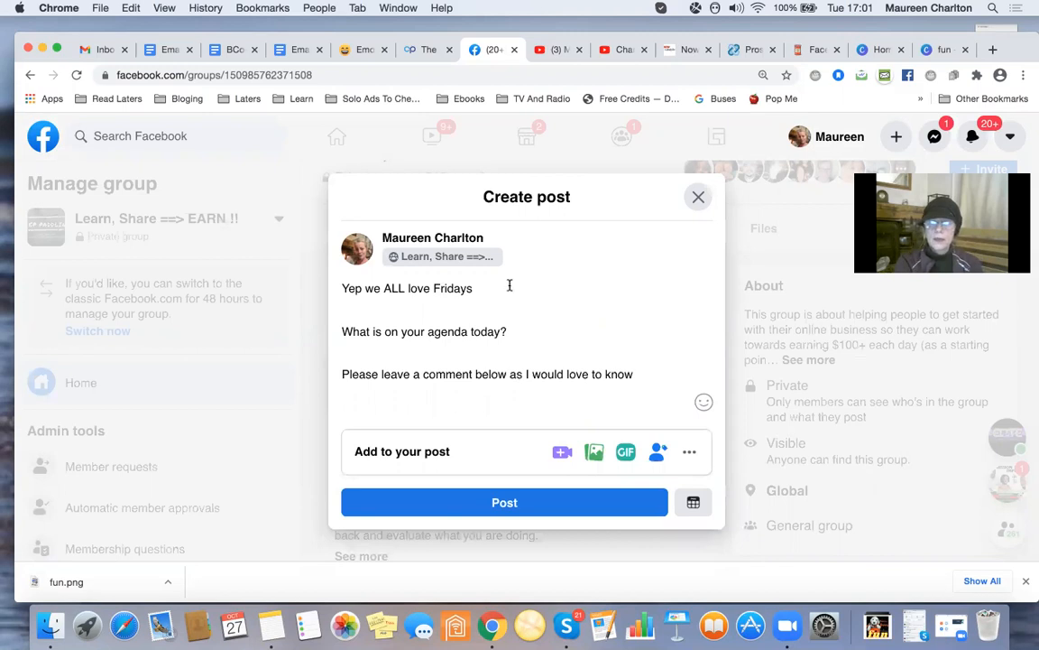
pyautogui.click(693, 501)
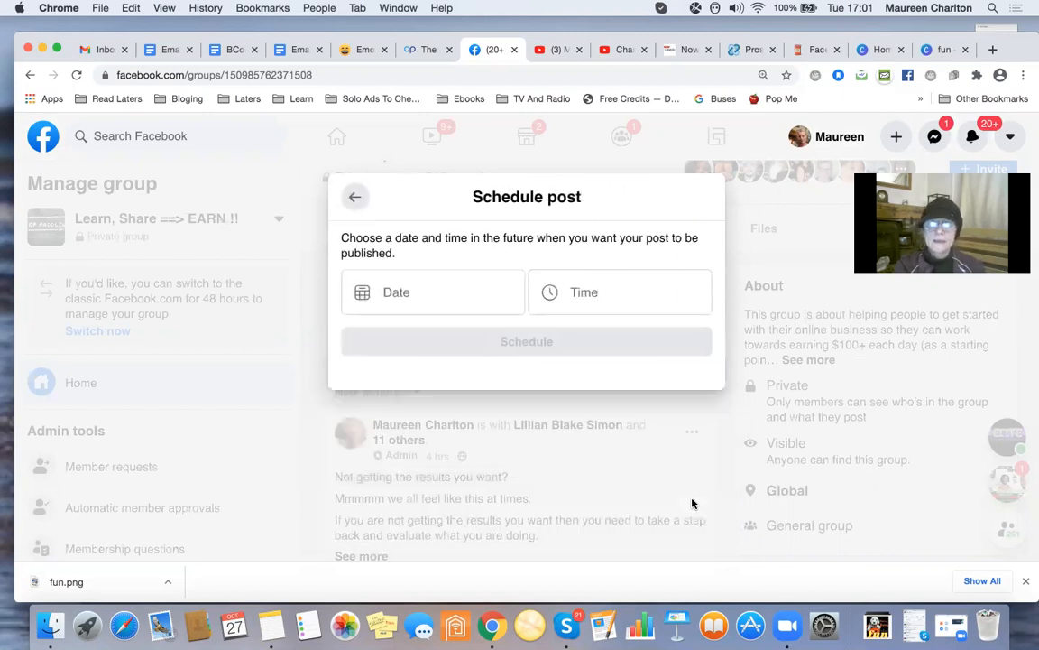
# Schedule the group post for 30 October 2020 at 06:45 and confirm.
pyautogui.click(433, 293)
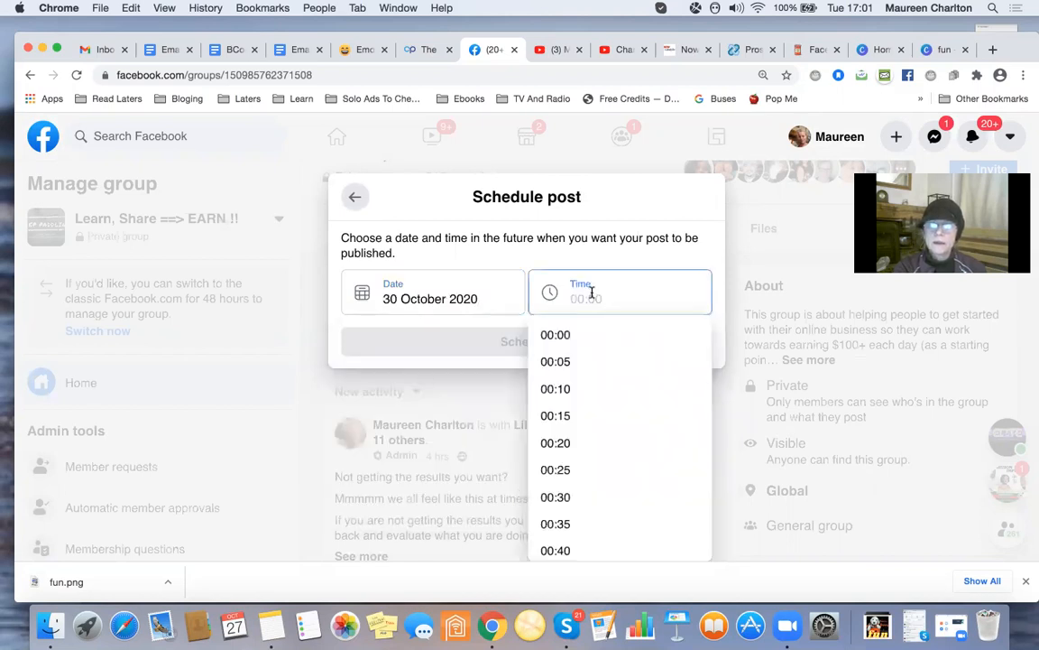
pyautogui.scroll(-3)
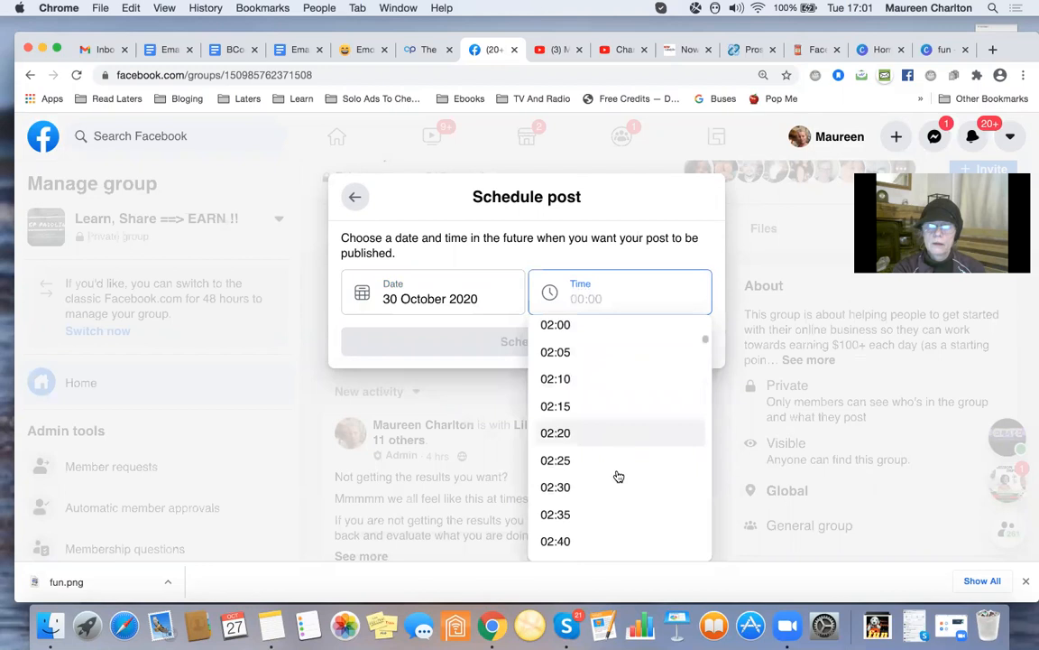
pyautogui.scroll(-3)
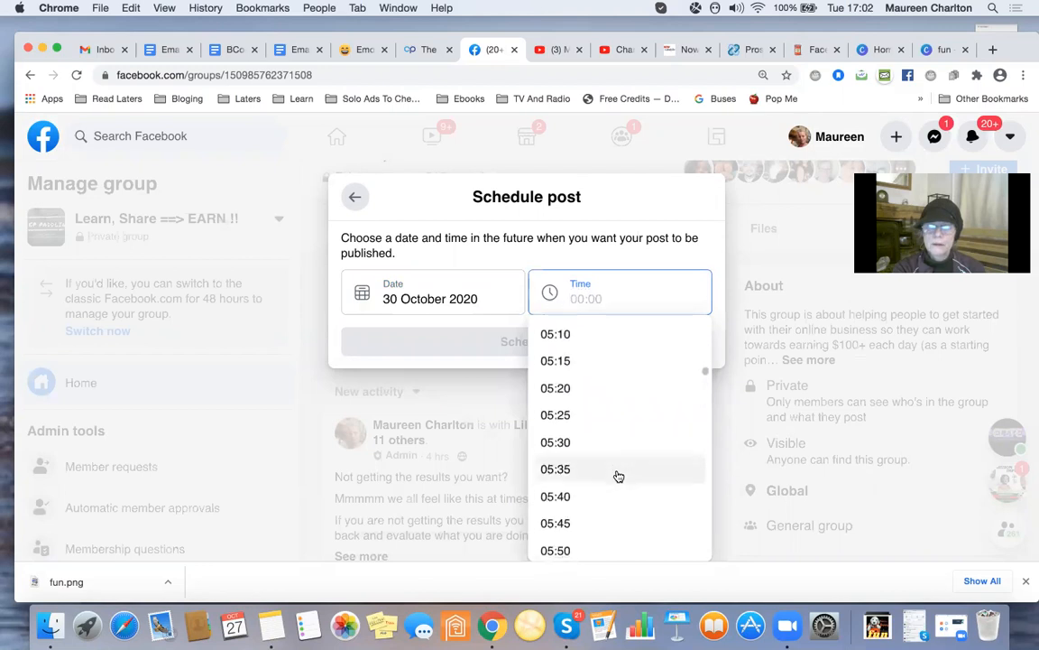
pyautogui.scroll(-3)
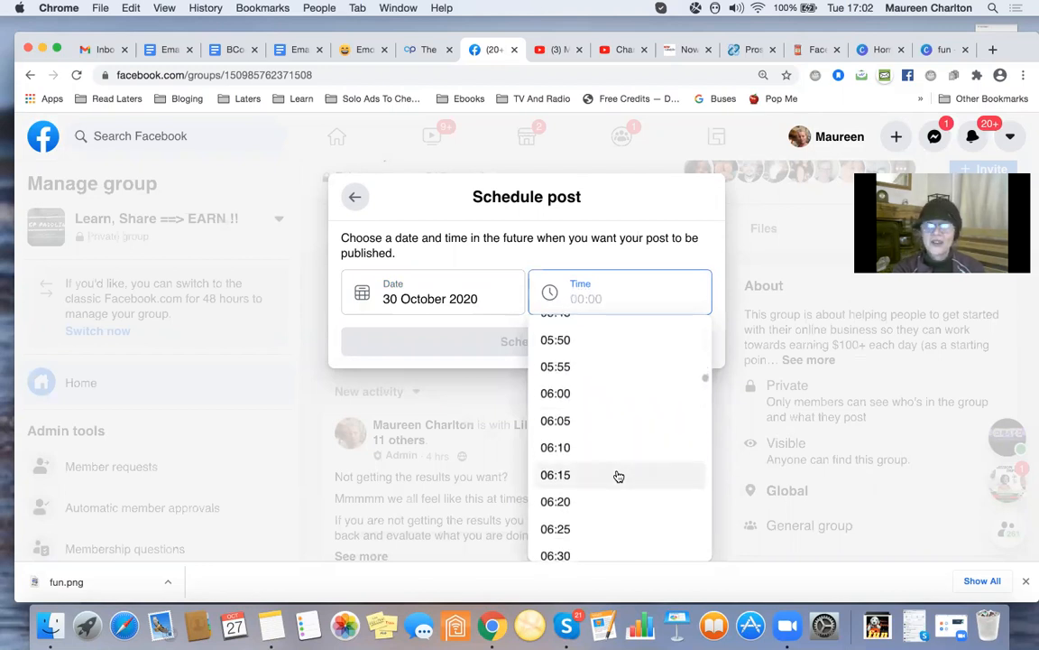
pyautogui.scroll(-3)
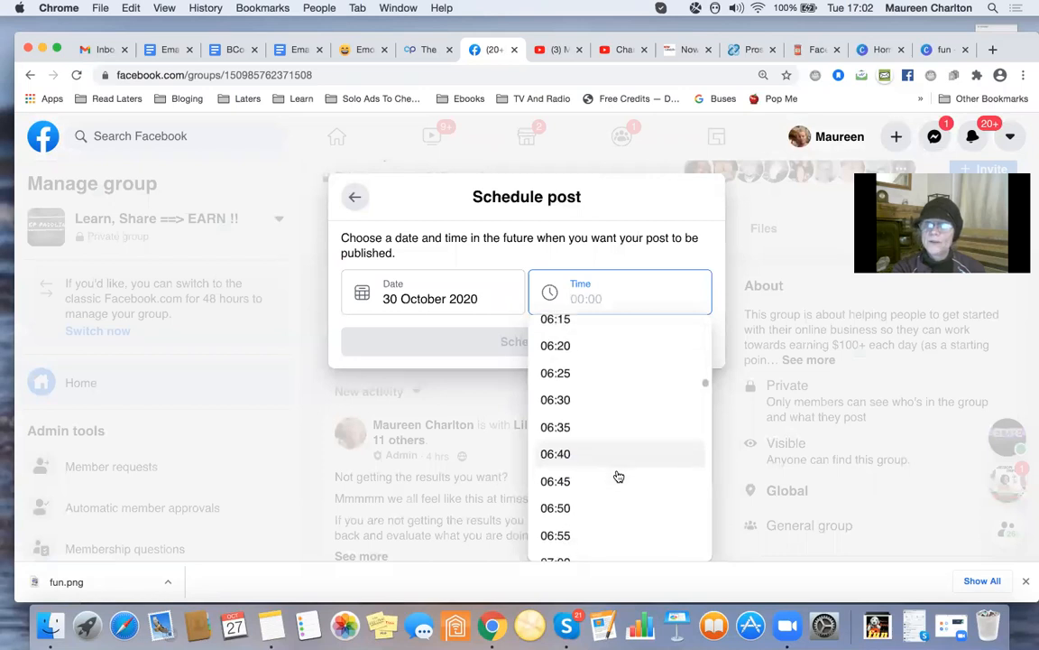
pyautogui.click(556, 480)
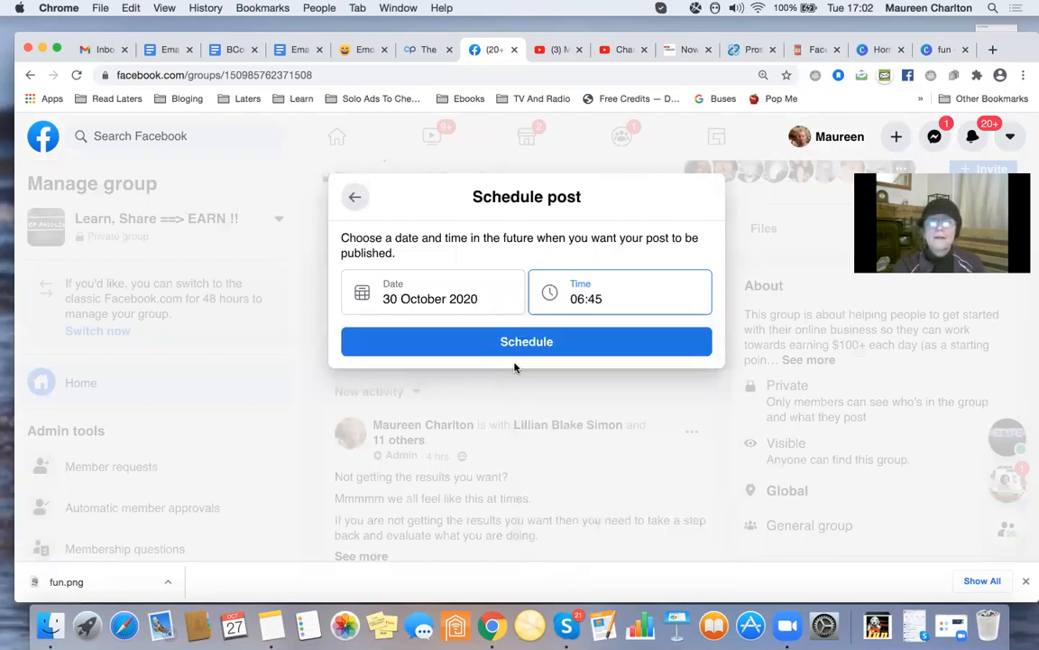
pyautogui.click(527, 341)
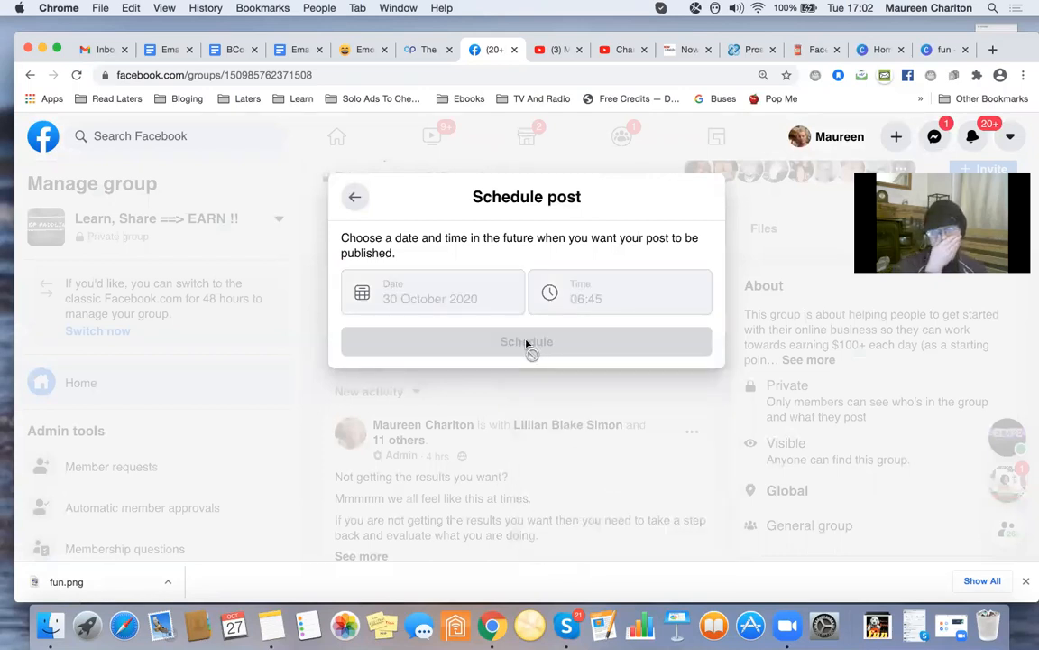
pyautogui.click(526, 341)
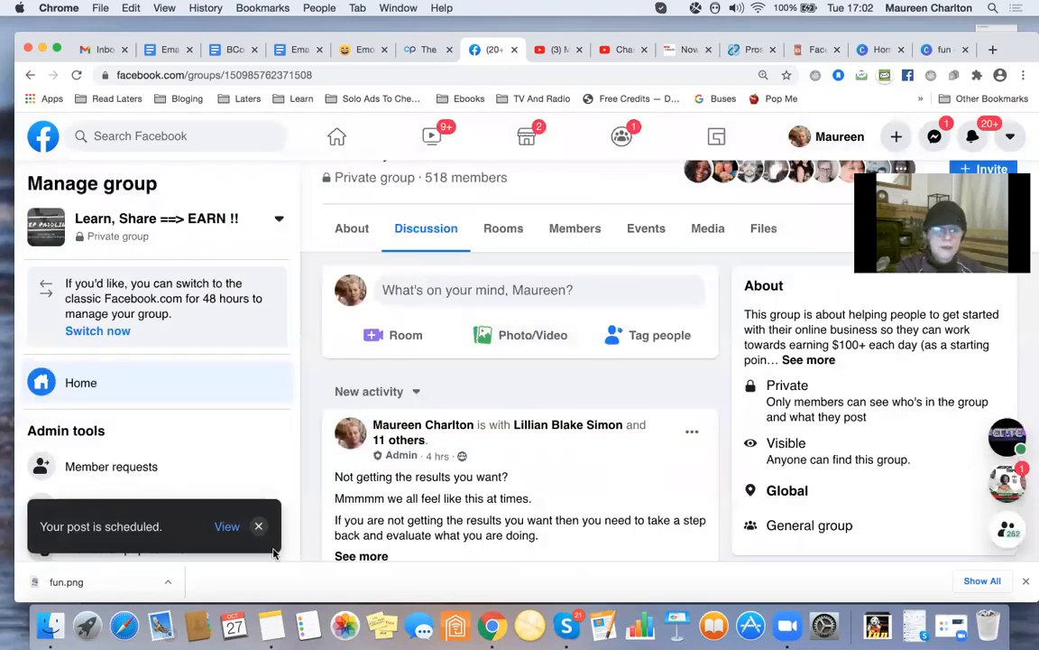
# From the scheduled posts list, start editing the 'Yep we ALL love Fridays' post.
pyautogui.click(228, 526)
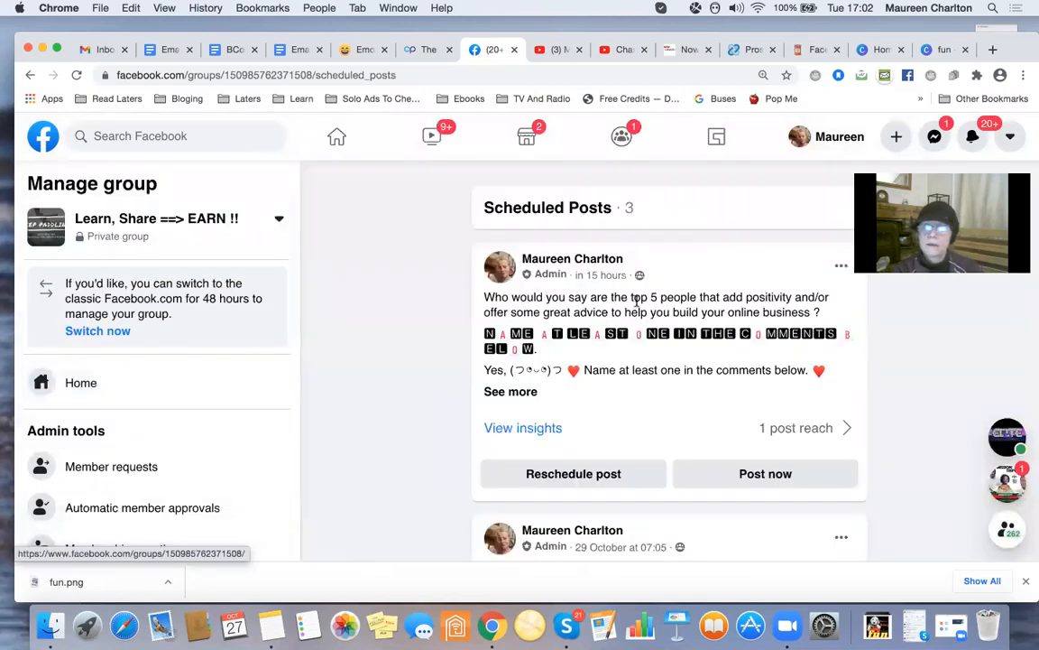
pyautogui.scroll(-3)
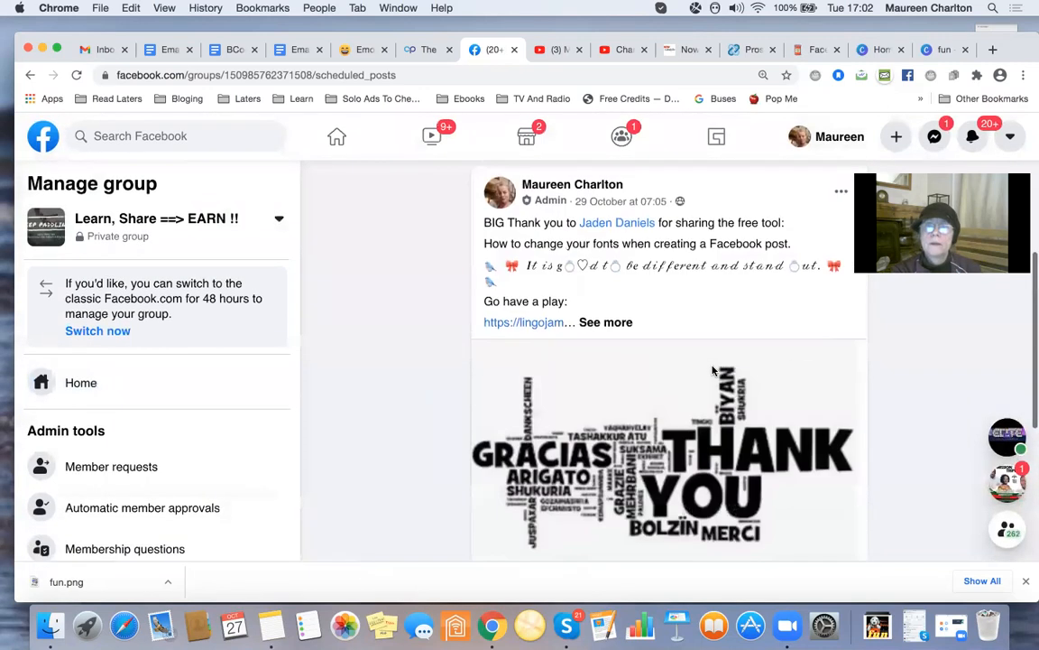
pyautogui.scroll(-3)
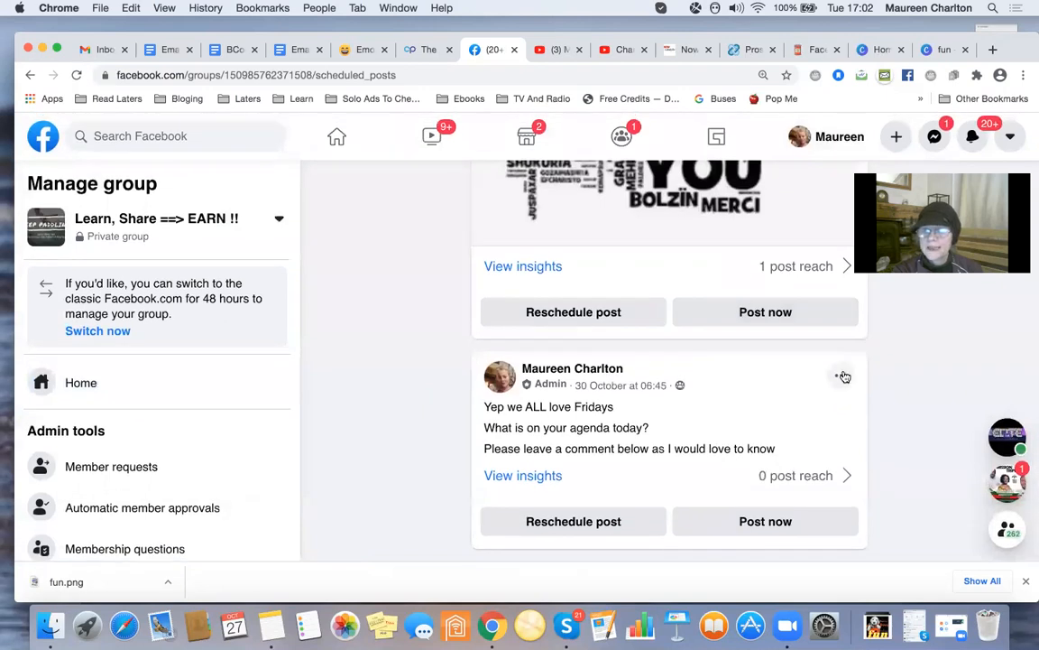
pyautogui.click(841, 377)
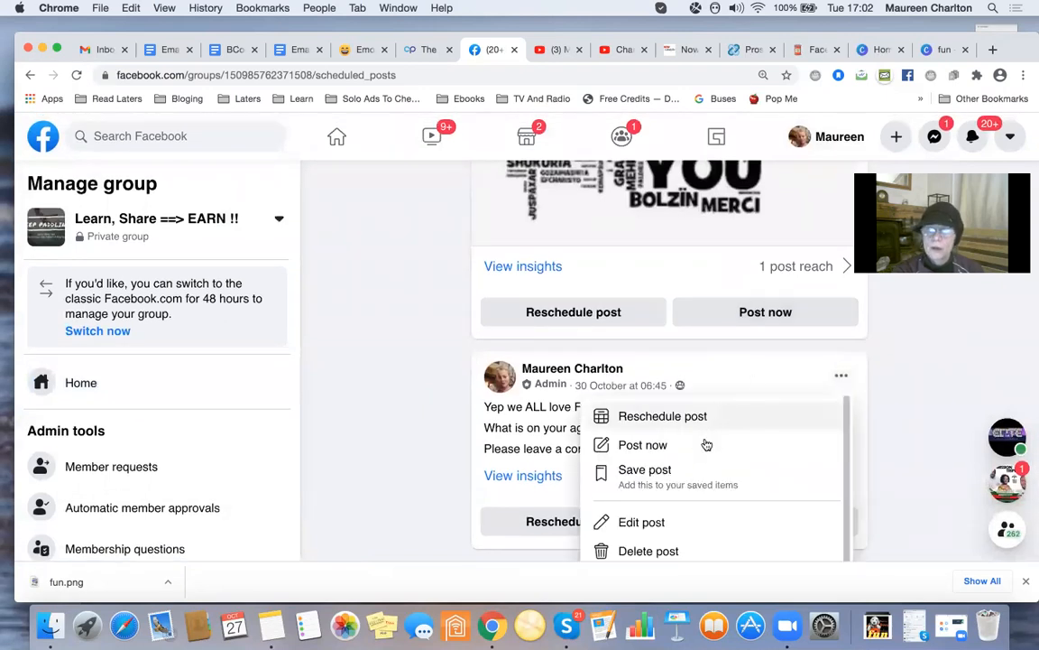
pyautogui.click(642, 524)
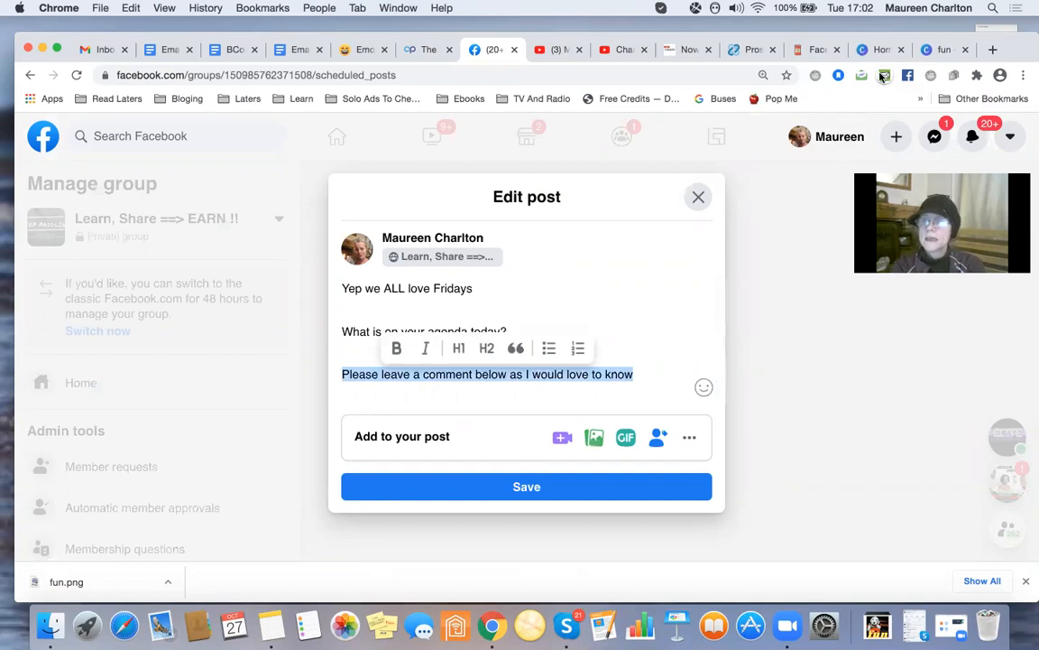
# Switch through the Canva and MyLeadSystemPro tabs to the LingoJam Facebook Fonts page.
pyautogui.click(874, 50)
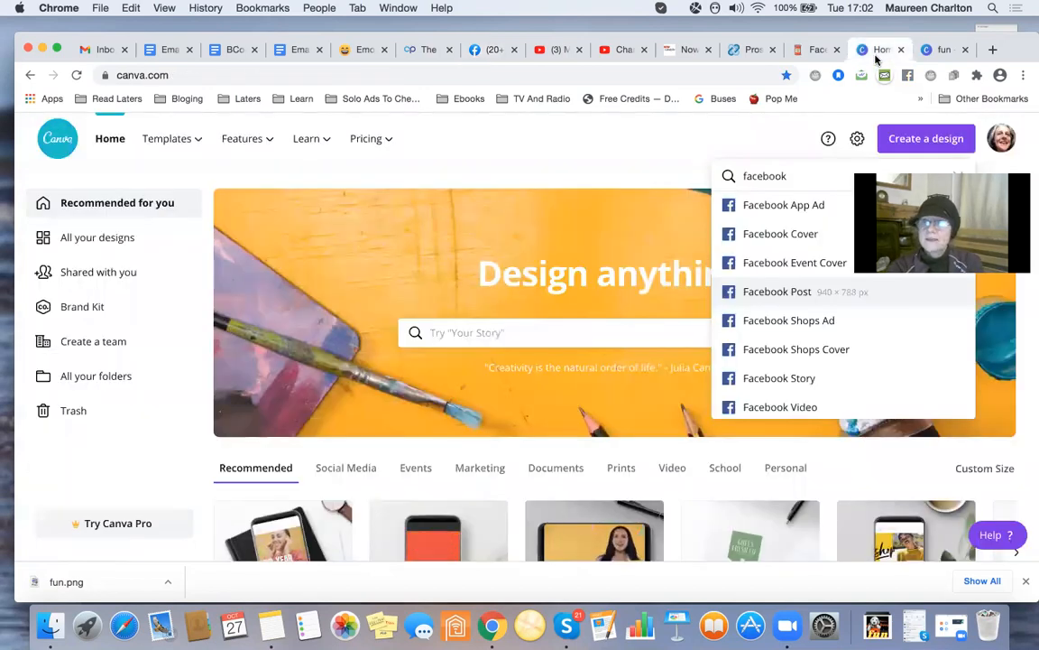
pyautogui.click(942, 48)
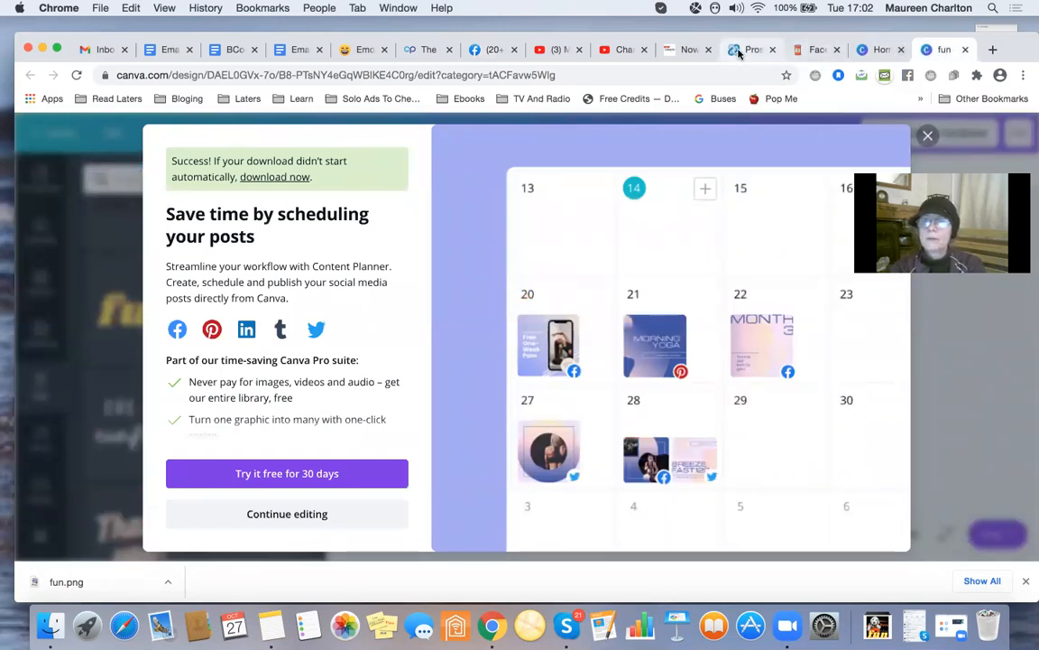
pyautogui.click(743, 49)
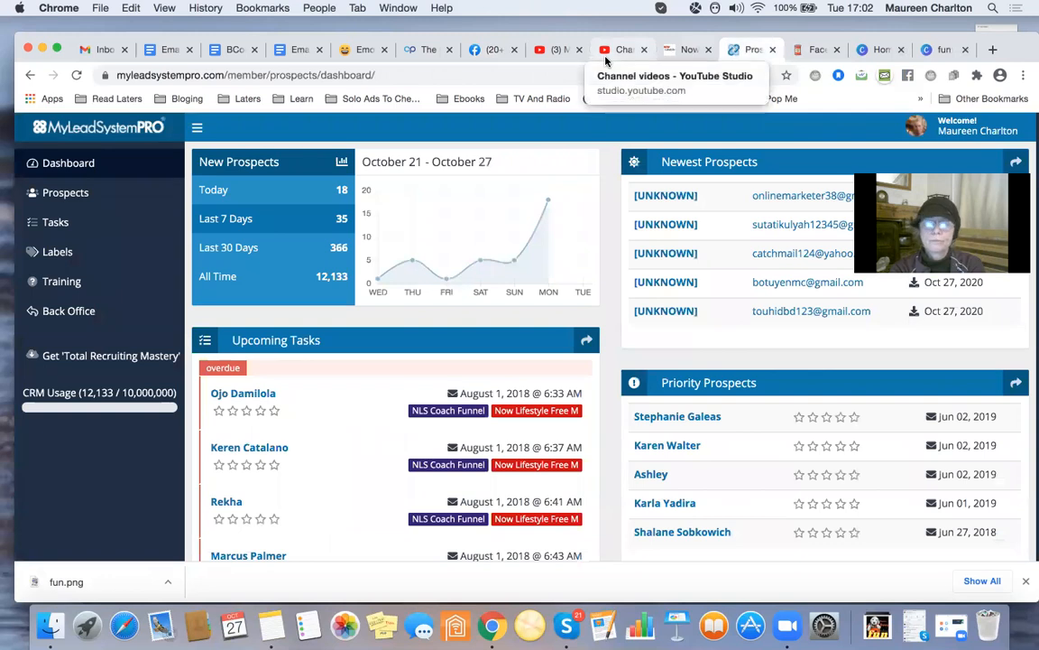
pyautogui.click(819, 50)
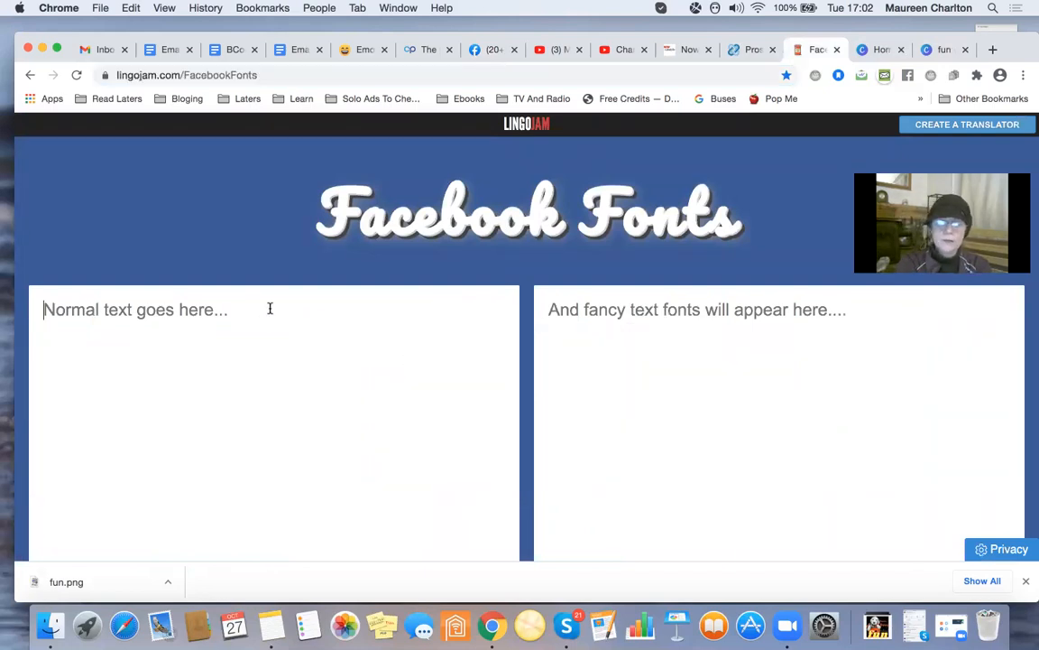
# Convert 'Please leave a comment below as I would love to know' and find the bold version.
pyautogui.write('Please leave a comment below as I would love to know')
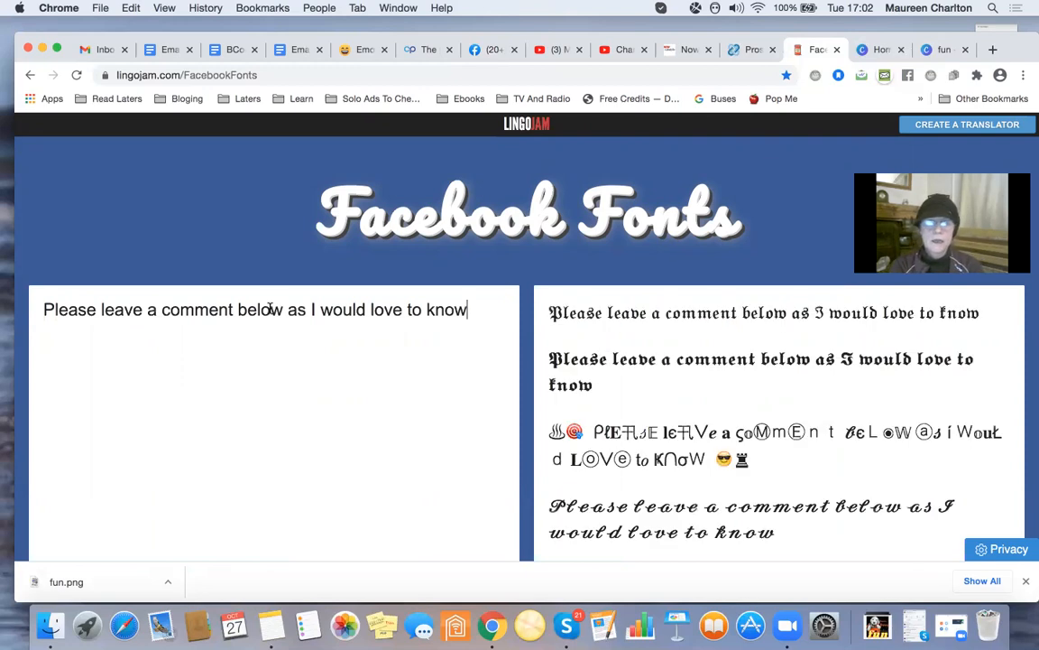
pyautogui.scroll(-3)
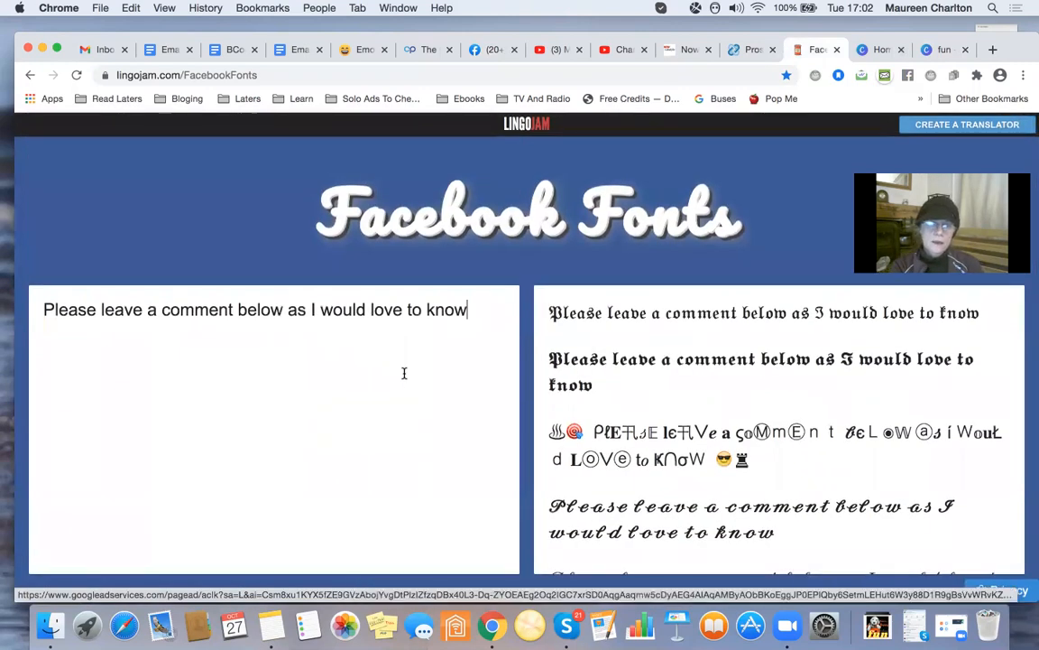
pyautogui.scroll(-3)
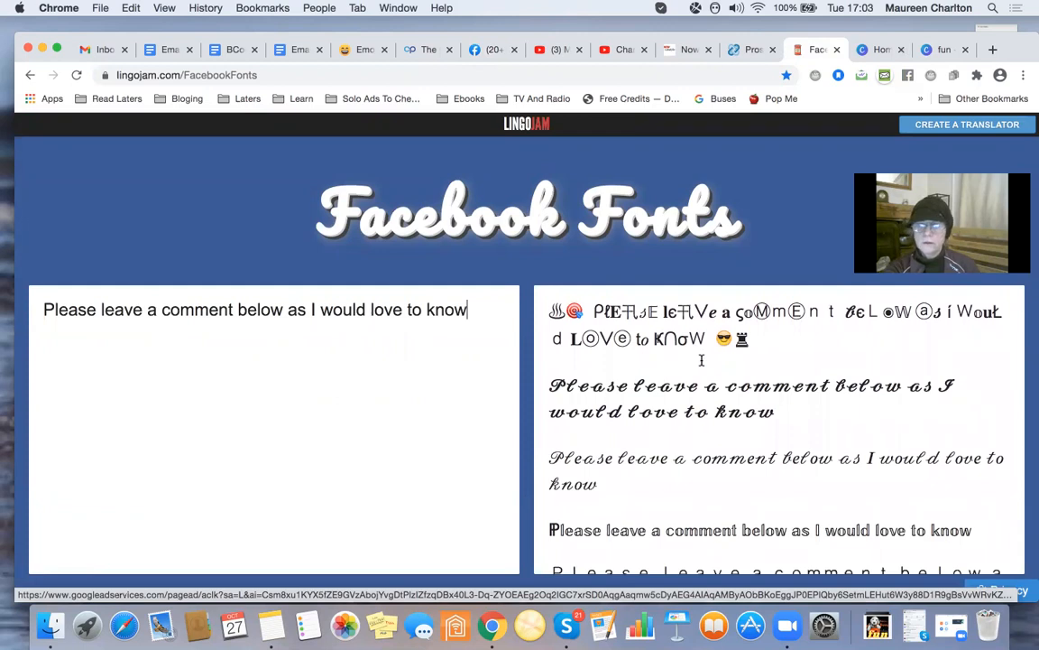
pyautogui.scroll(-3)
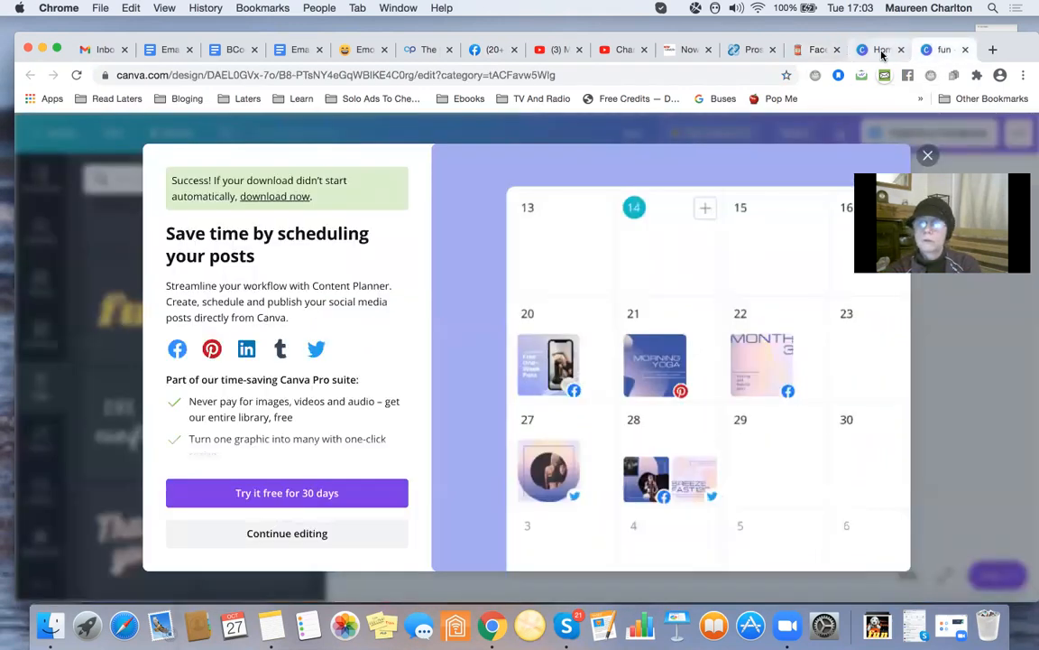
# Close both Canva tabs and return to the Facebook post editor.
pyautogui.click(880, 50)
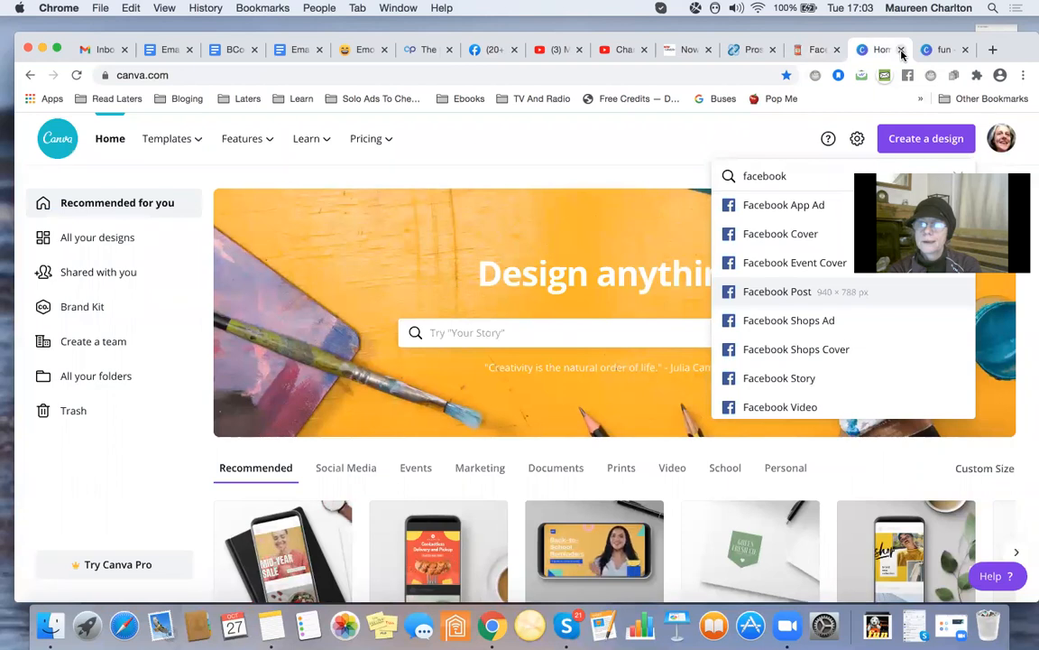
pyautogui.click(881, 51)
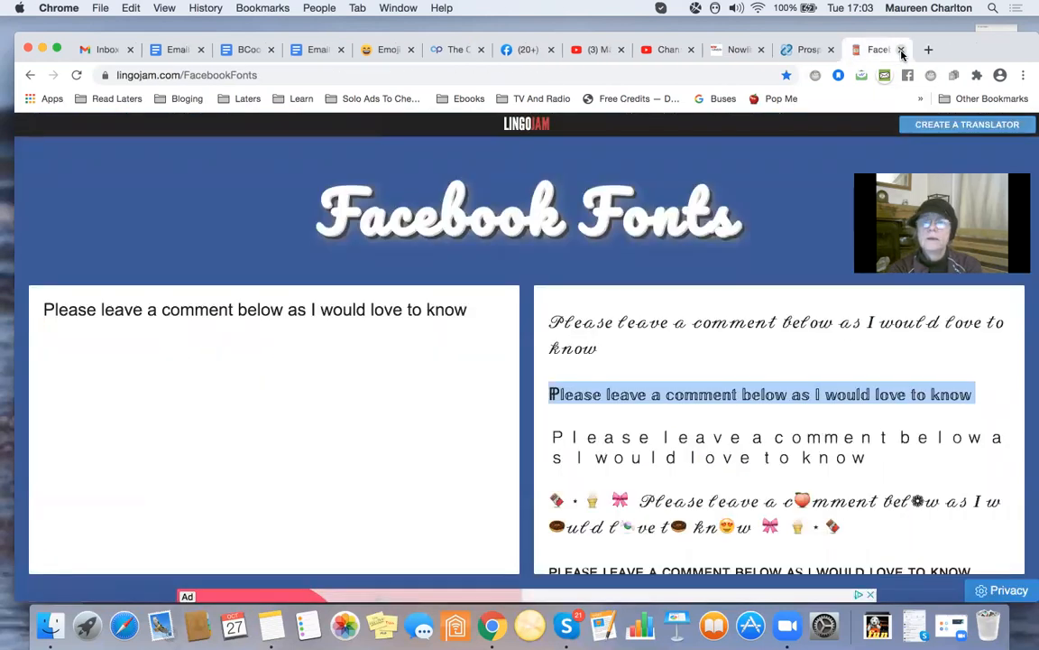
pyautogui.click(805, 50)
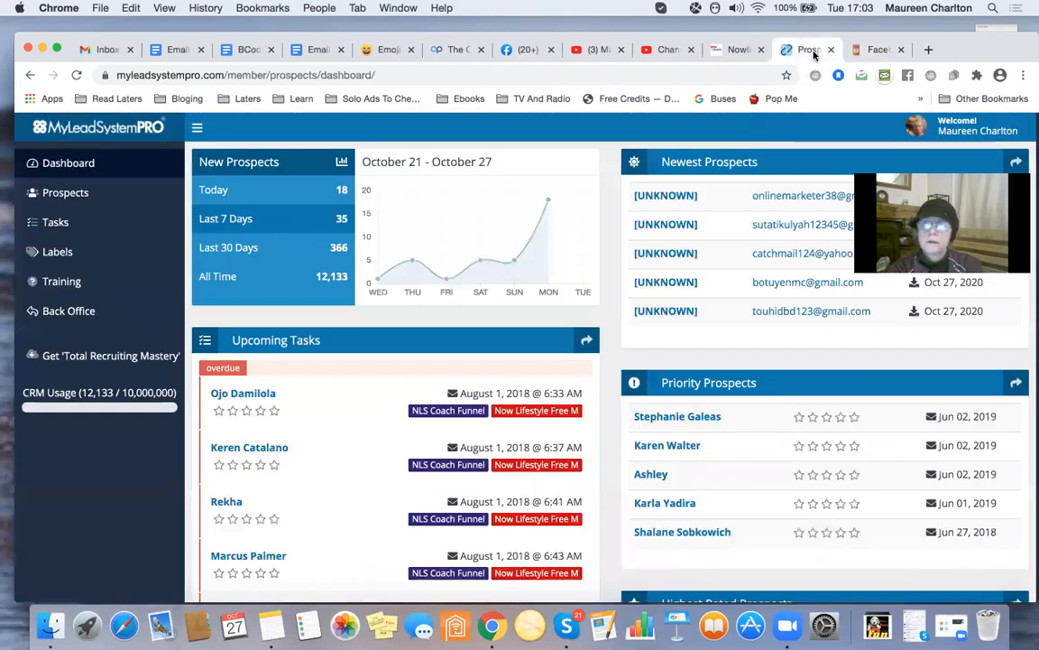
pyautogui.click(878, 49)
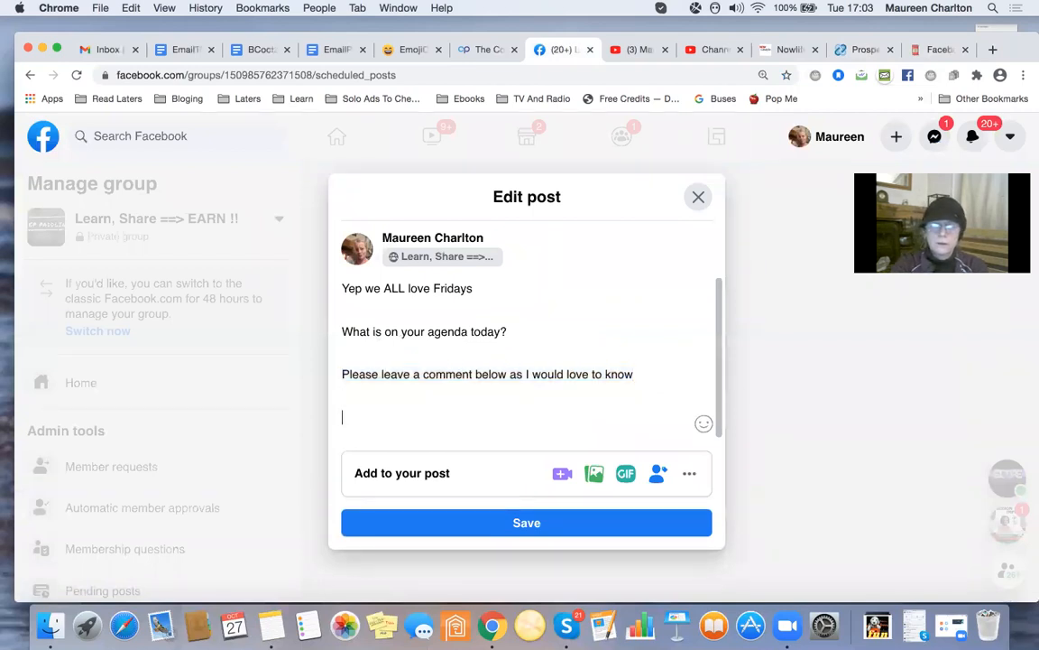
# Replace the post's last line with the bold fancy-font text and start adding a photo.
pyautogui.write('Please leave a comment below as I would love to know')
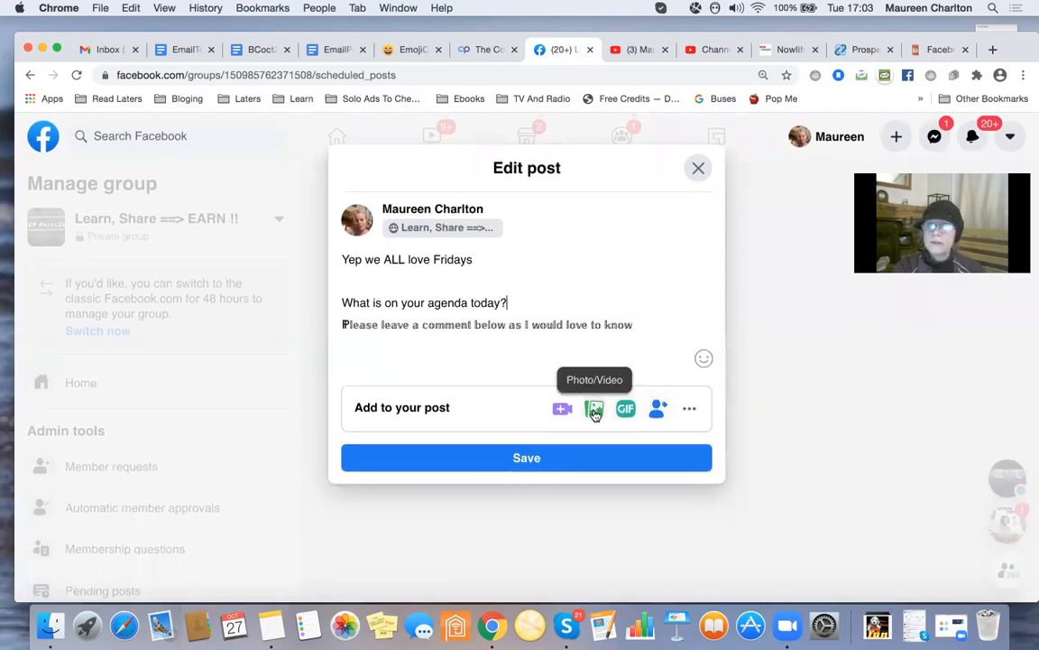
pyautogui.click(593, 408)
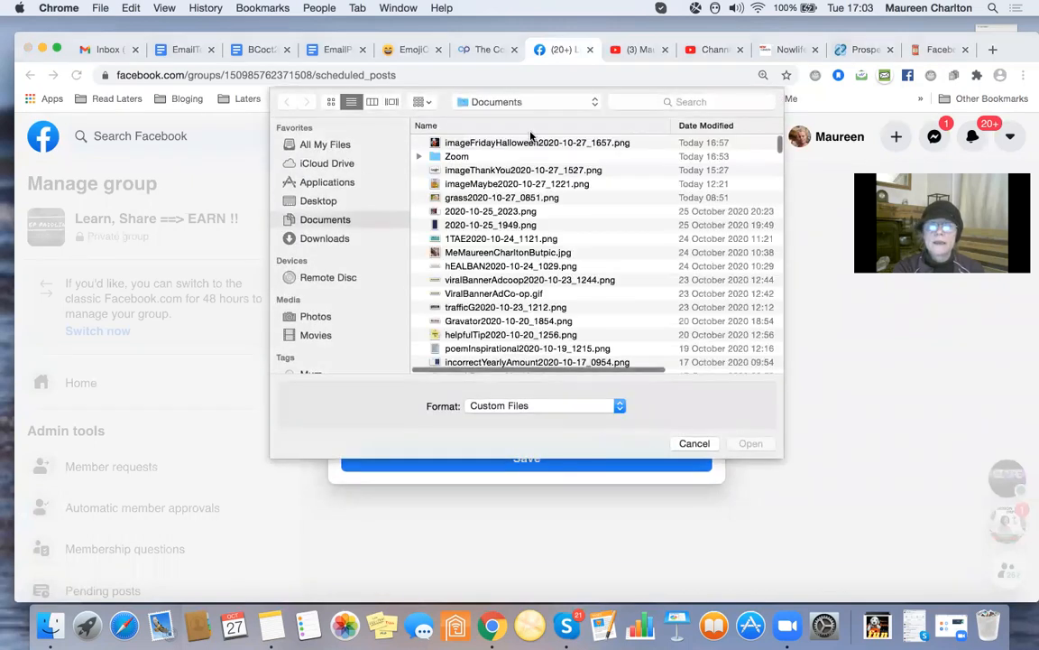
# Attach imageFridayHalloween2020-10-27_1857.png to the post and save the edit.
pyautogui.click(527, 142)
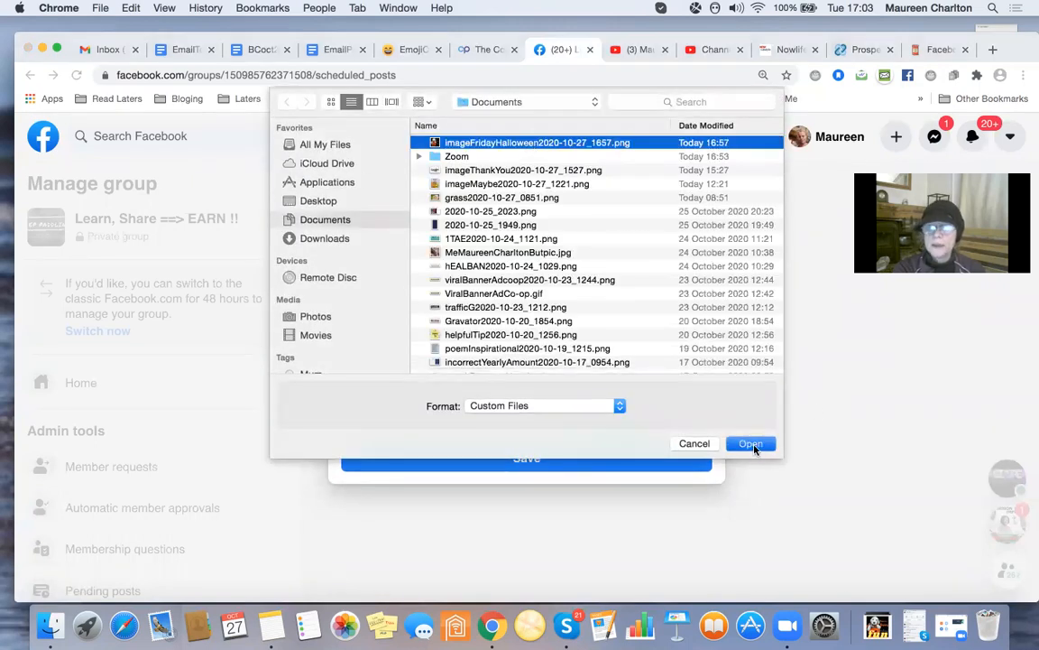
pyautogui.click(751, 444)
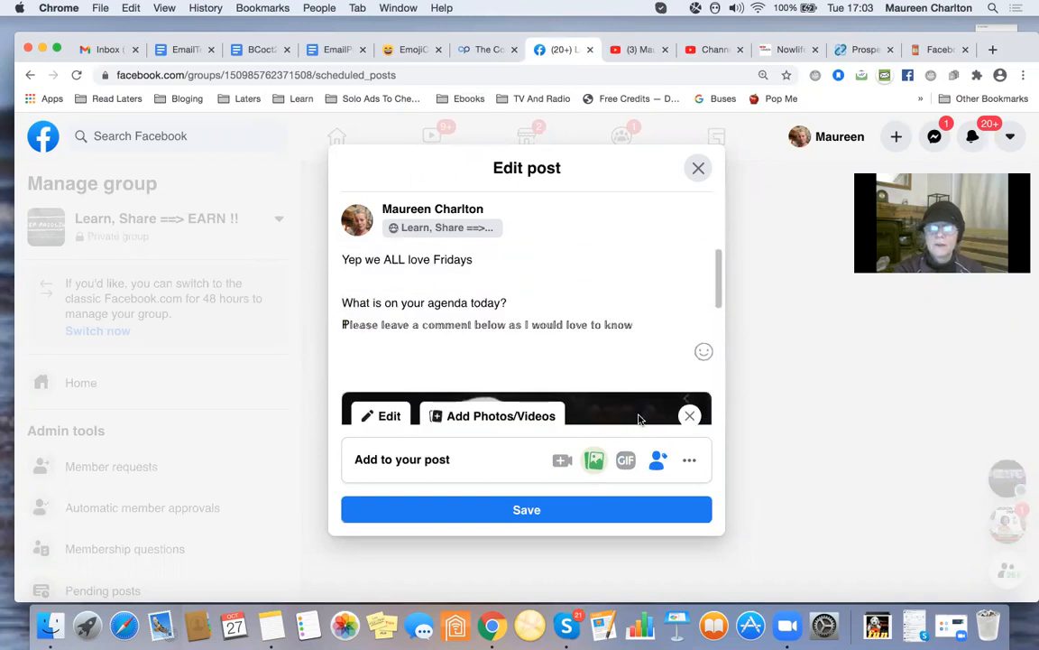
pyautogui.click(527, 509)
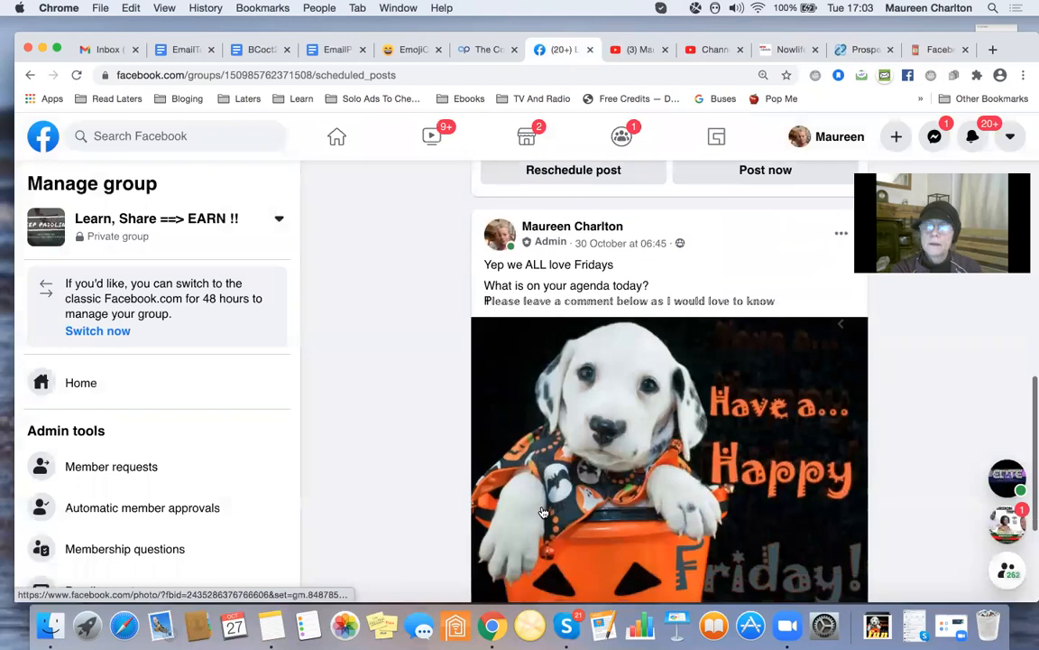
pyautogui.scroll(-3)
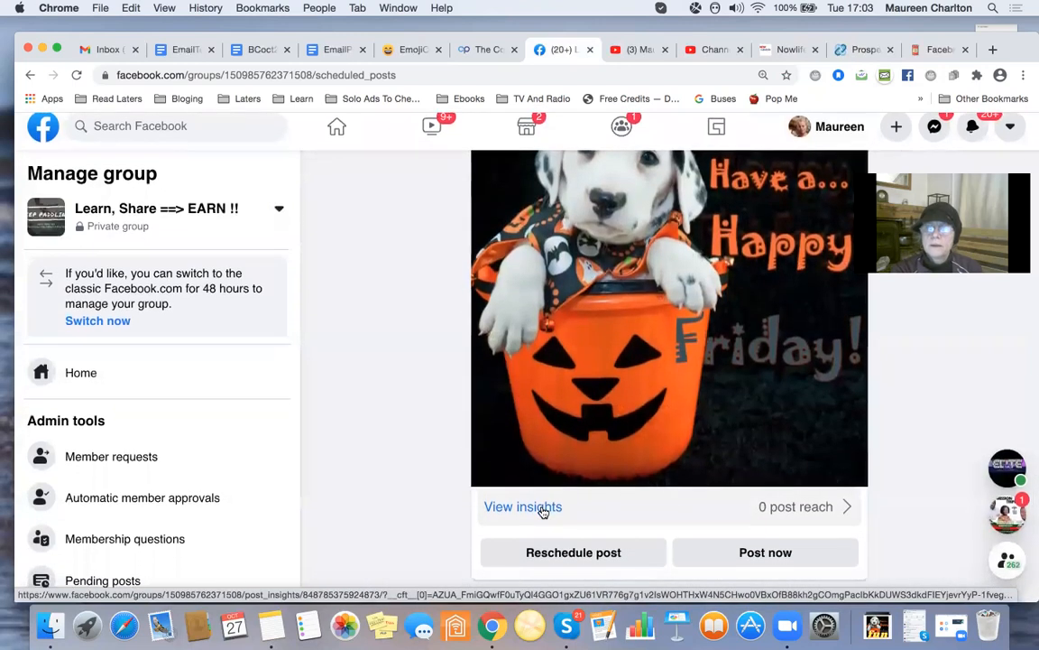
pyautogui.scroll(-3)
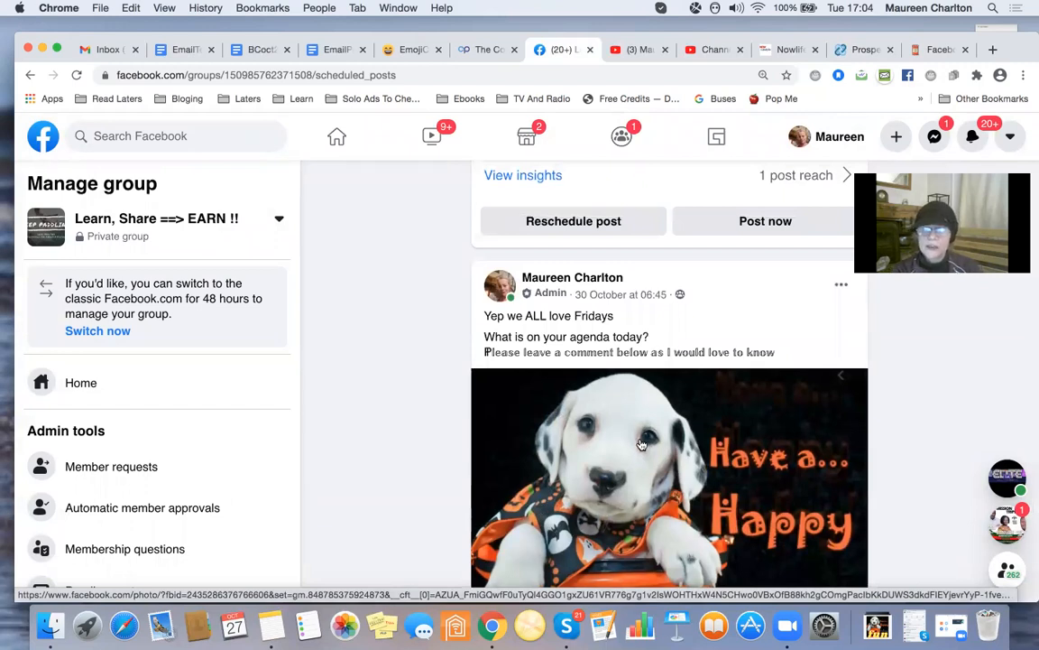
pyautogui.scroll(-3)
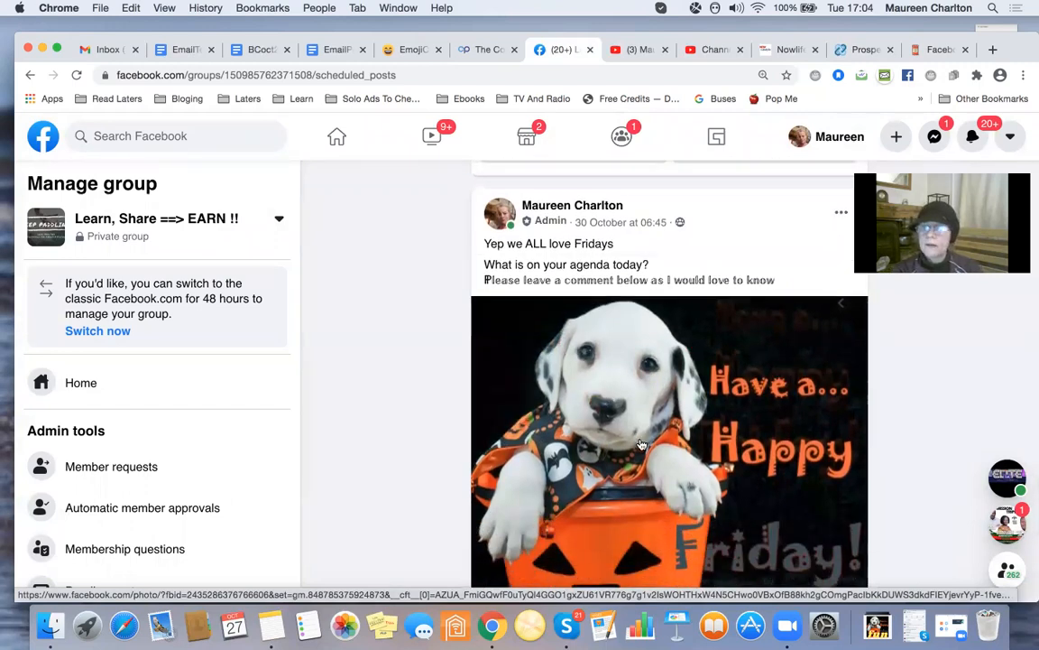
pyautogui.scroll(-3)
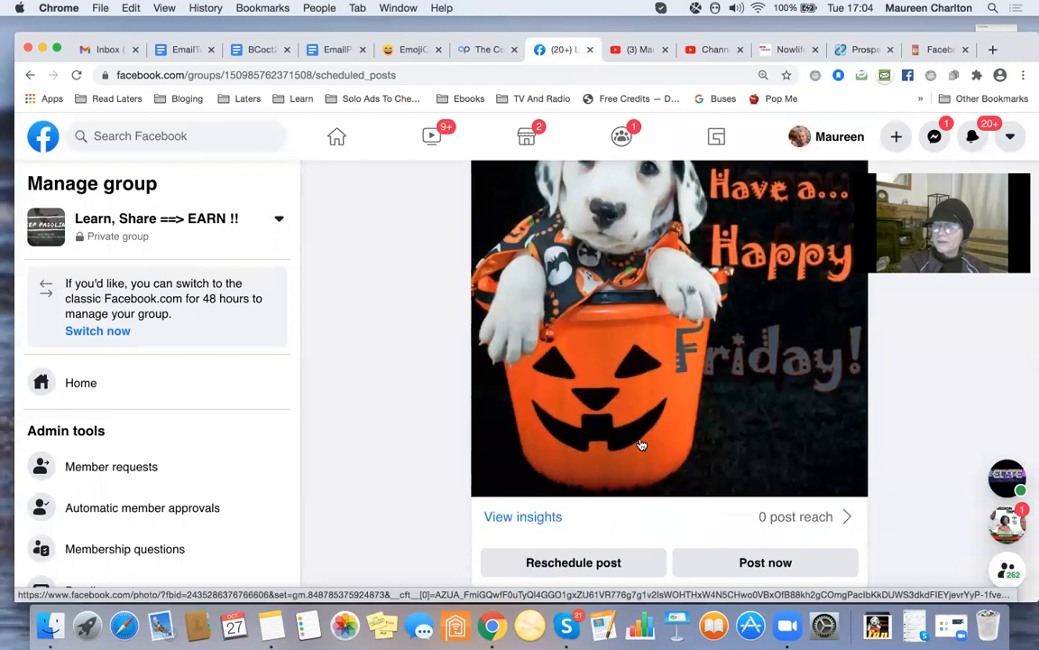